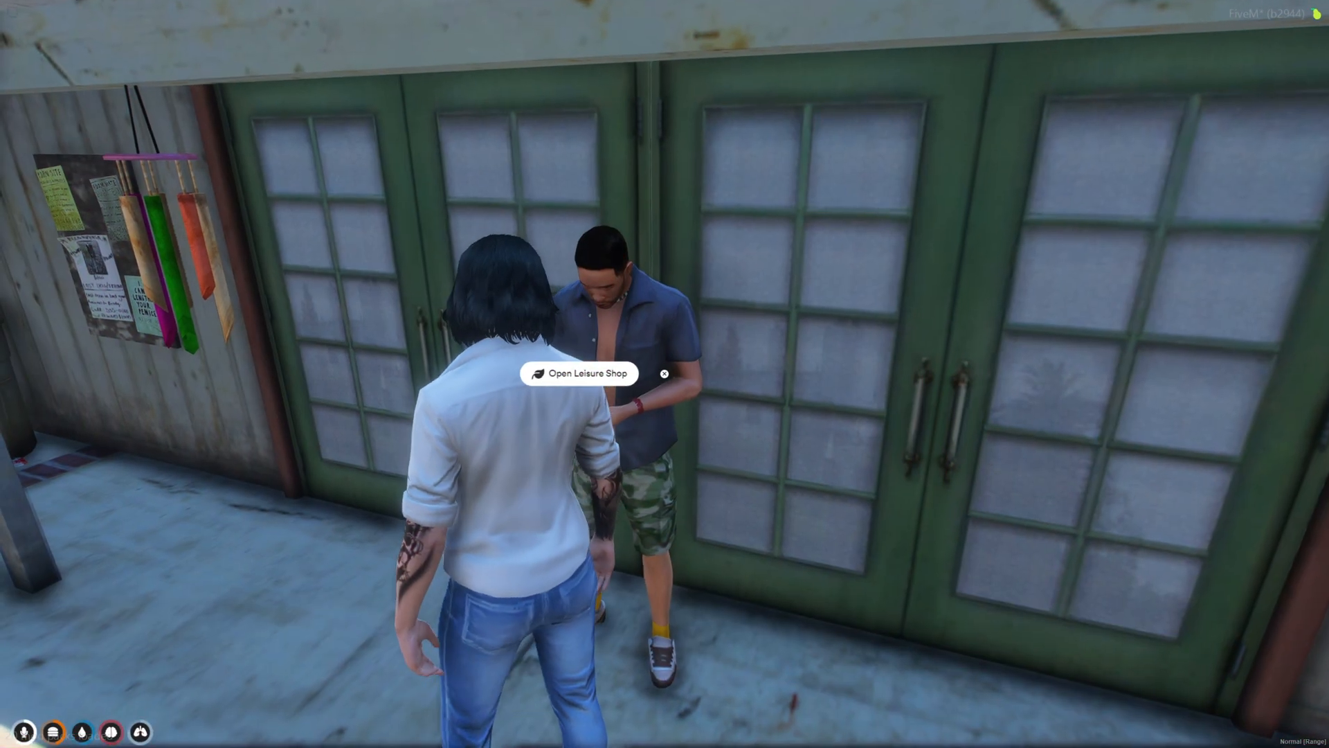
- Download the ps-camera 1.0.6 release Source code (zip) from GitHub
{"action": "left_click", "coordinate": [583, 373]}
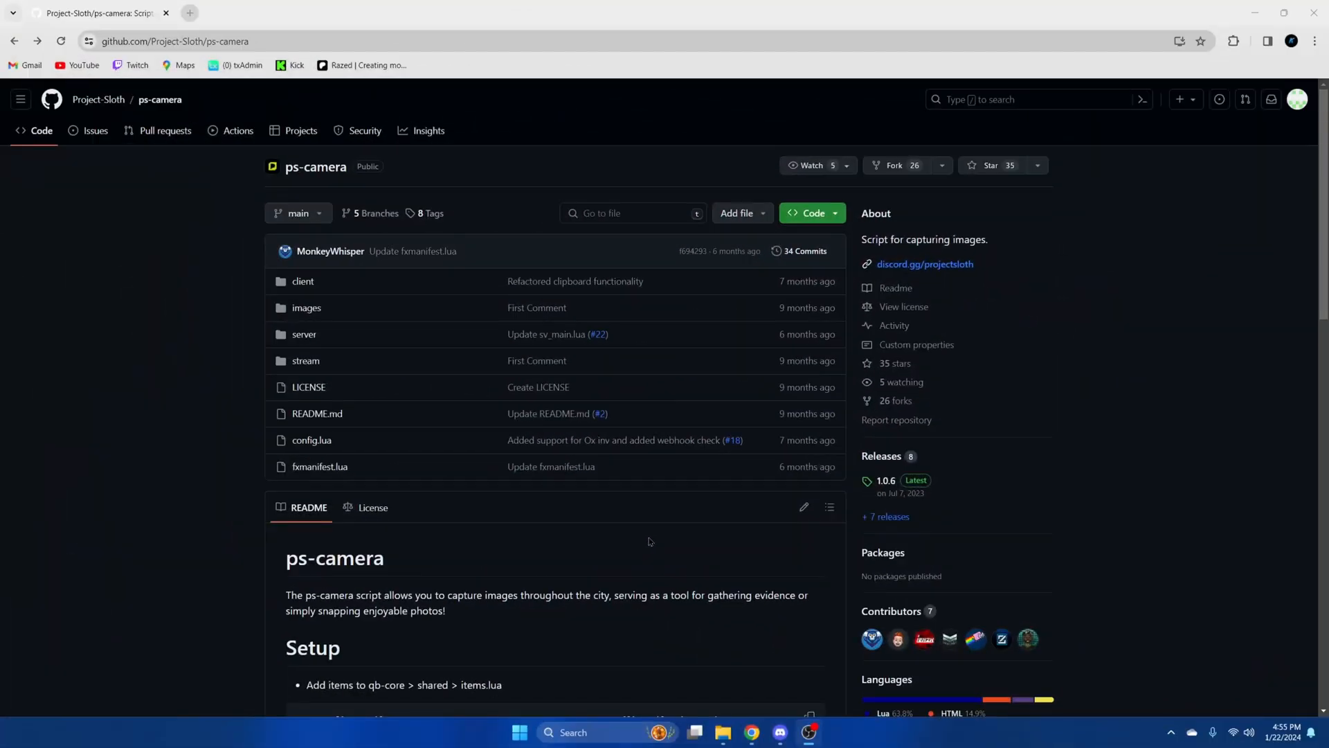
{"action": "mouse_move", "coordinate": [598, 519]}
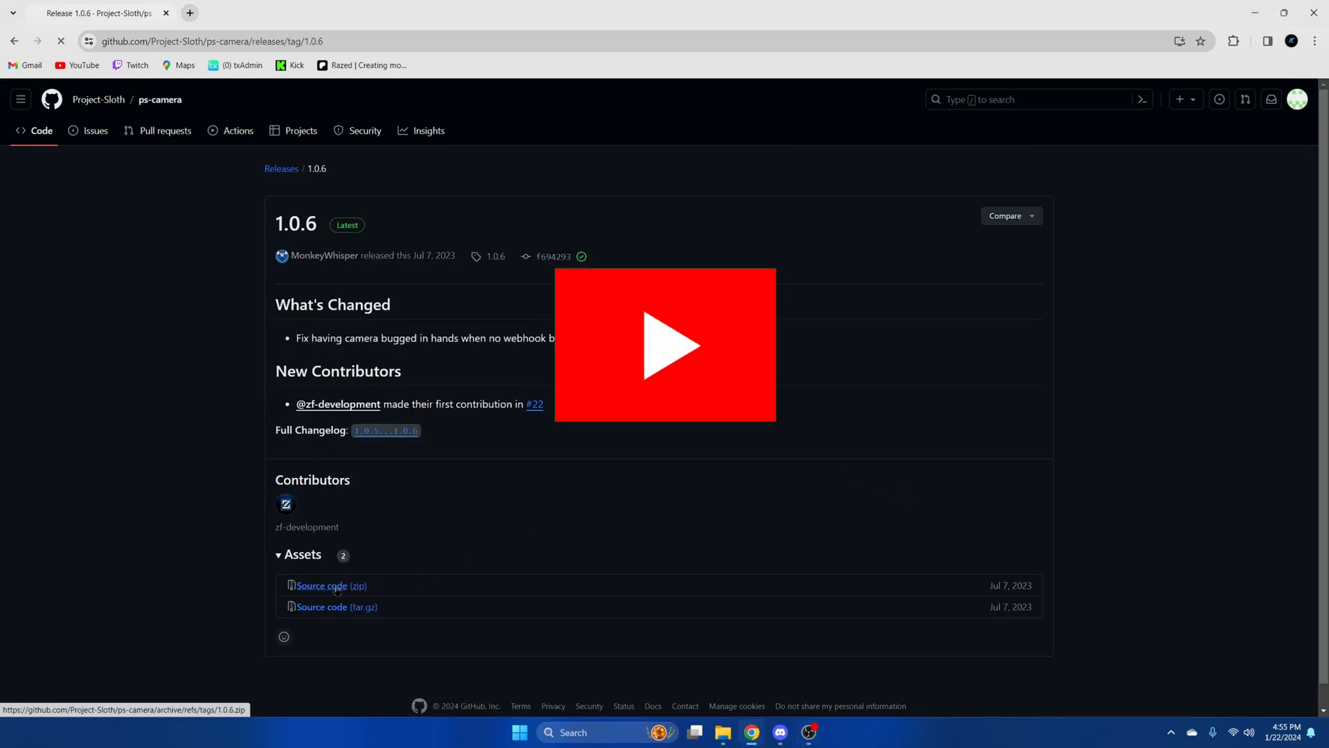
{"action": "left_click", "coordinate": [331, 586]}
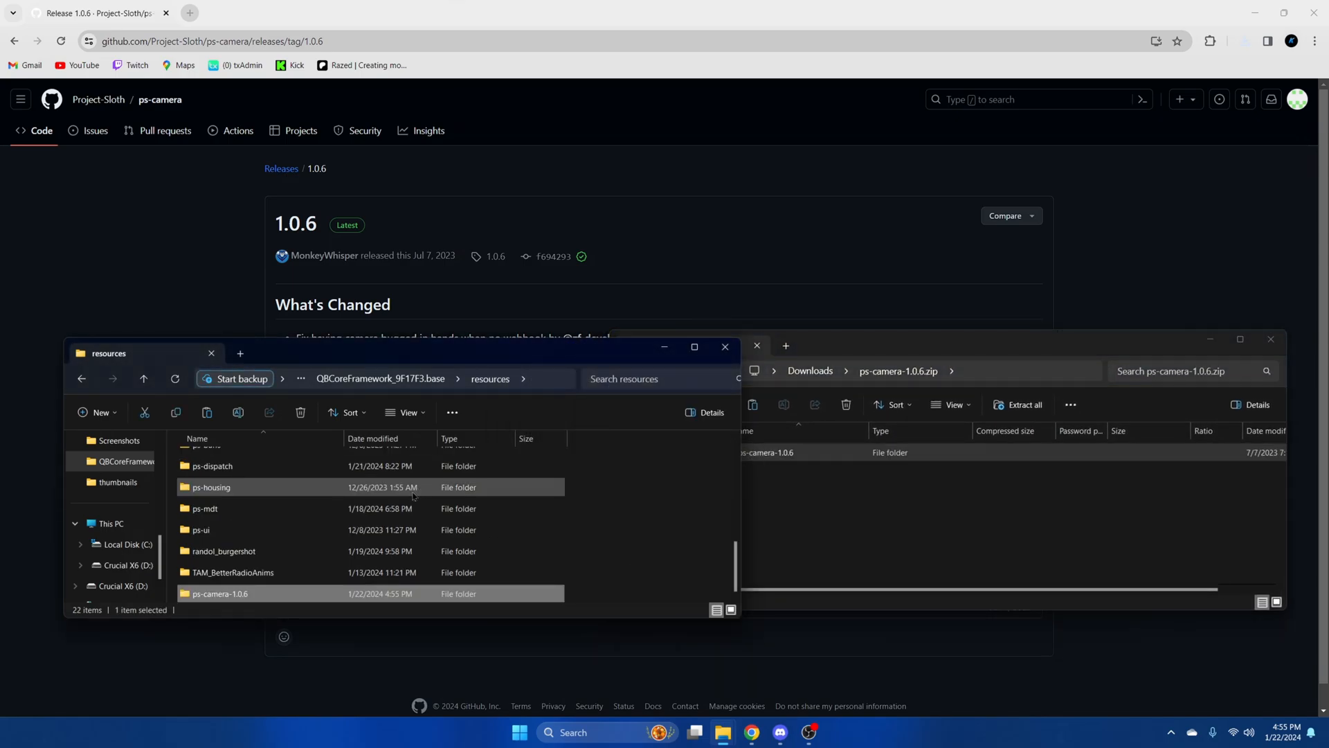
- Rename the ps-camera-1.0.6 folder in resources to ps-camera
{"action": "right_click", "coordinate": [214, 593]}
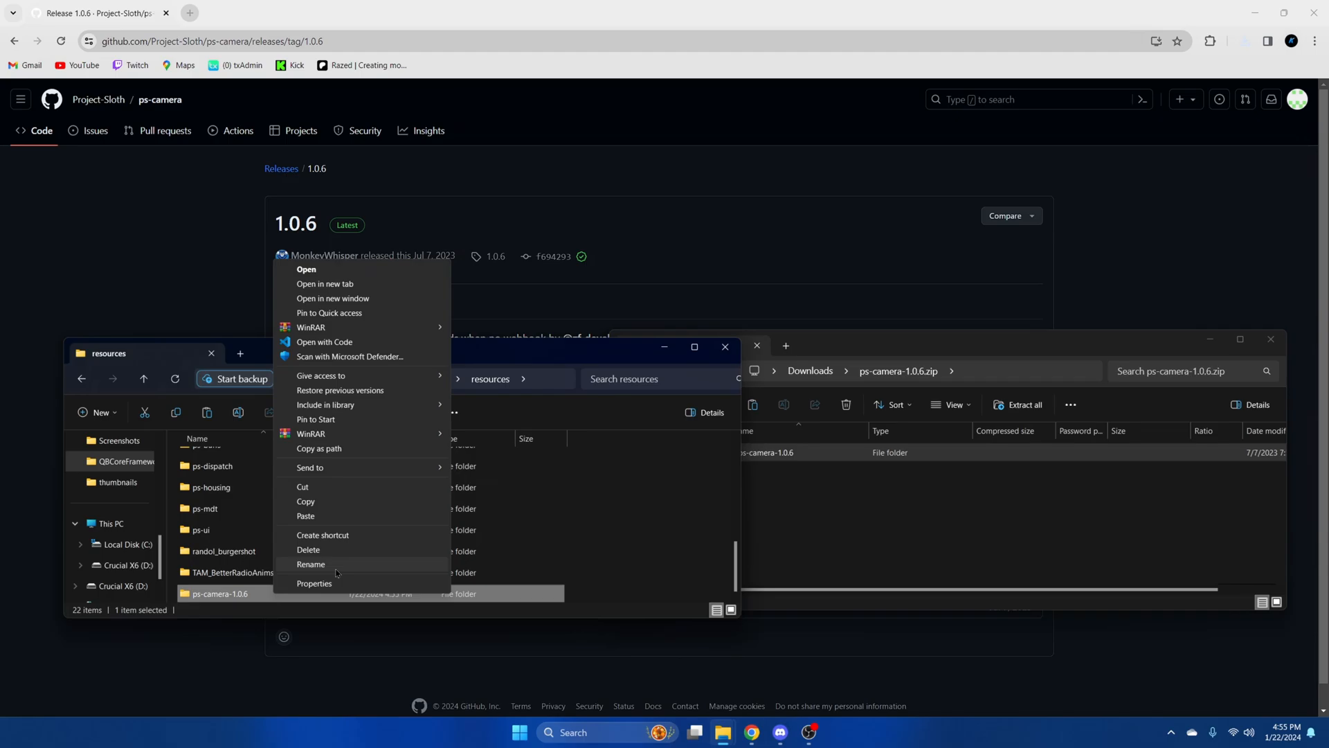
{"action": "left_click", "coordinate": [310, 564]}
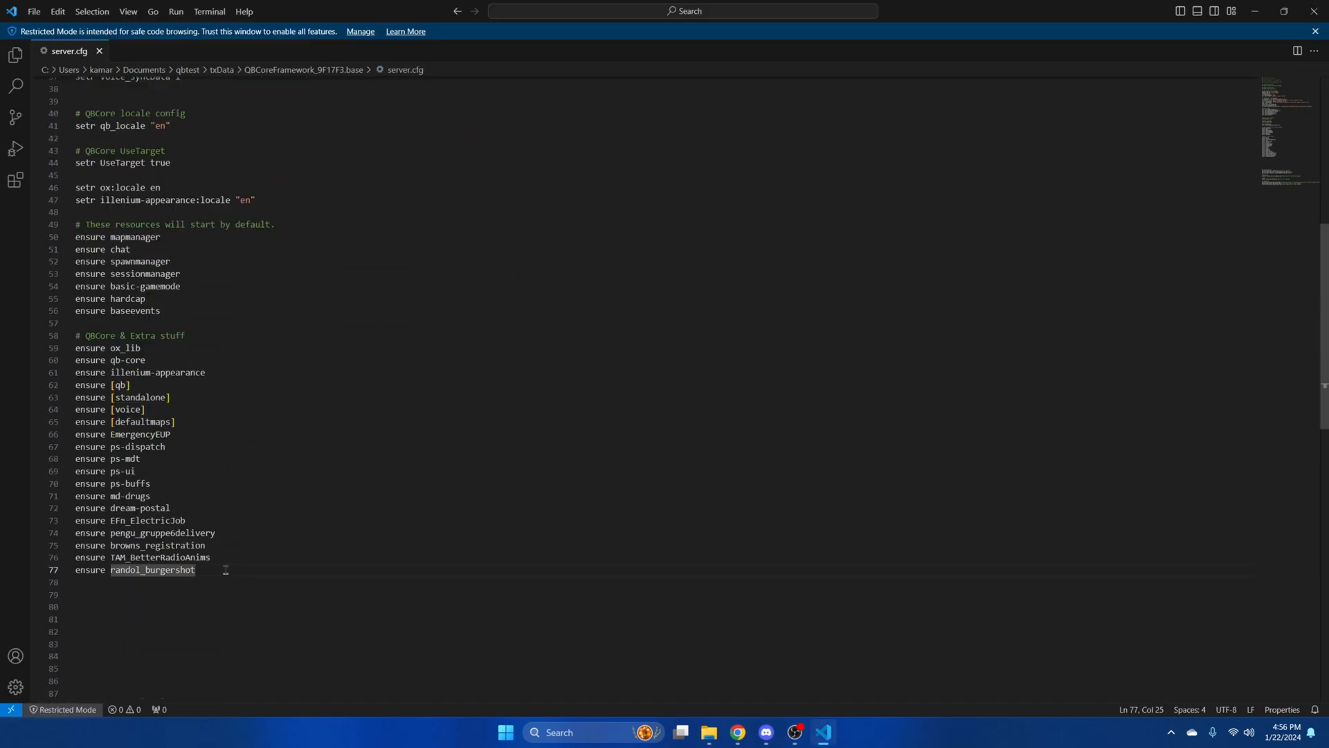
- Add 'ensure ps-camera' at the end of server.cfg and save it
{"action": "type", "text": "ensure"}
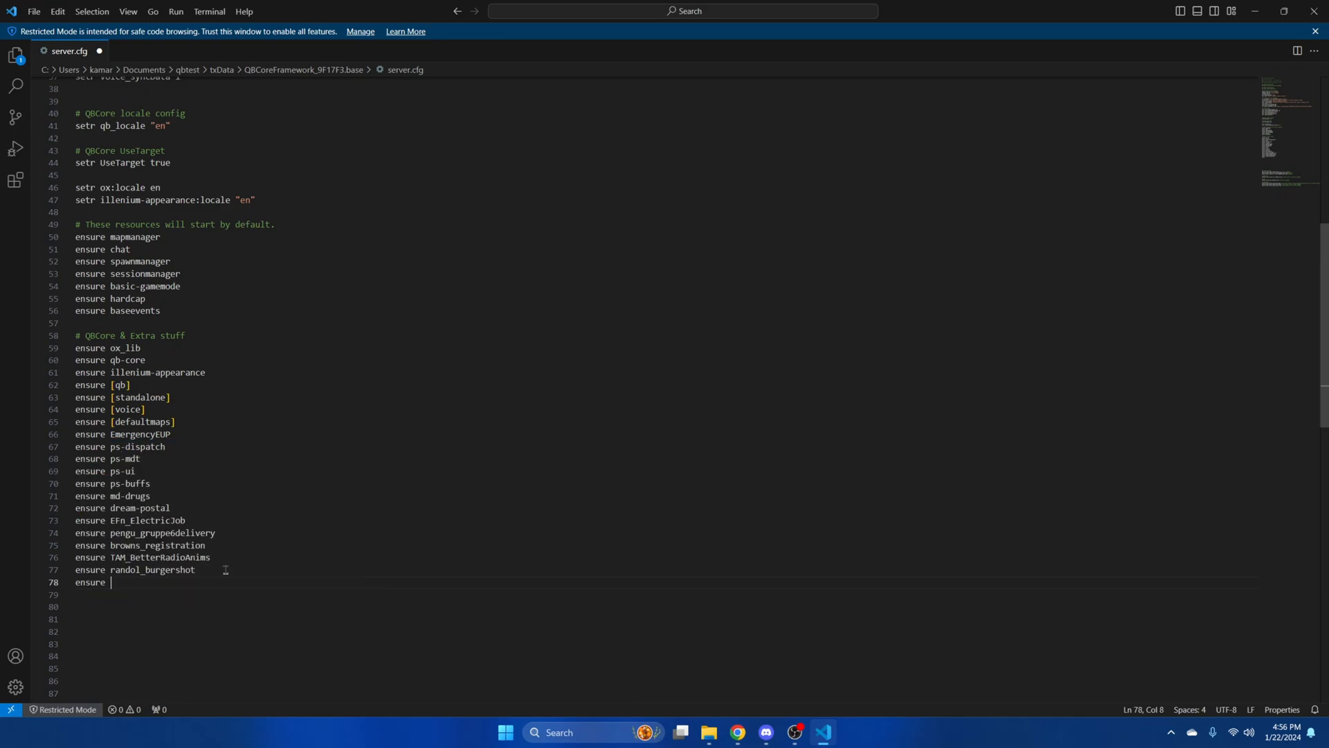
{"action": "type", "text": "ps-camera"}
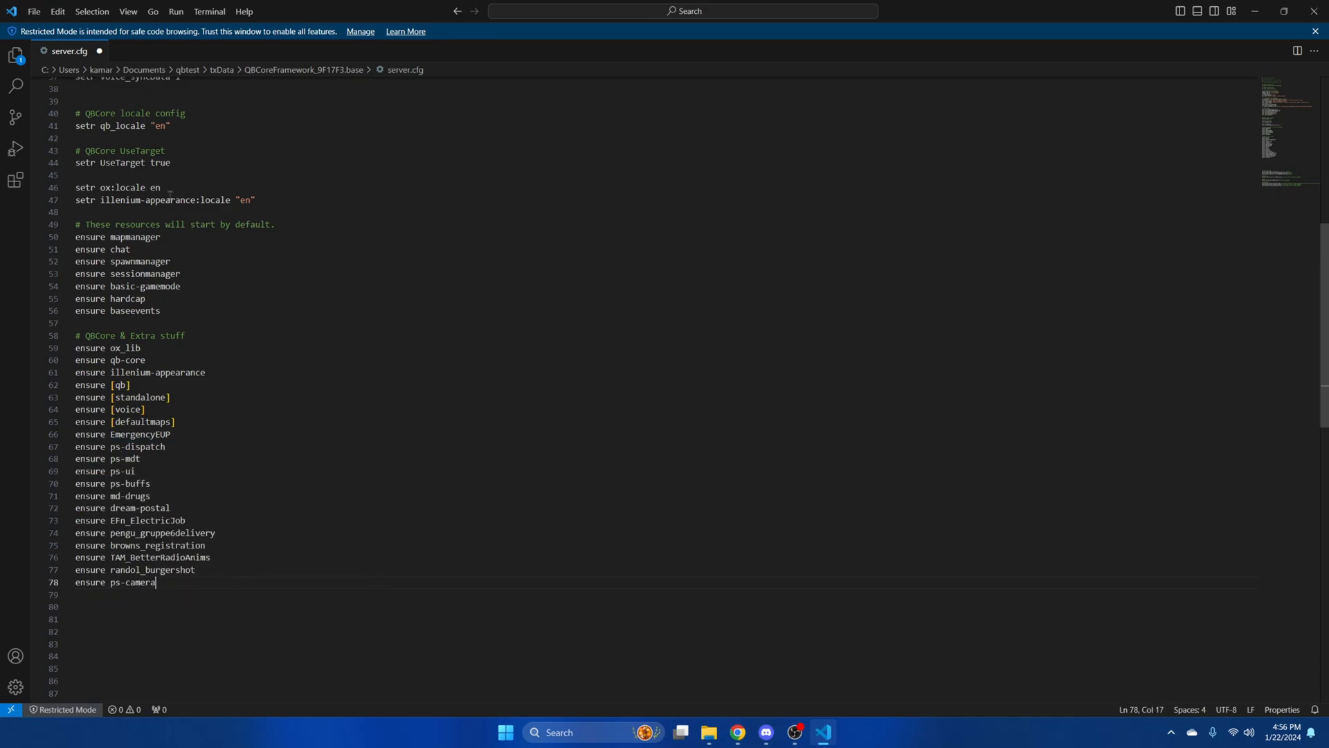
{"action": "left_click", "coordinate": [40, 11]}
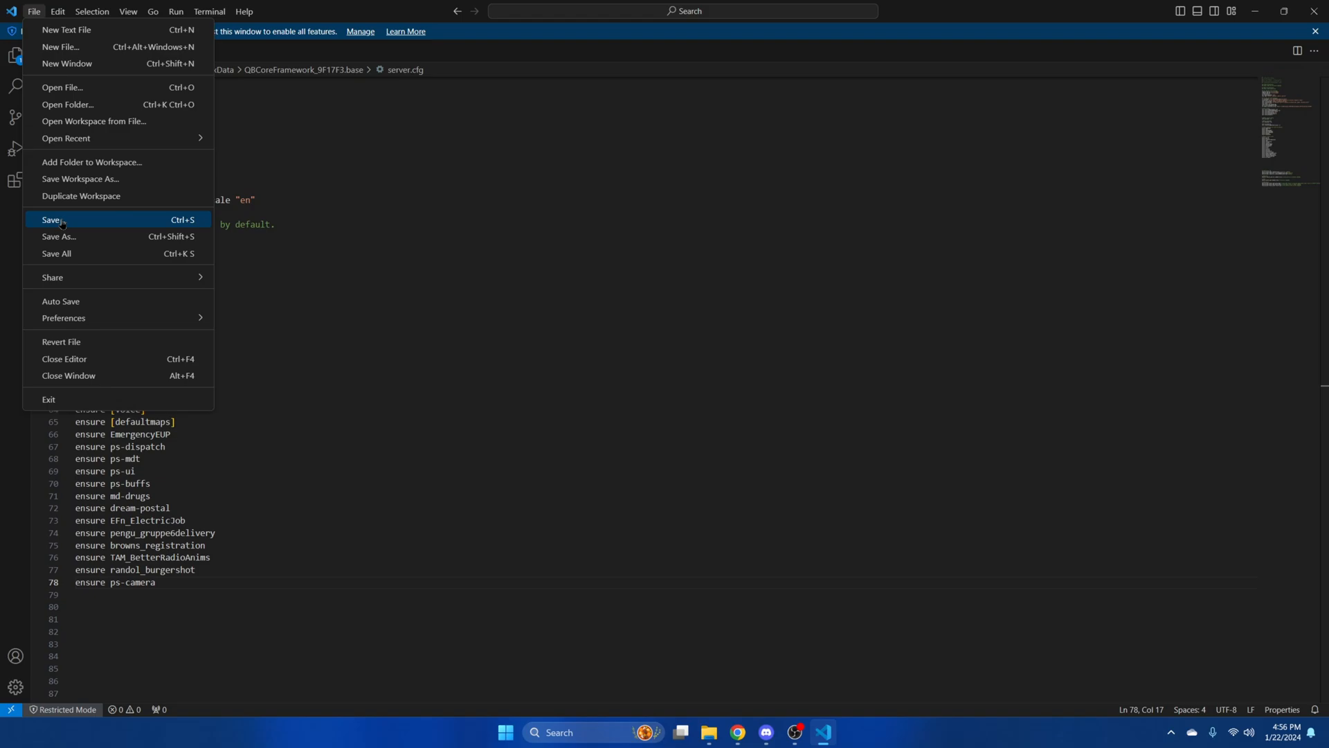
{"action": "left_click", "coordinate": [49, 219]}
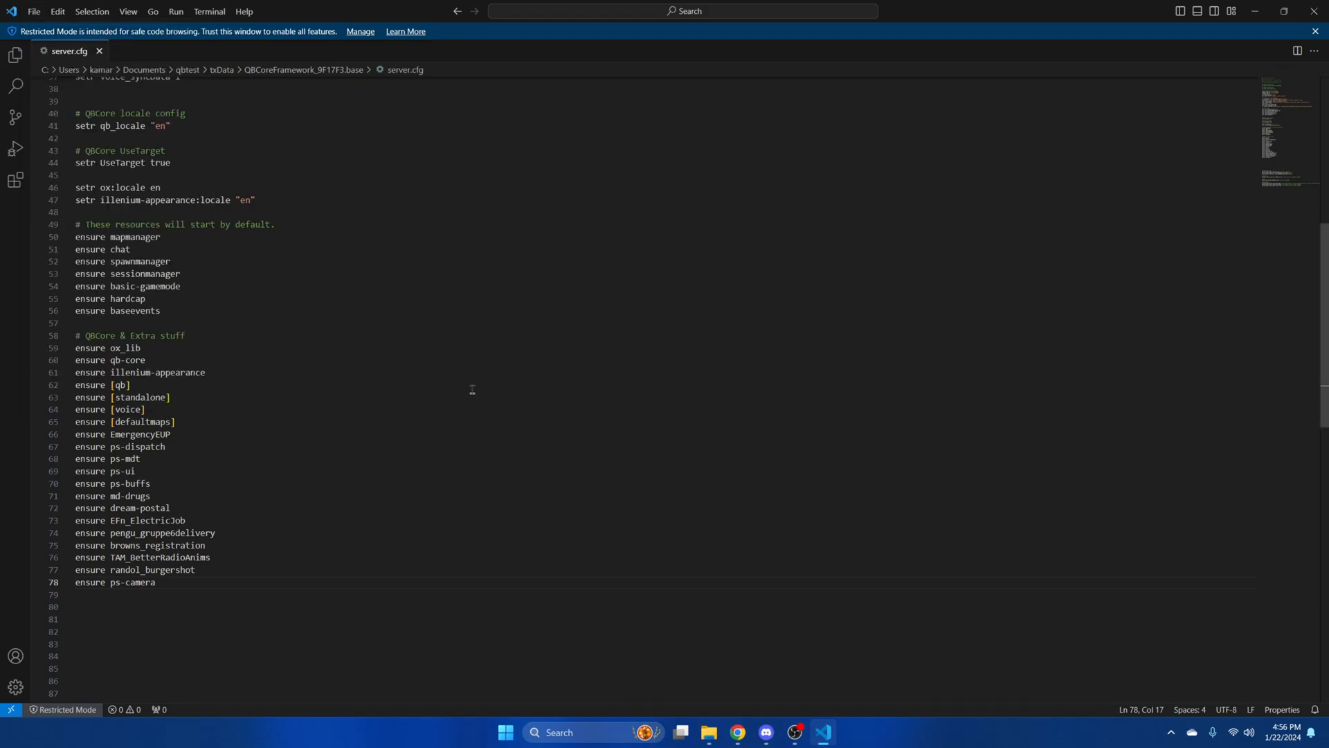
- Open the images folder inside resources > ps-camera in File Explorer
{"action": "left_click", "coordinate": [711, 733]}
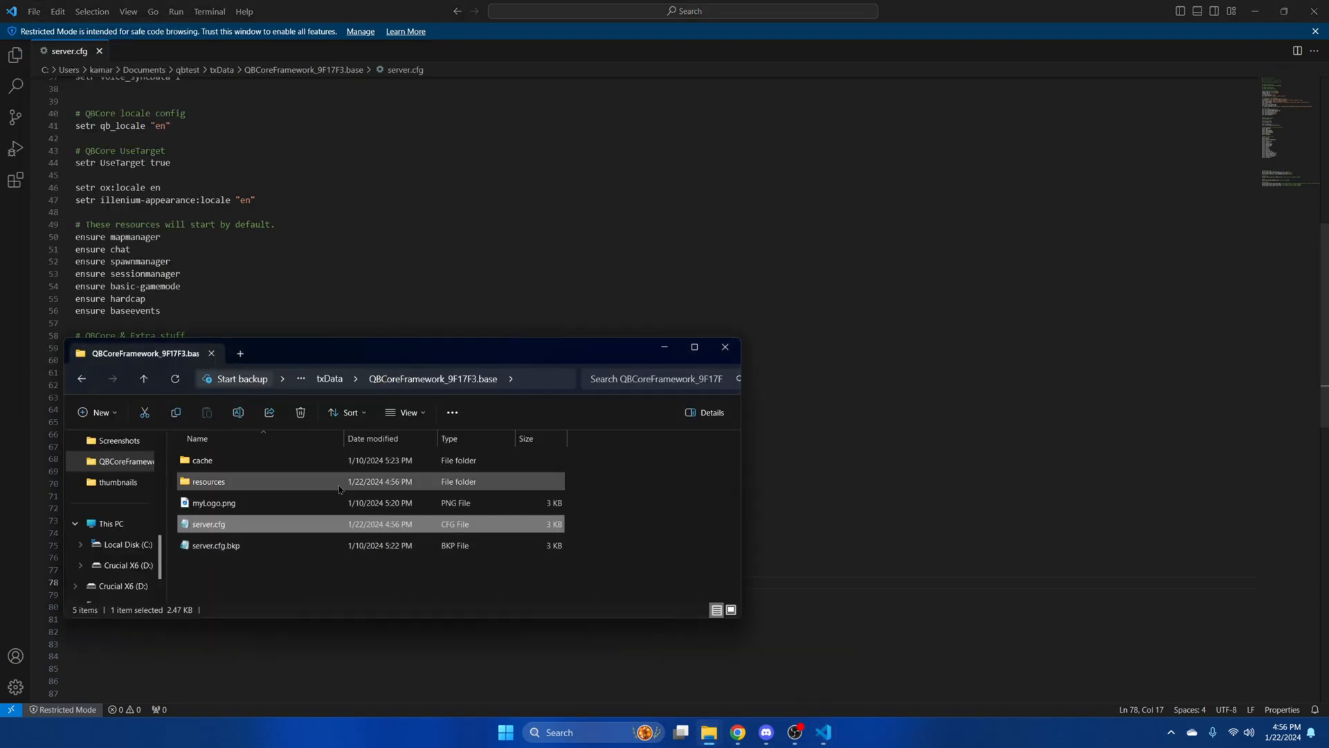
{"action": "double_click", "coordinate": [208, 481]}
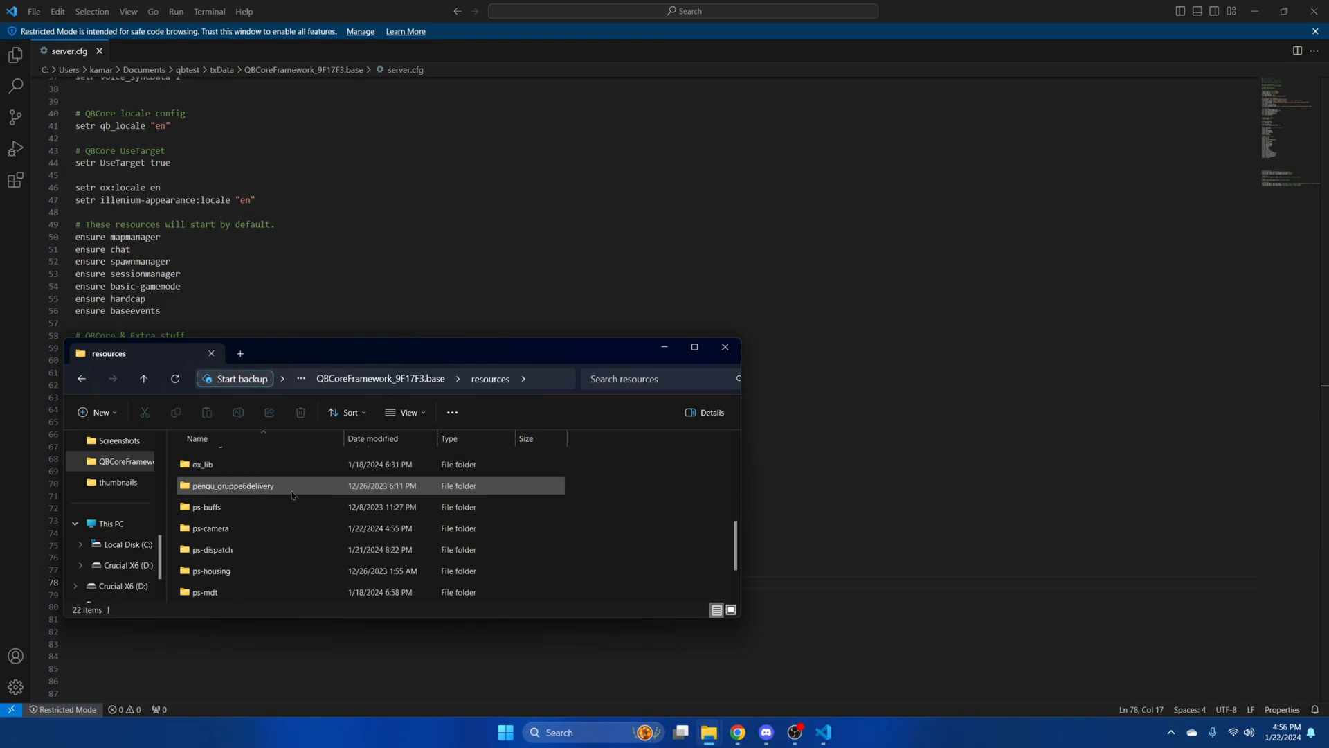
{"action": "double_click", "coordinate": [210, 528]}
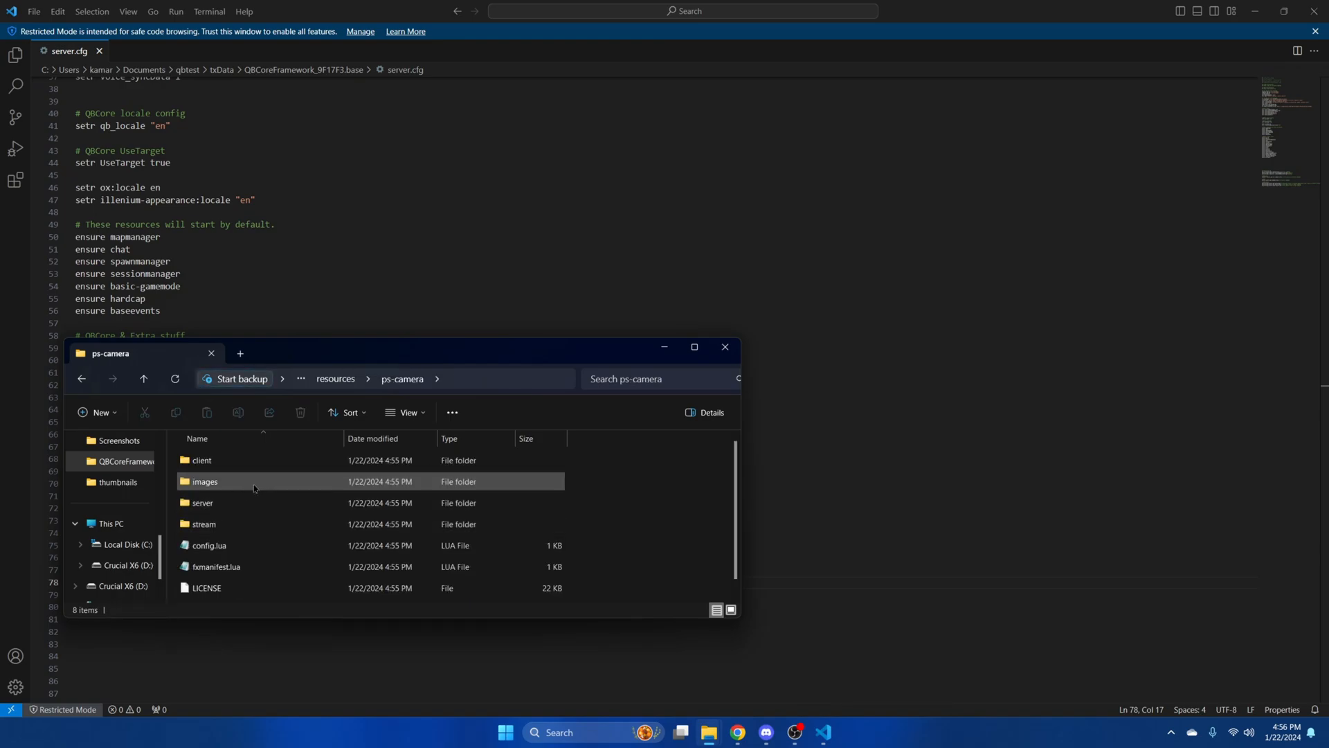
{"action": "double_click", "coordinate": [205, 481]}
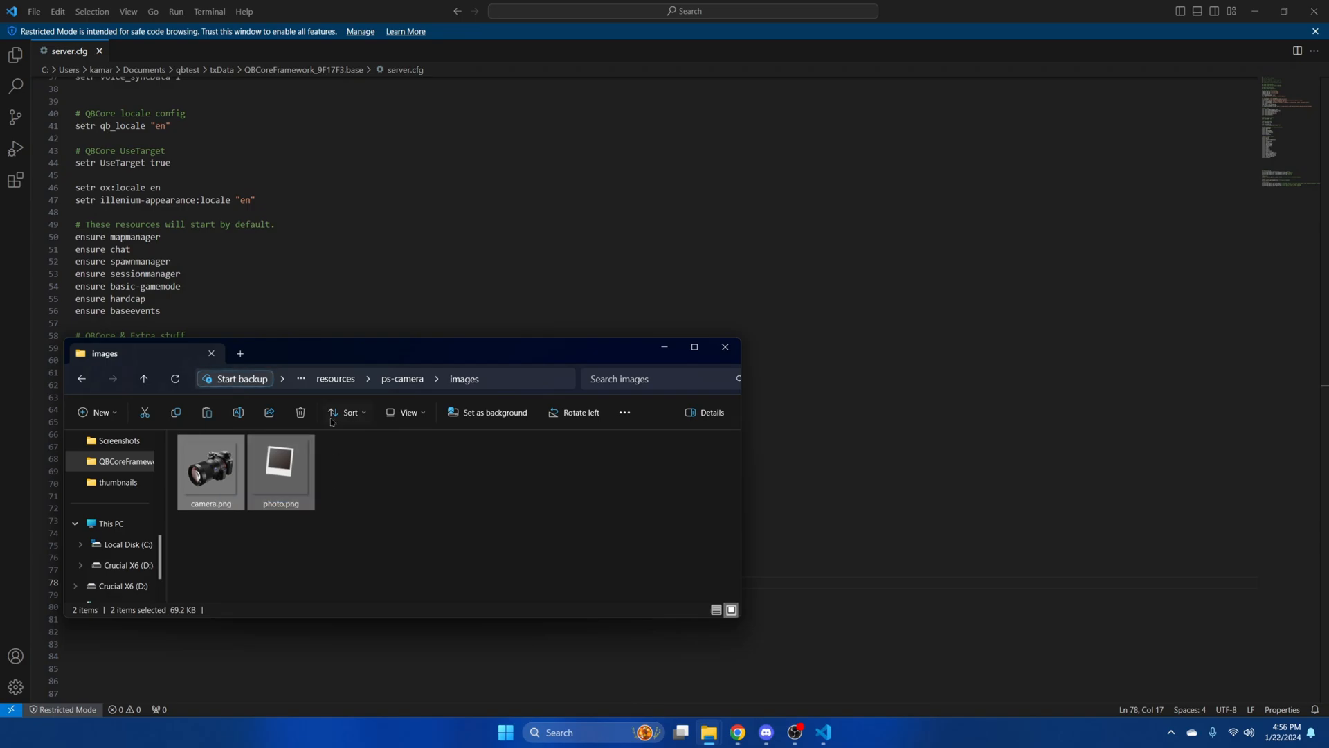
- Navigate to [qb] > qb-inventory's images folder to receive the item images
{"action": "left_click", "coordinate": [335, 378]}
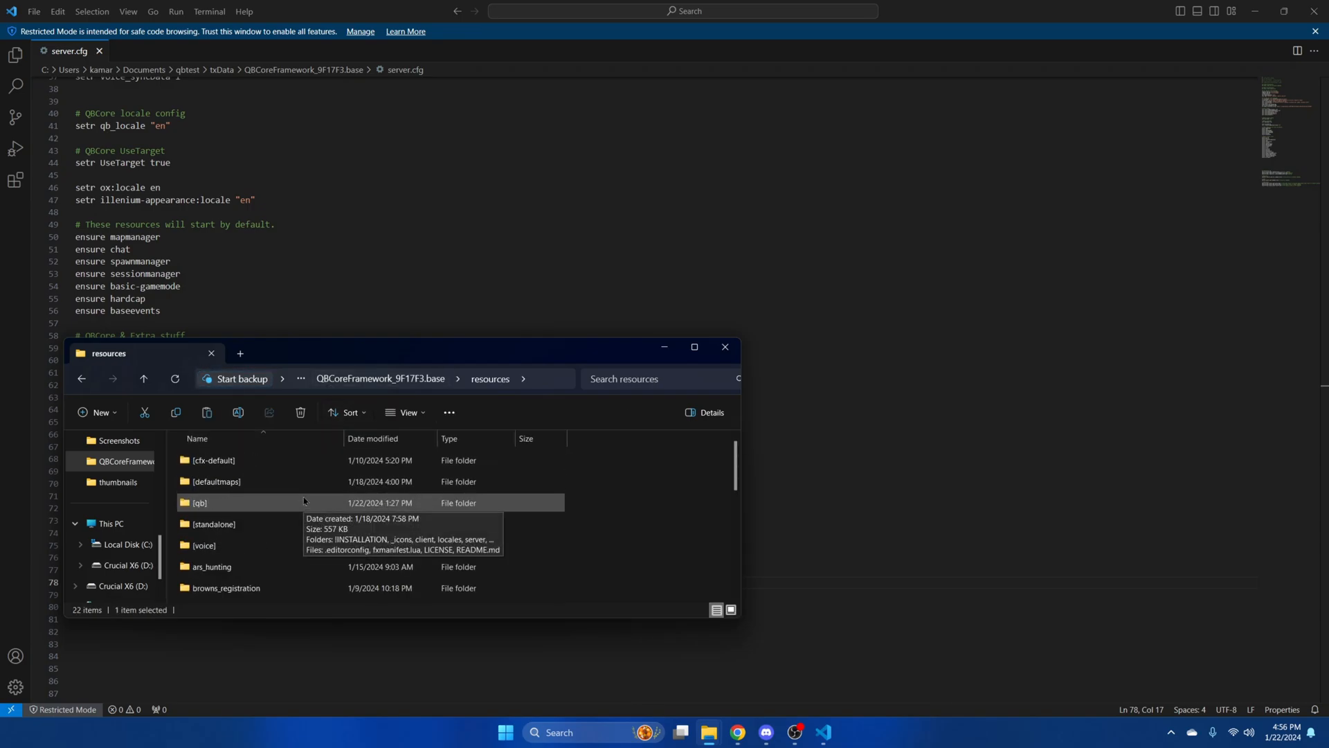
{"action": "double_click", "coordinate": [199, 503]}
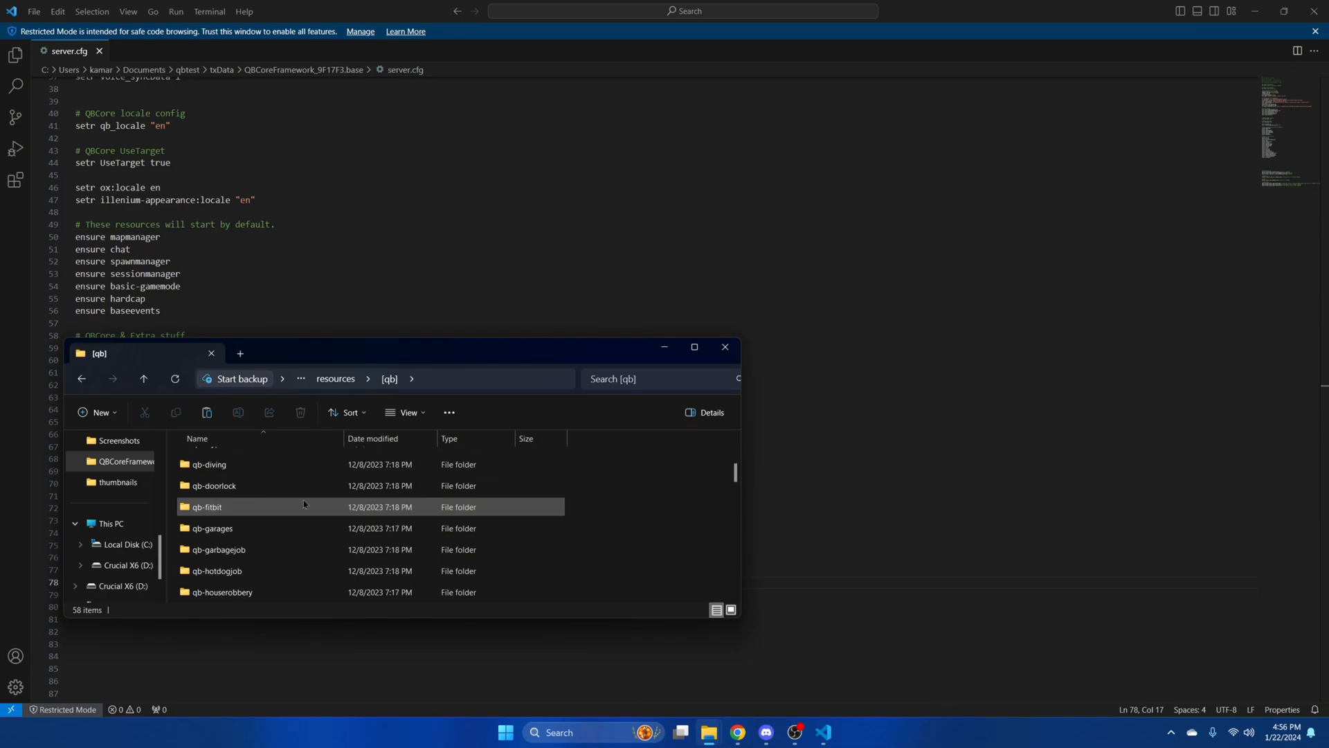
{"action": "scroll", "scroll_direction": "down", "scroll_amount": 3}
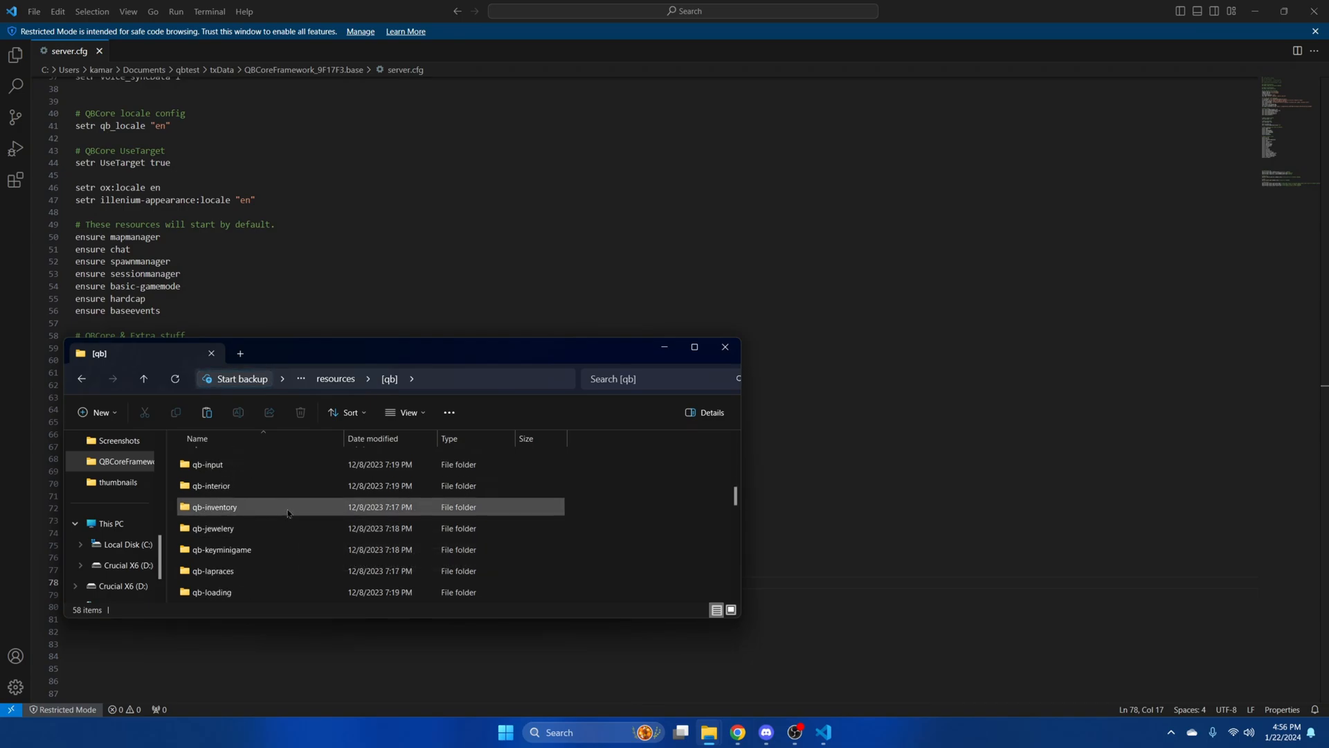
{"action": "double_click", "coordinate": [212, 506]}
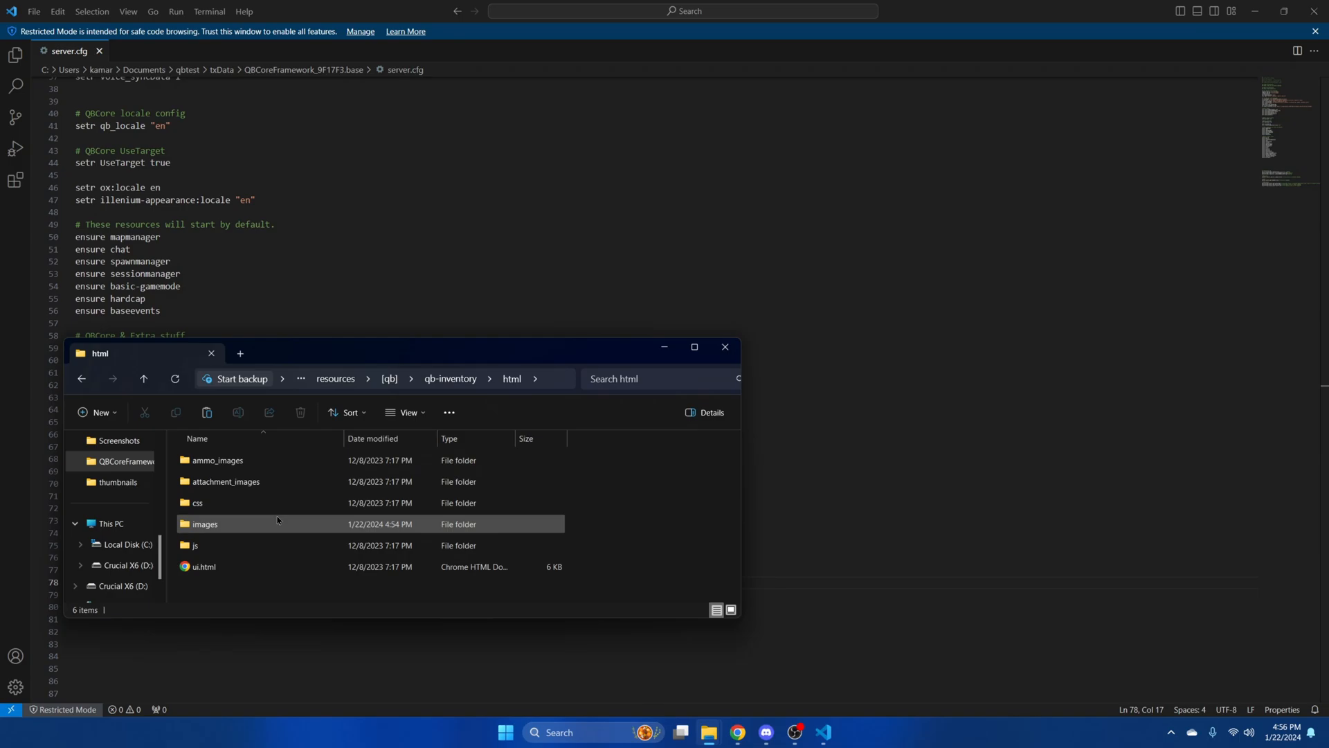
{"action": "double_click", "coordinate": [204, 523]}
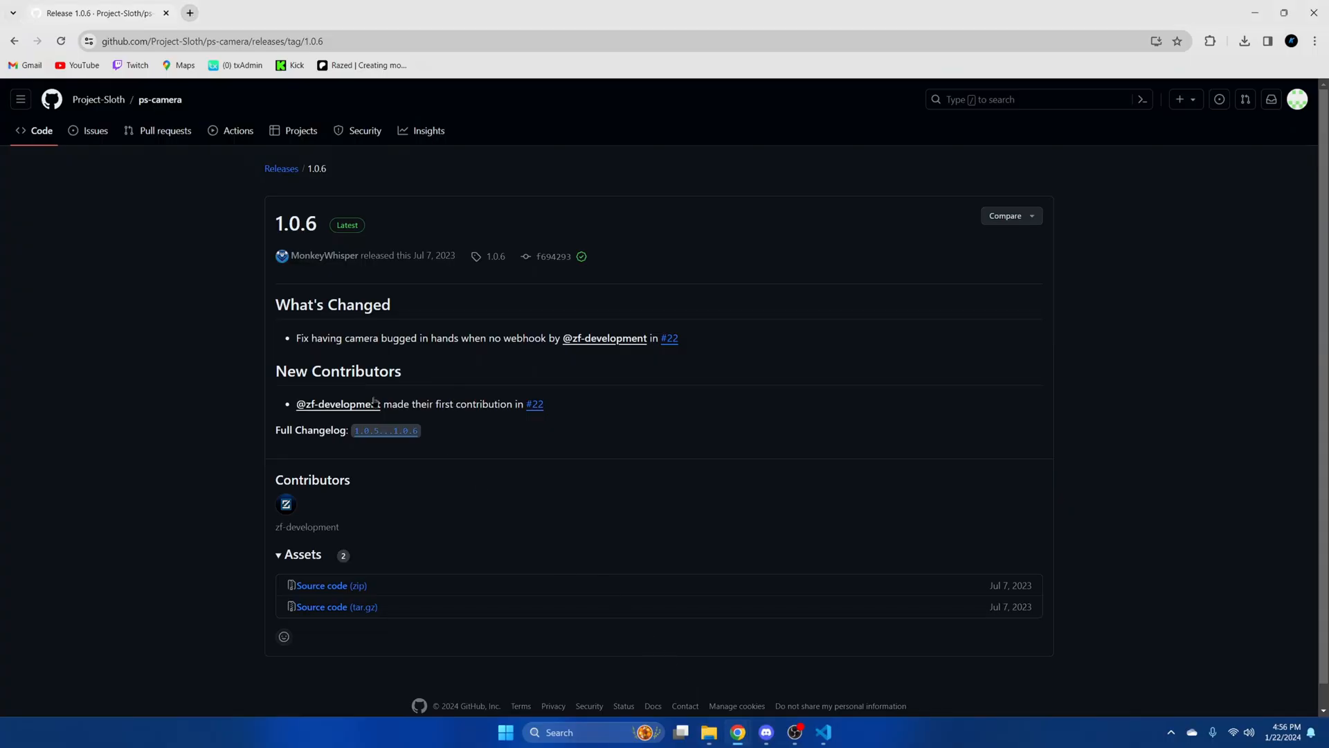
- Copy the camera and photo item code from the ps-camera README Setup section
{"action": "left_click", "coordinate": [158, 99]}
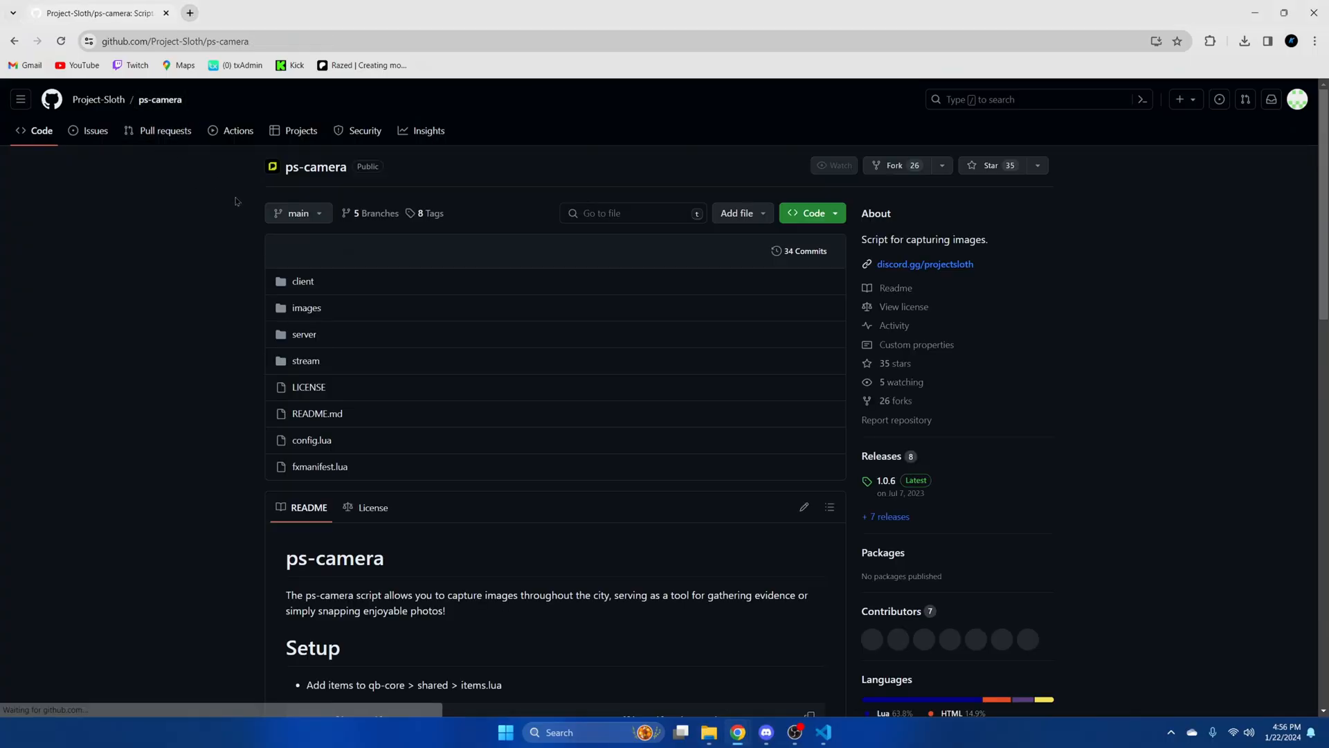
{"action": "scroll", "scroll_direction": "down", "scroll_amount": 3}
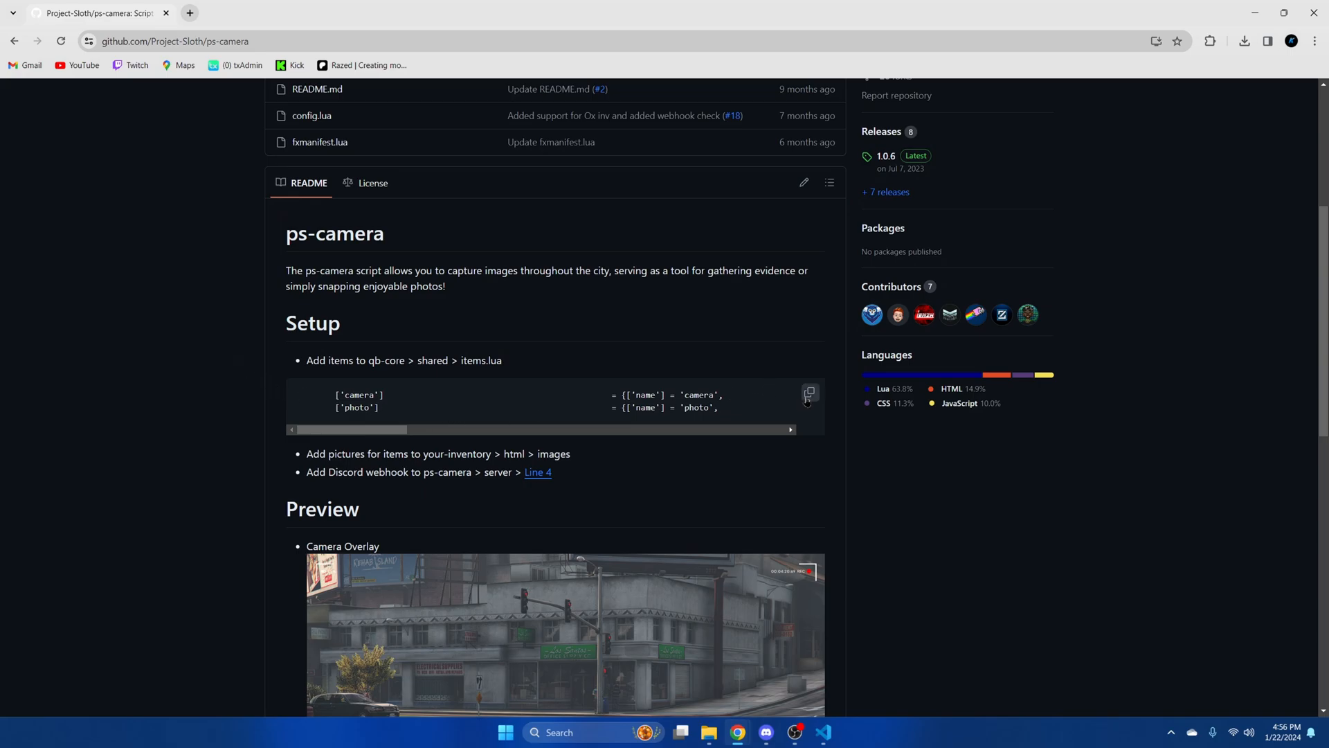
{"action": "left_click", "coordinate": [809, 394]}
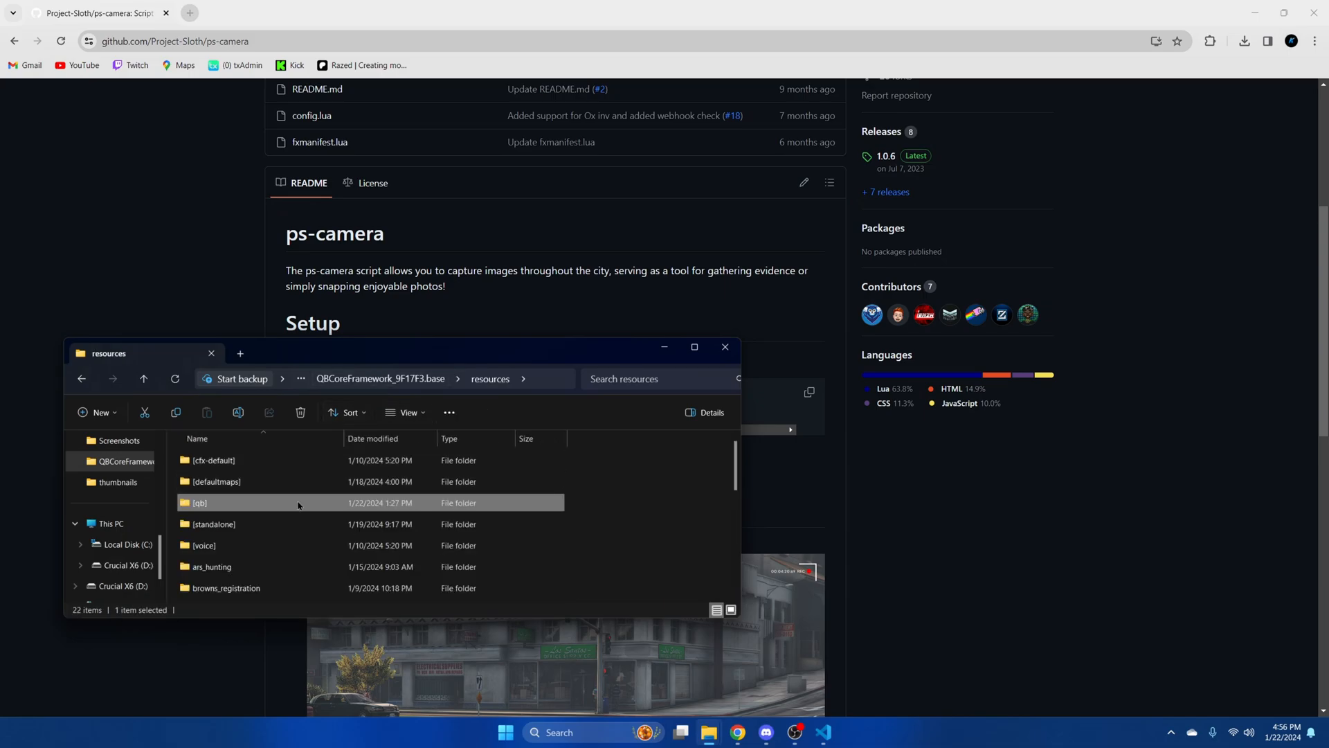
- Open qb-core's shared folder, under [qb], in Visual Studio Code
{"action": "double_click", "coordinate": [199, 503]}
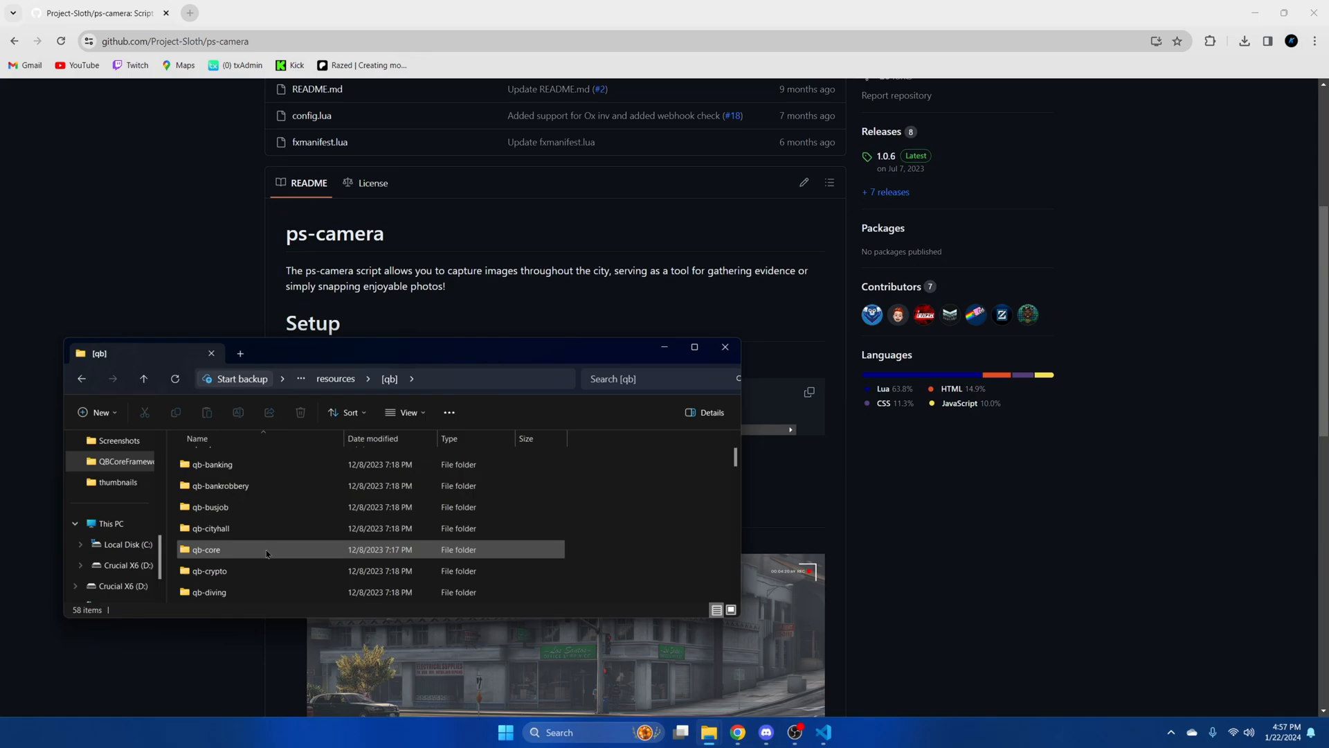
{"action": "double_click", "coordinate": [212, 549]}
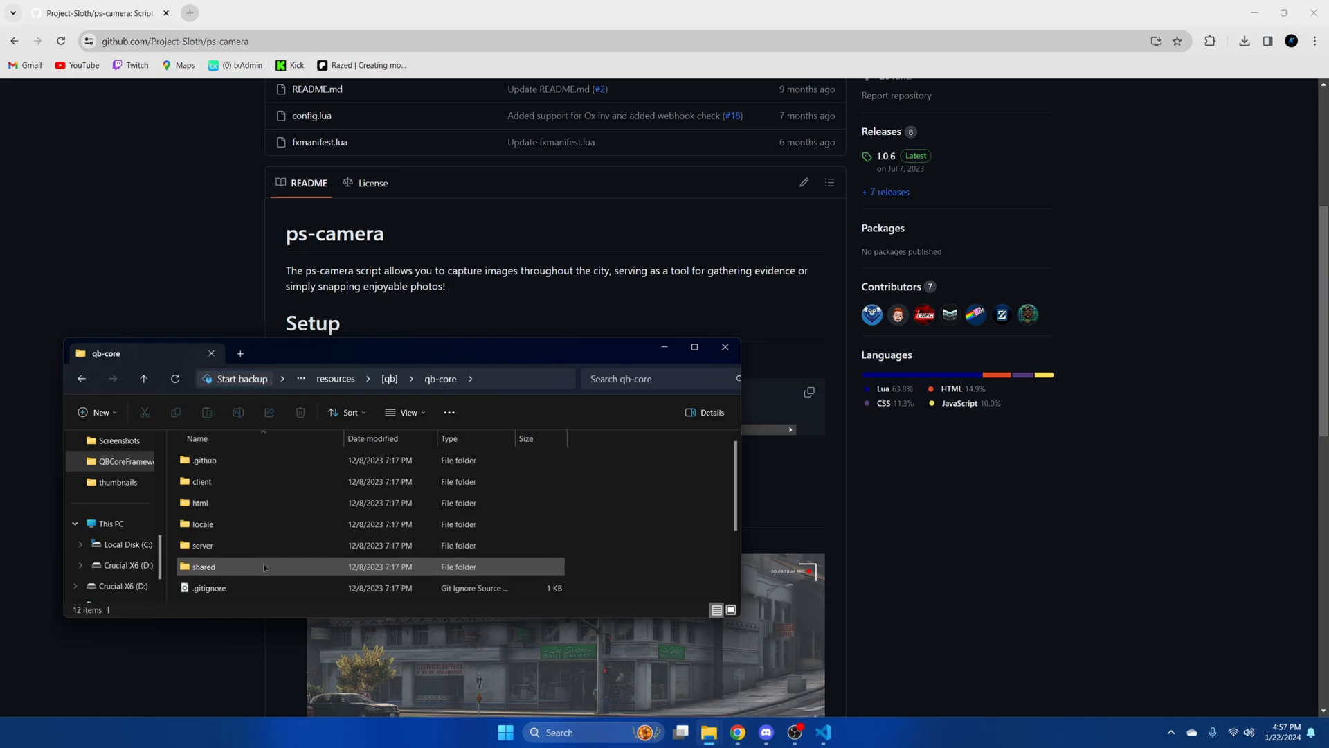
{"action": "right_click", "coordinate": [208, 481]}
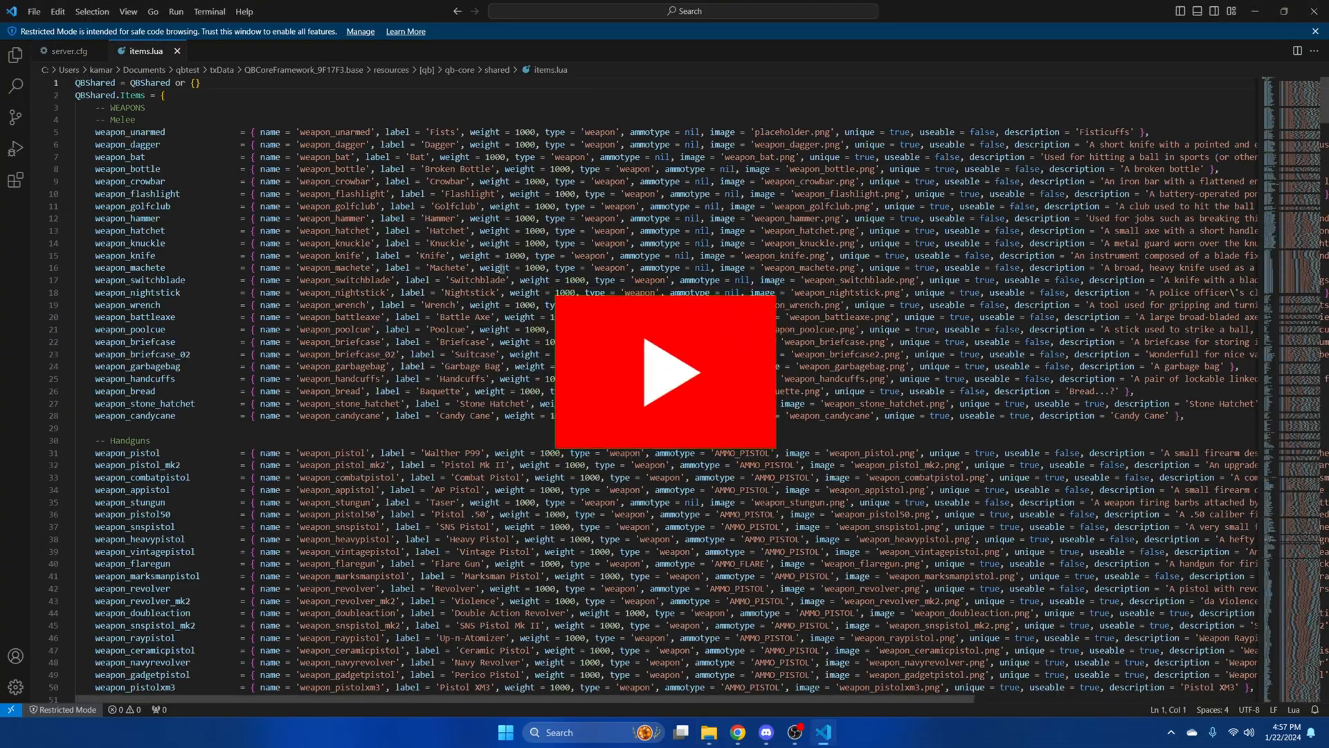
{"action": "scroll", "scroll_direction": "down", "scroll_amount": 3}
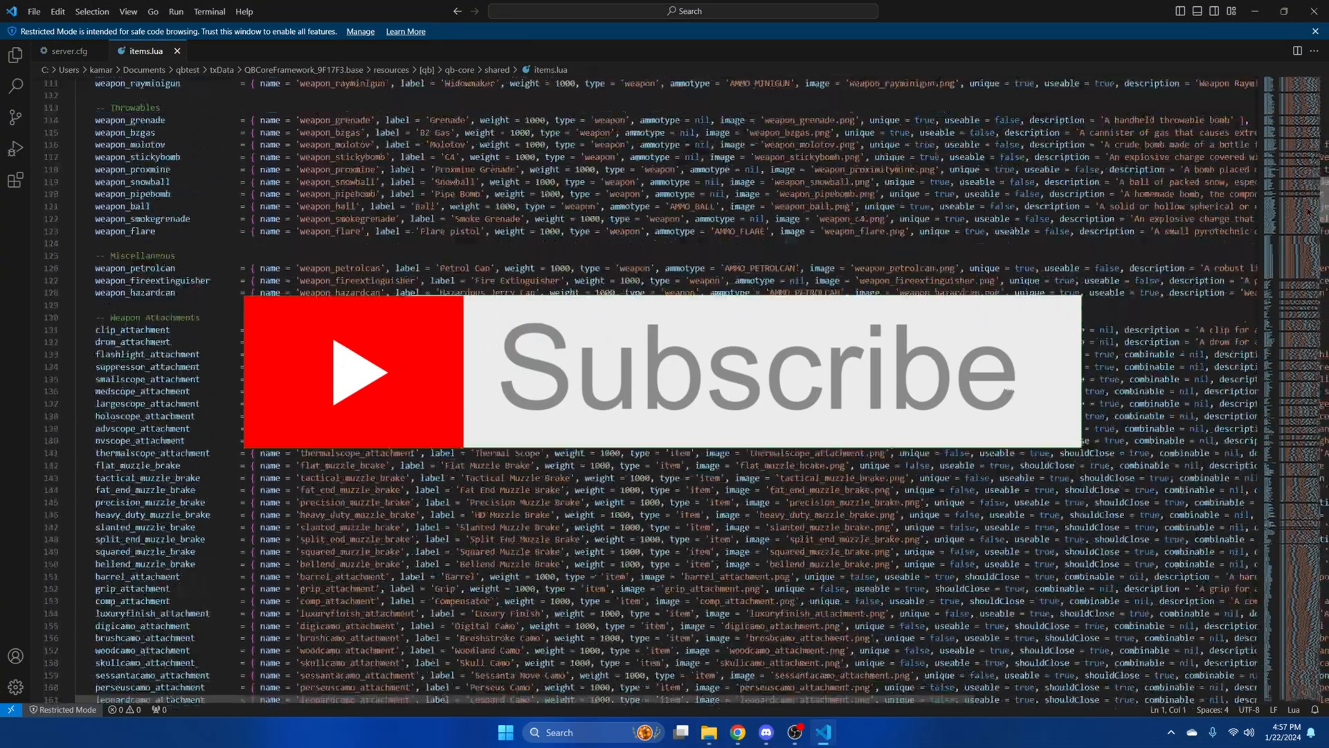
{"action": "scroll", "scroll_direction": "down", "scroll_amount": 3}
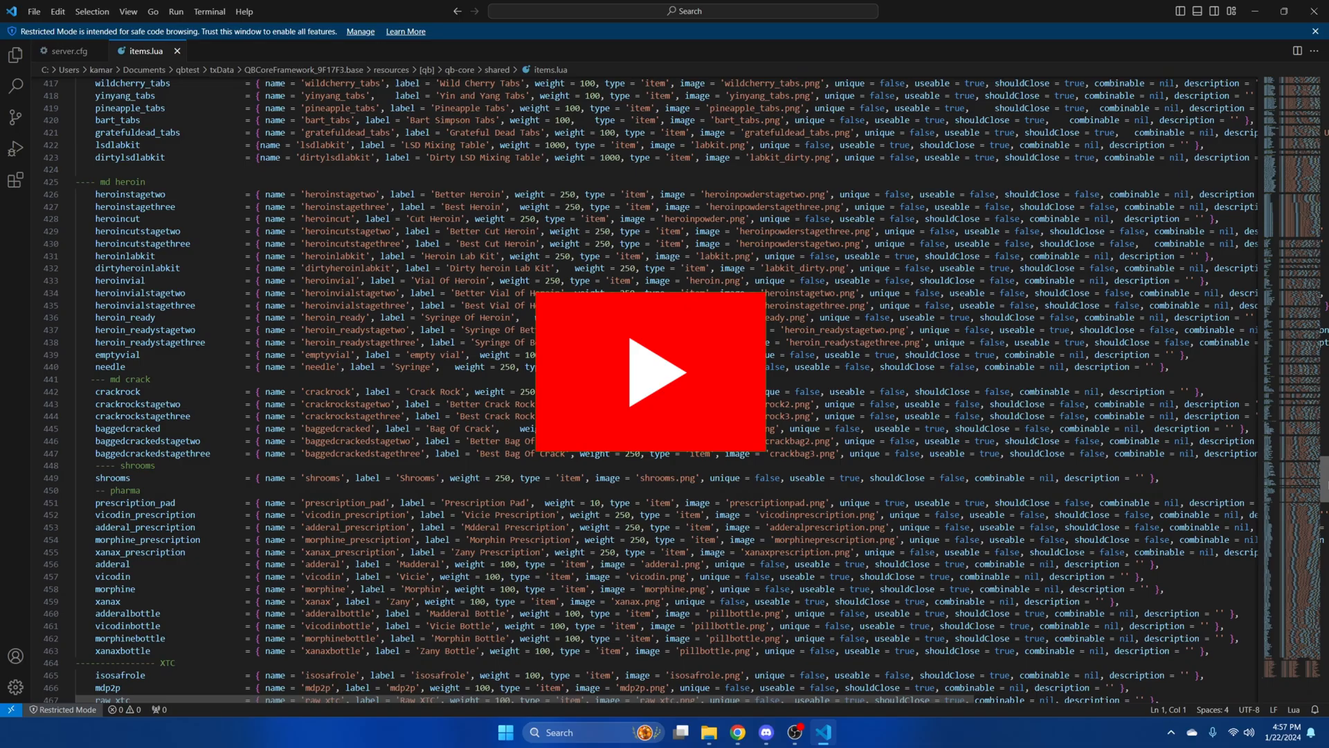
{"action": "scroll", "scroll_direction": "down", "scroll_amount": 3}
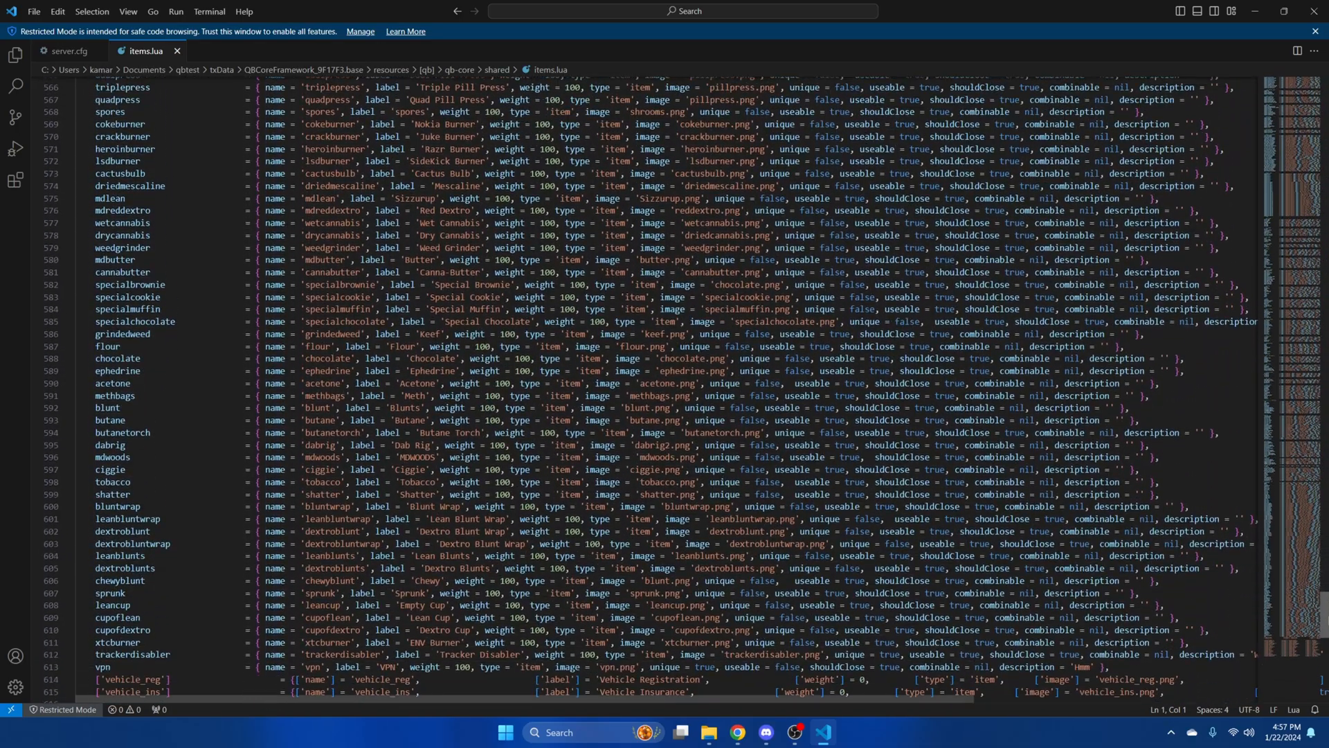
{"action": "scroll", "scroll_direction": "down", "scroll_amount": 3}
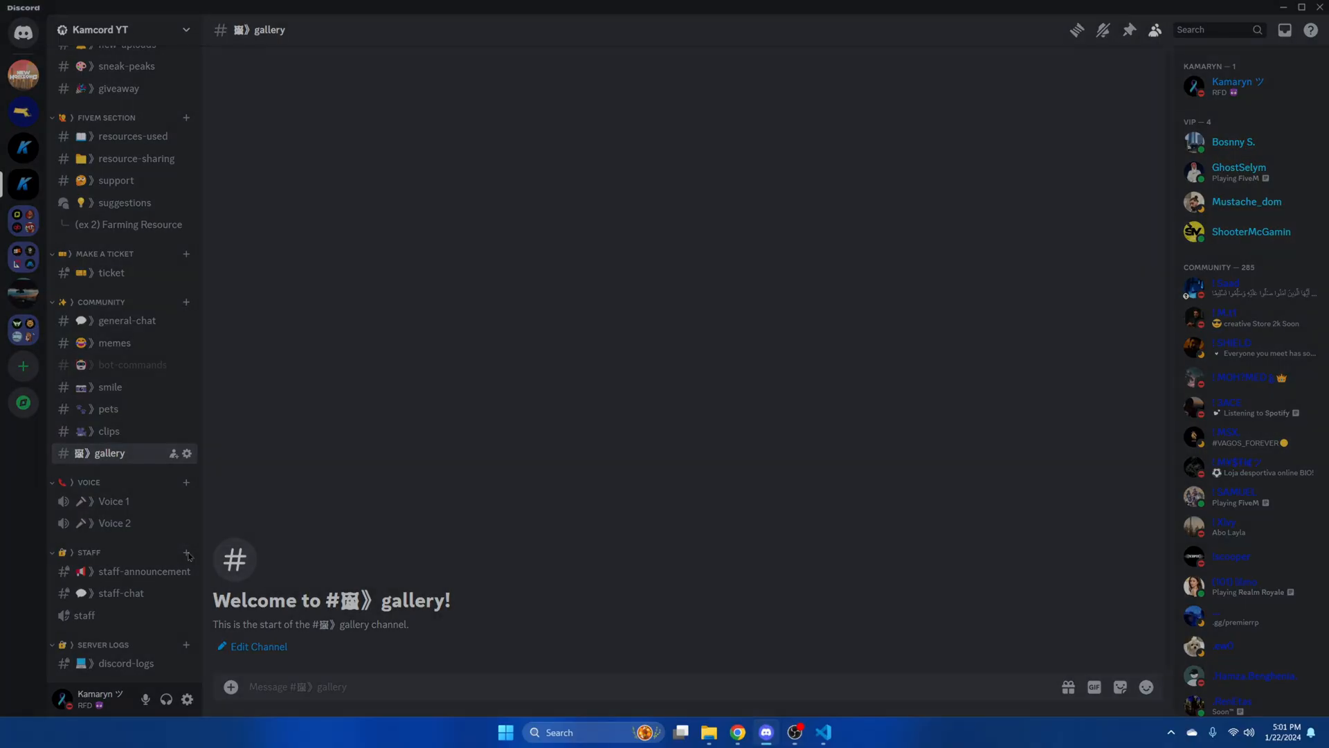
- Create a camera text channel in the STAFF category
{"action": "left_click", "coordinate": [187, 555]}
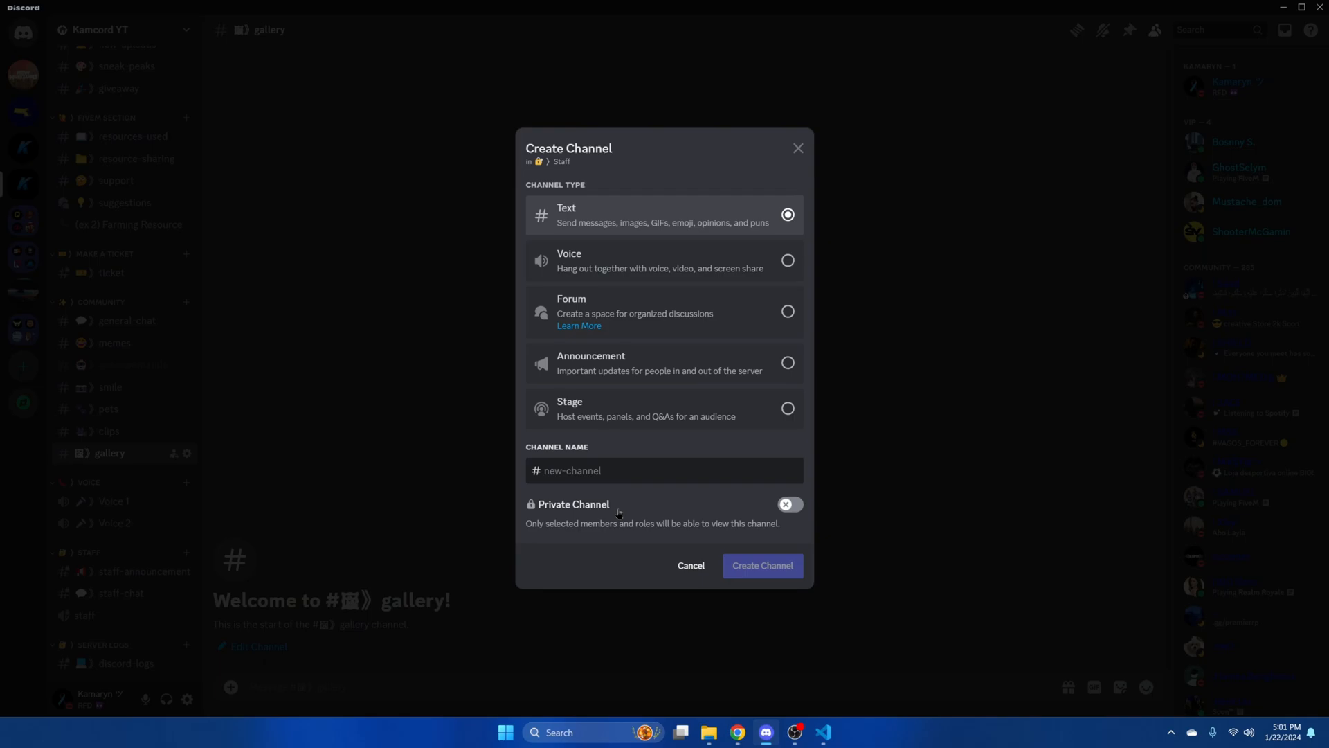
{"action": "type", "text": "camera"}
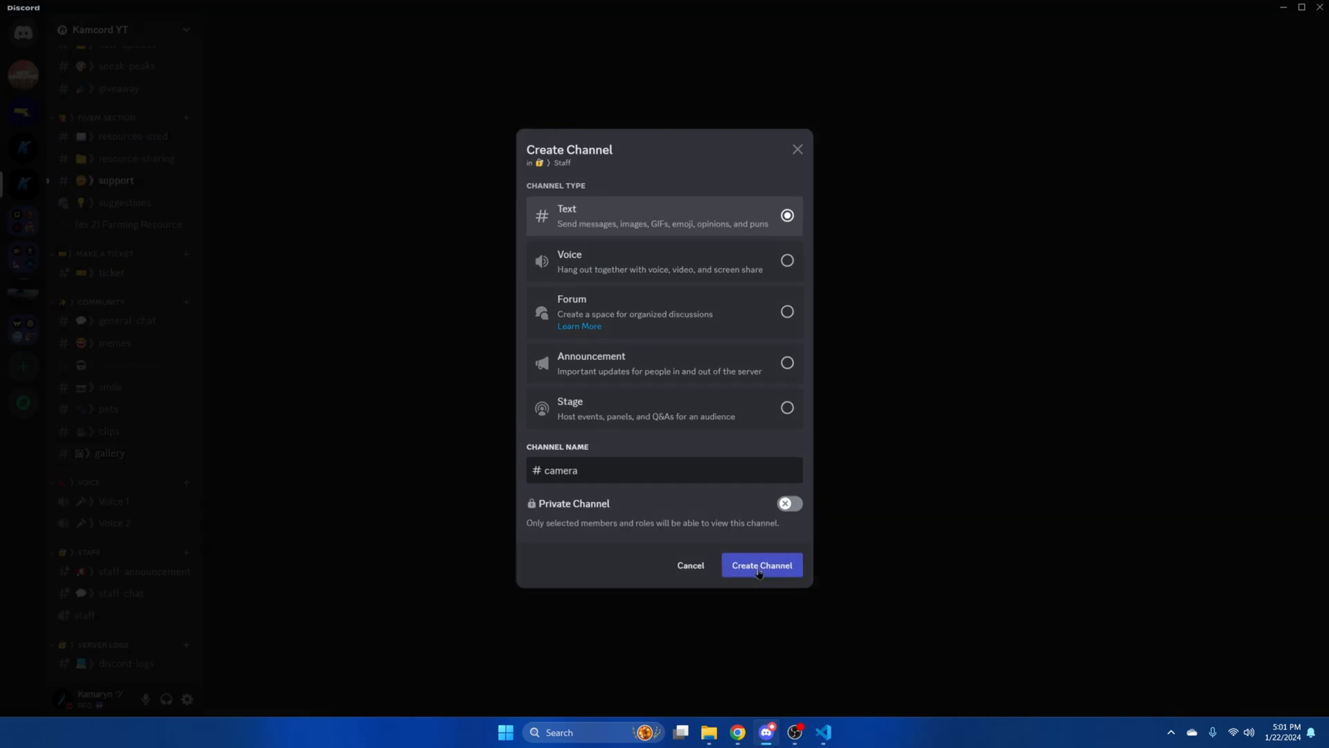
{"action": "left_click", "coordinate": [761, 564]}
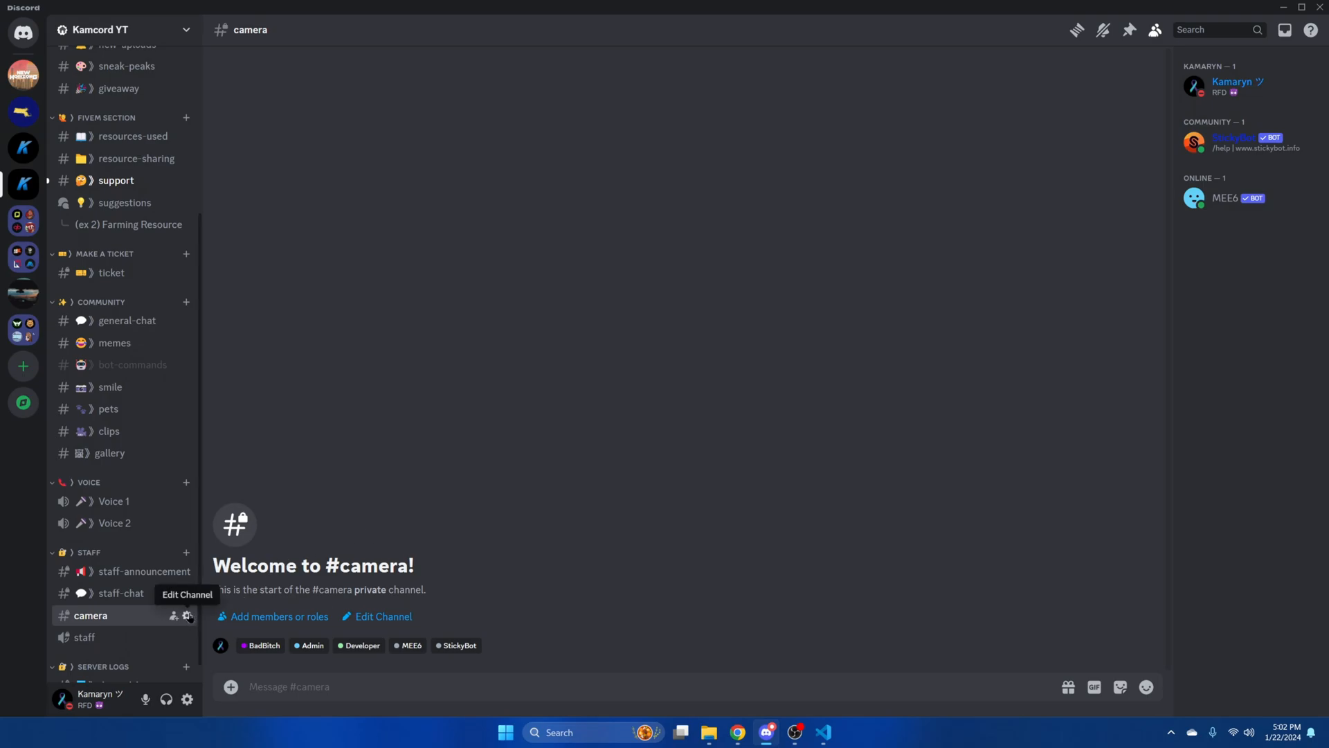
- Copy the Spidey Bot webhook URL from the camera channel's Integrations settings
{"action": "left_click", "coordinate": [189, 616]}
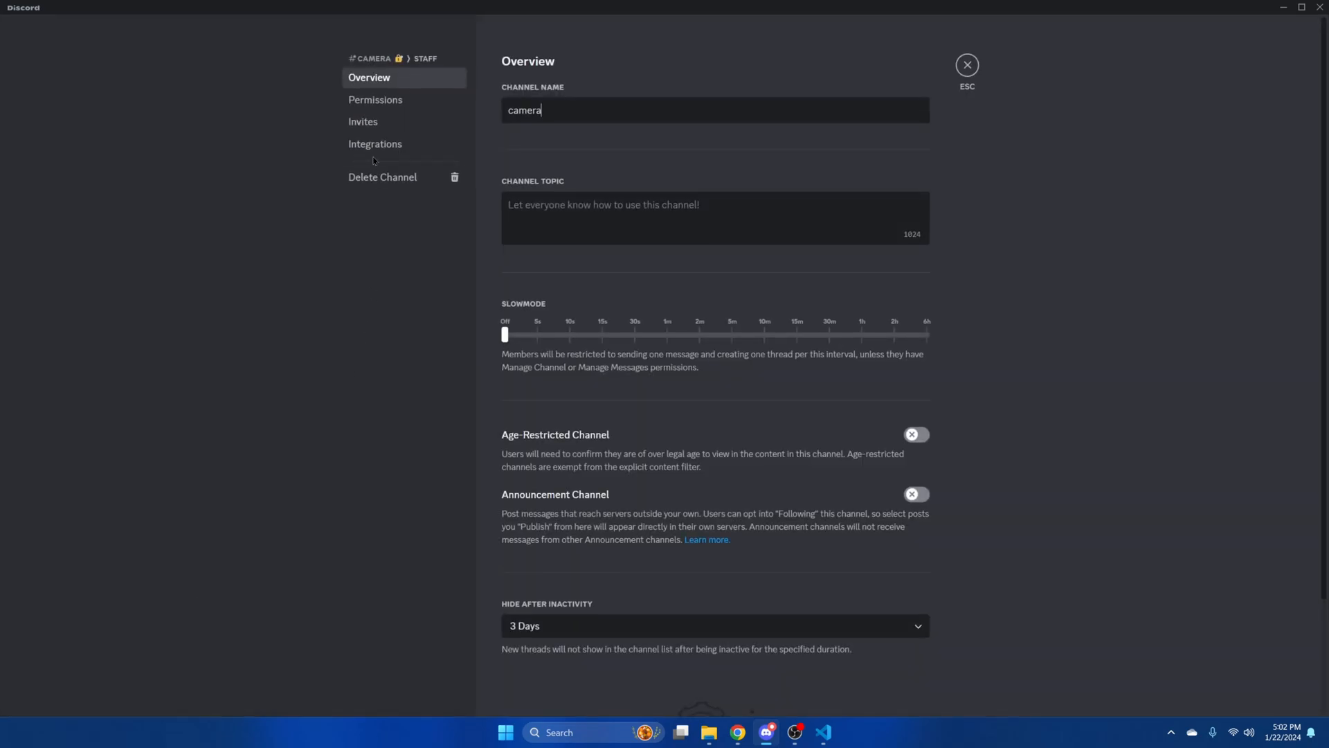
{"action": "left_click", "coordinate": [374, 144]}
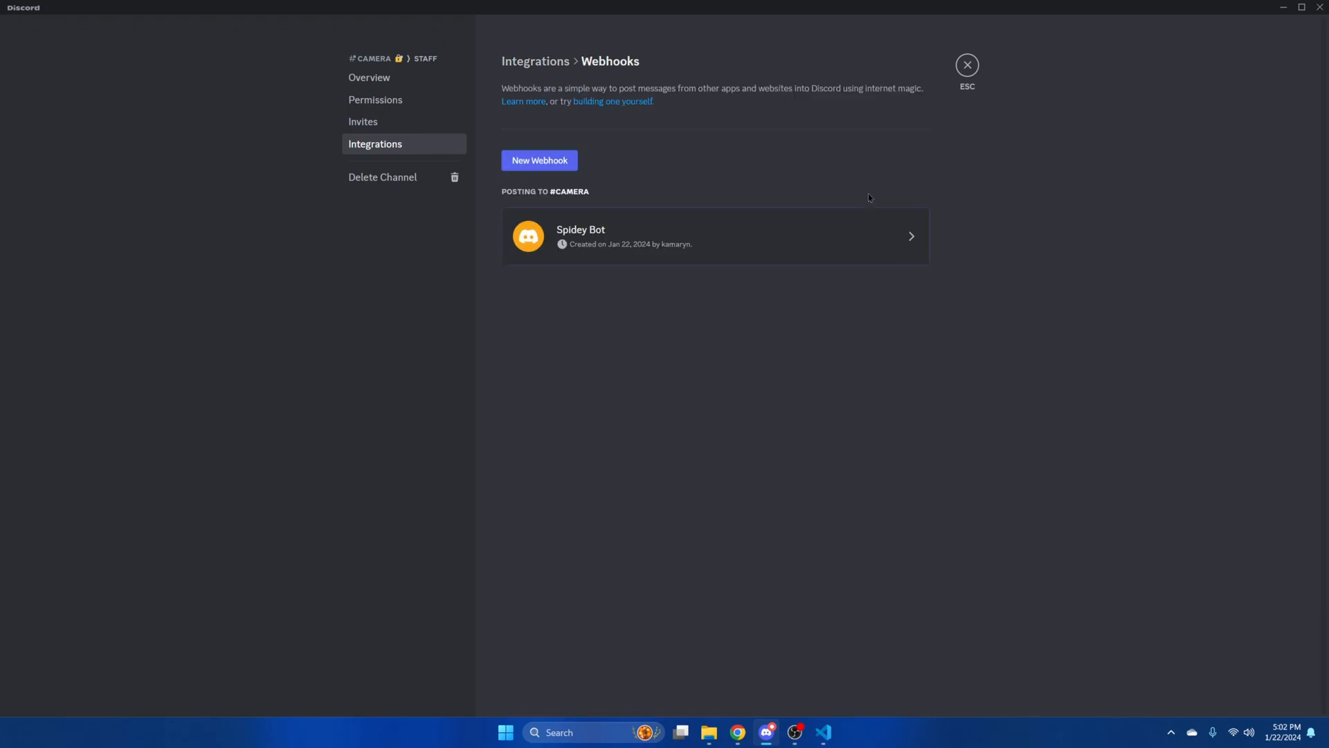
{"action": "left_click", "coordinate": [716, 236]}
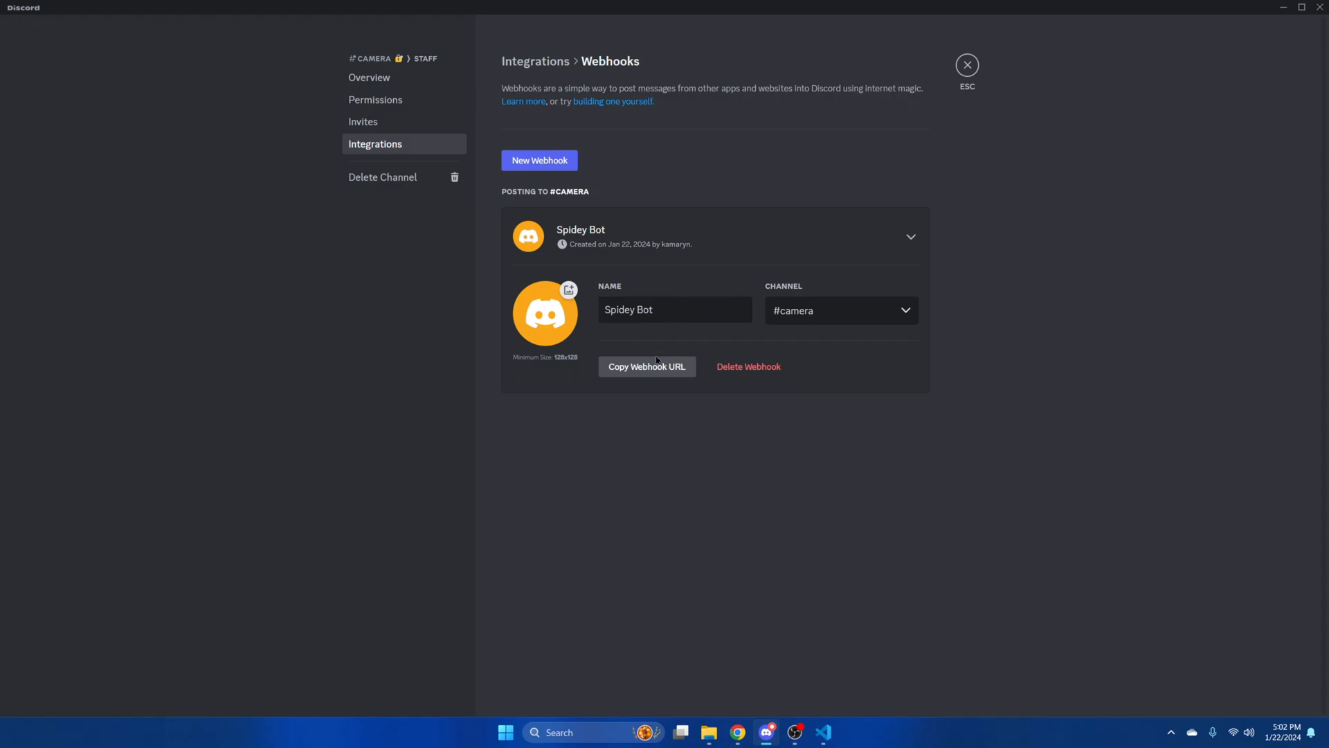
{"action": "left_click", "coordinate": [646, 366]}
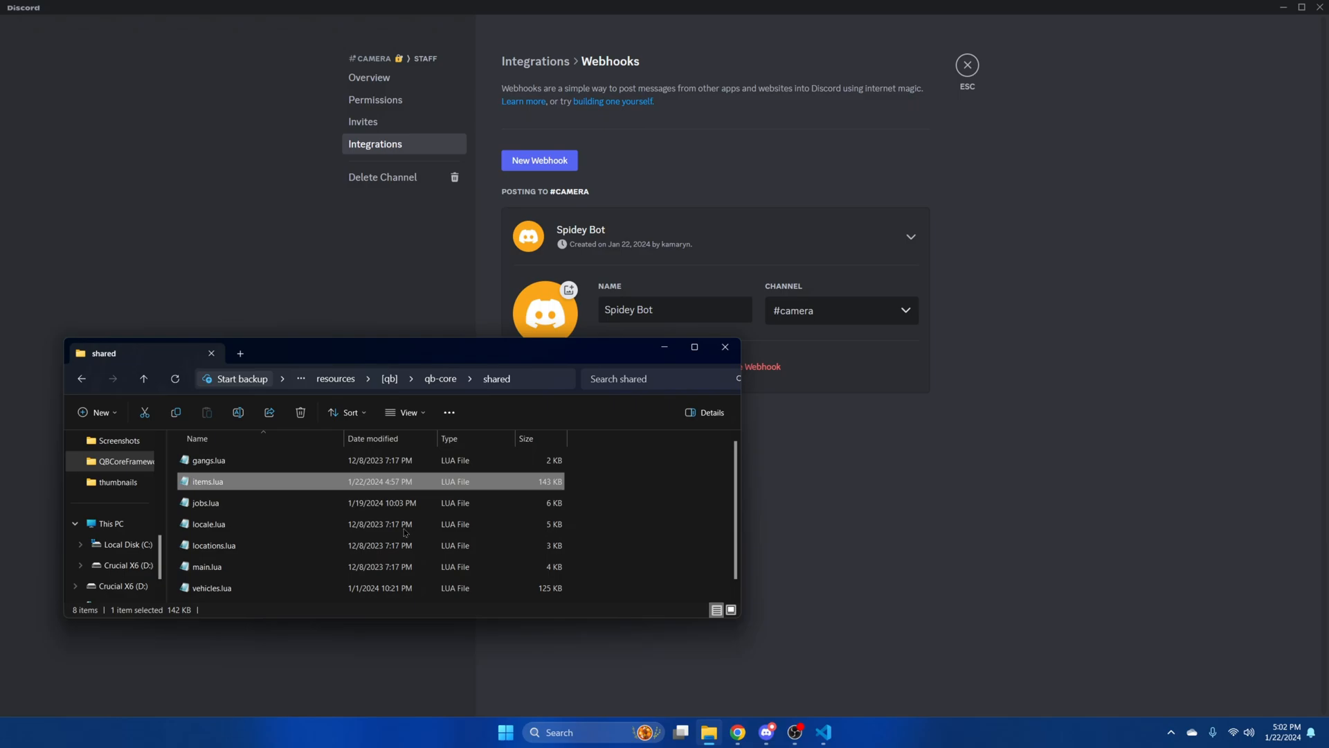
- Navigate to resources > ps-camera > server and bring up sv_main.lua's options
{"action": "left_click", "coordinate": [335, 379]}
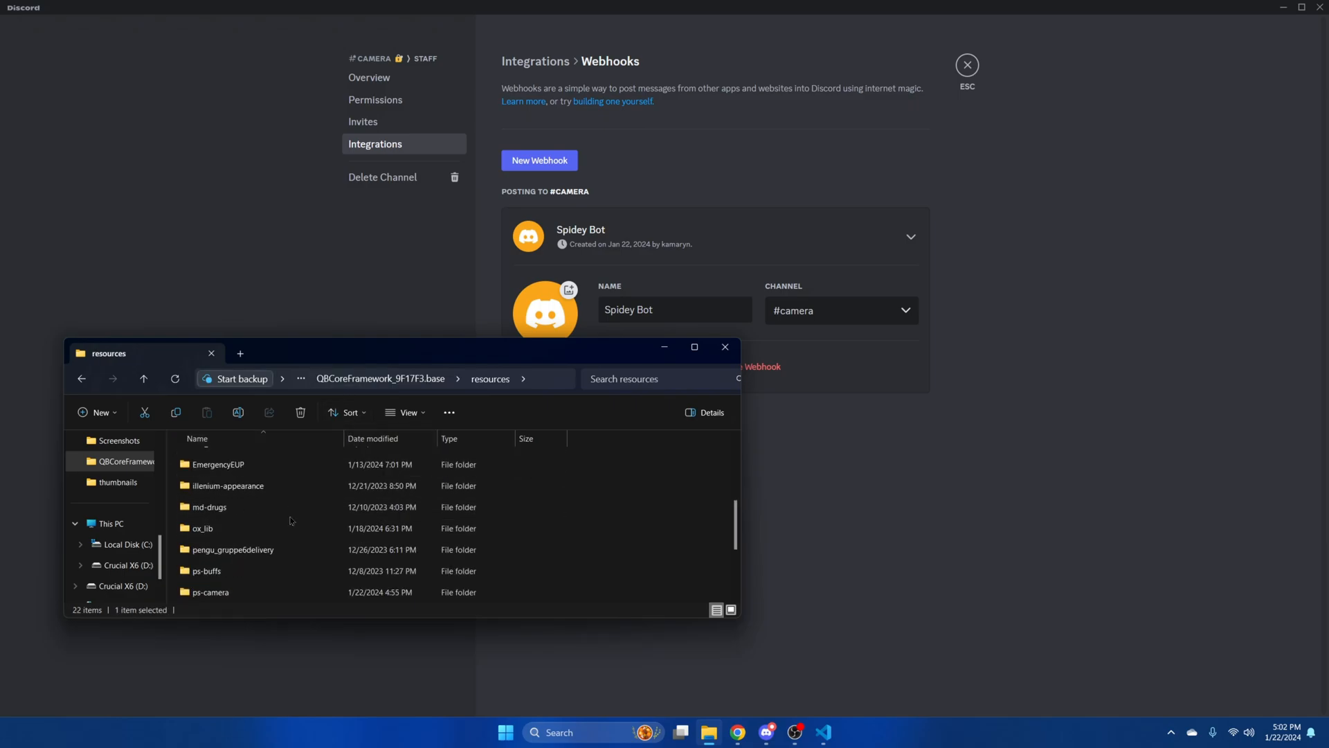
{"action": "double_click", "coordinate": [210, 592]}
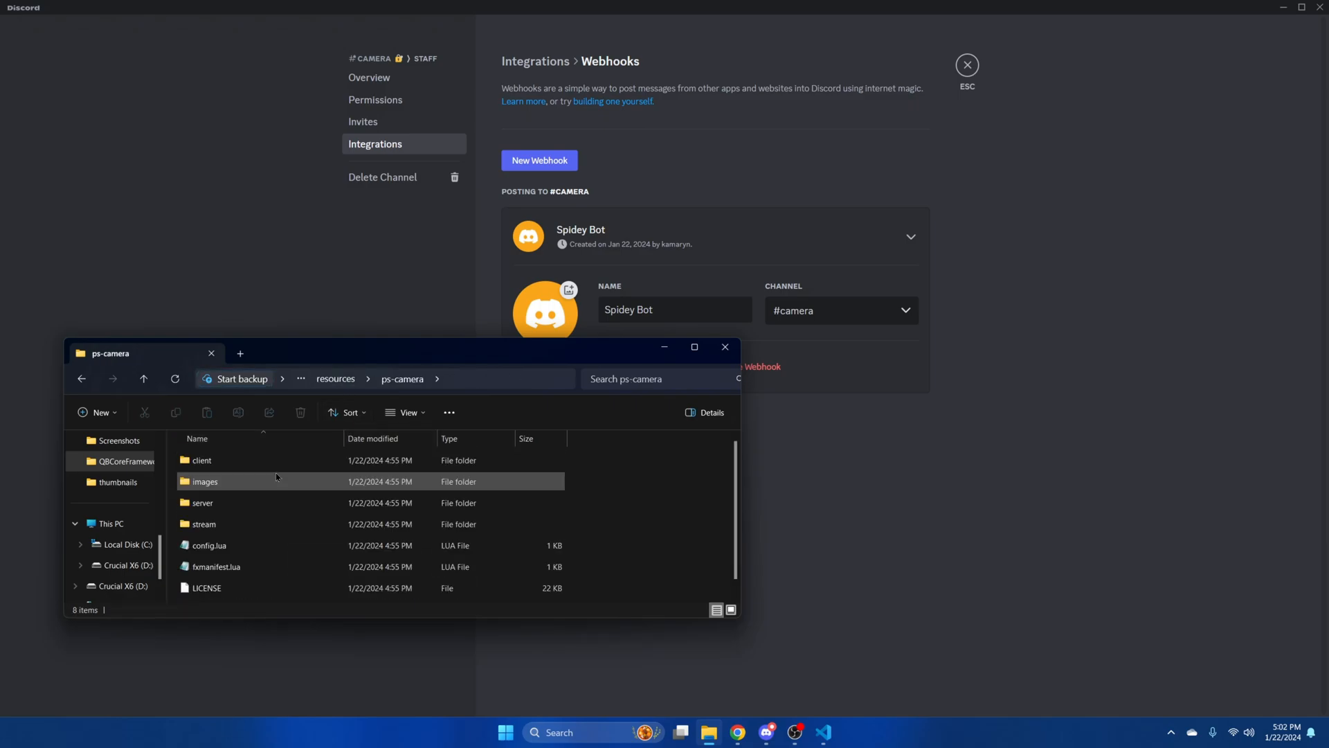
{"action": "double_click", "coordinate": [203, 503]}
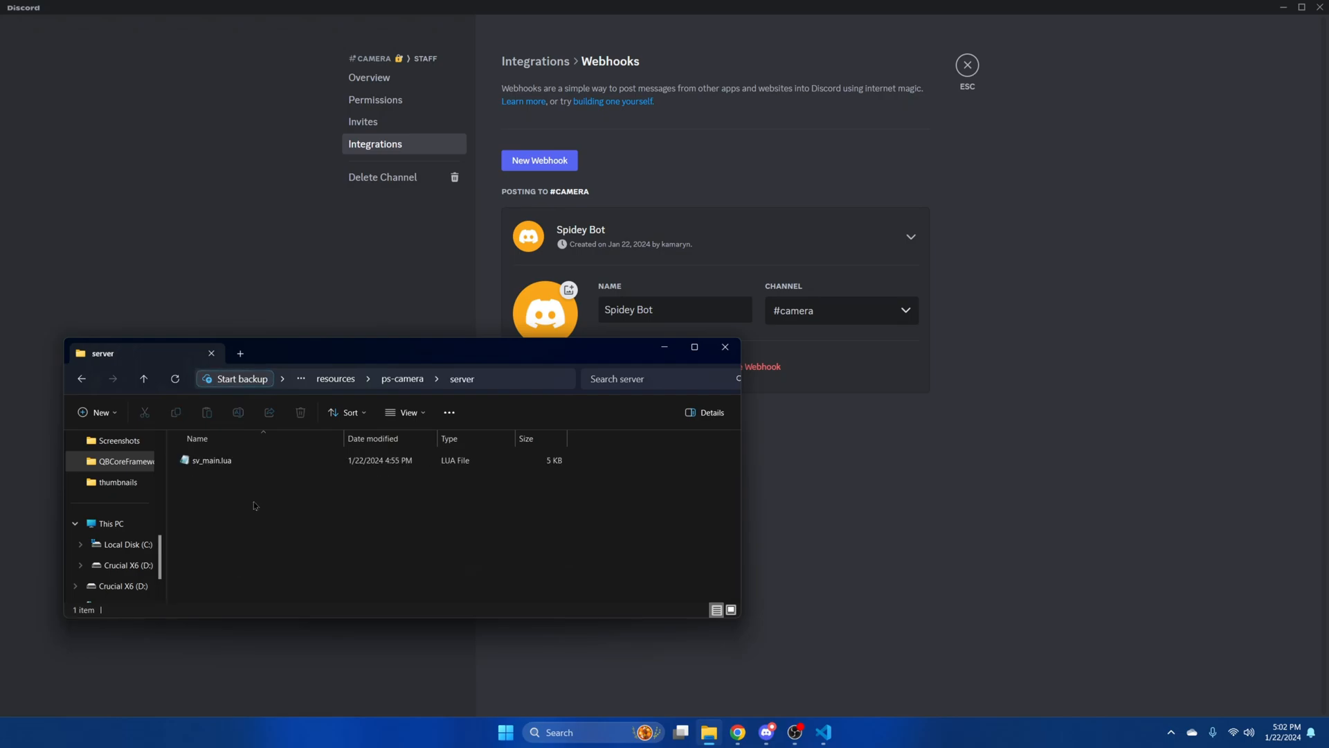
{"action": "right_click", "coordinate": [211, 459]}
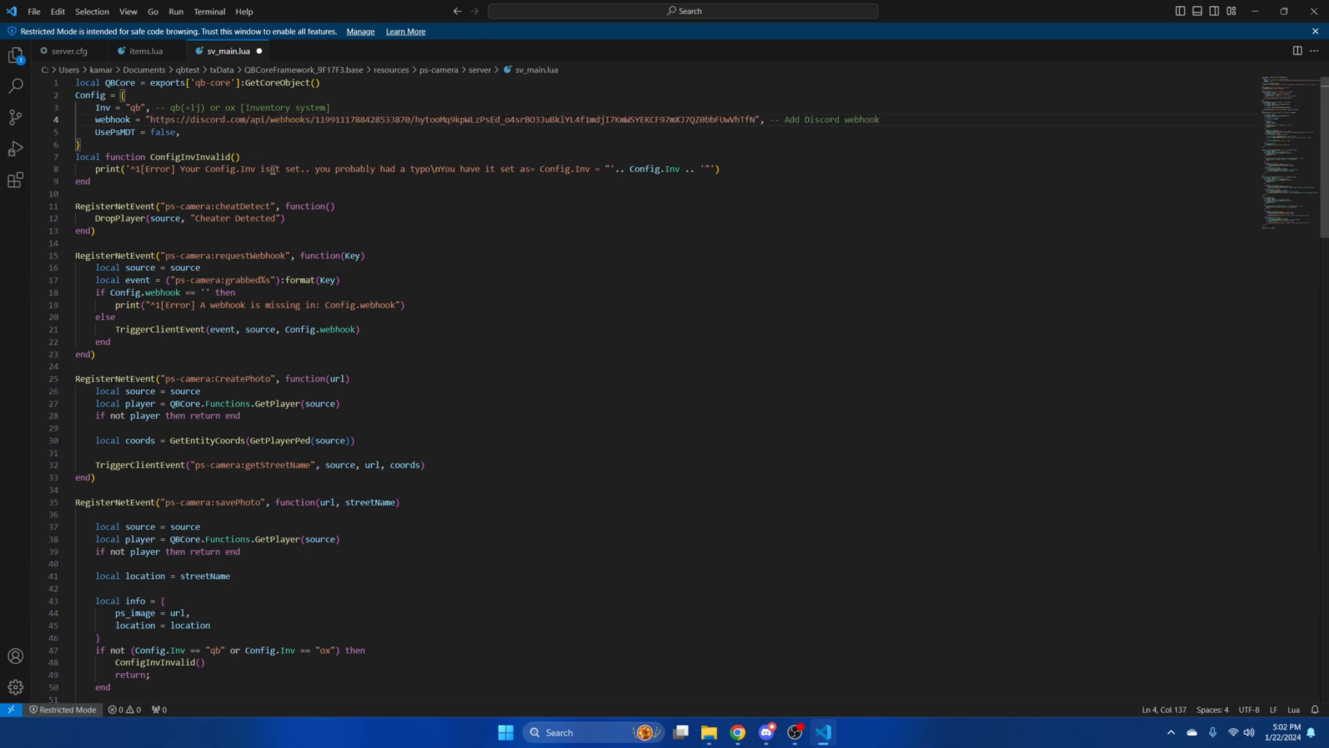
- Save sv_main.lua with the Discord webhook URL in Config.webhook
{"action": "left_click", "coordinate": [34, 11]}
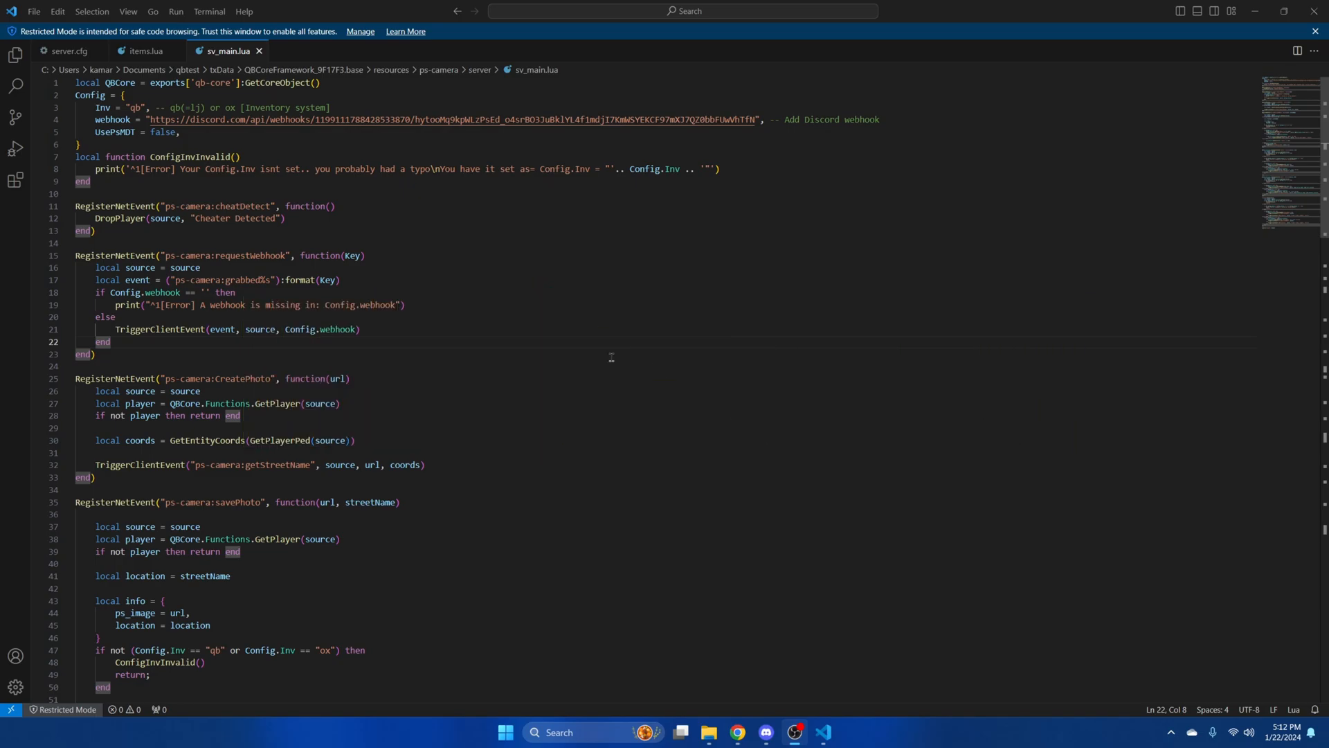
{"action": "mouse_move", "coordinate": [666, 474]}
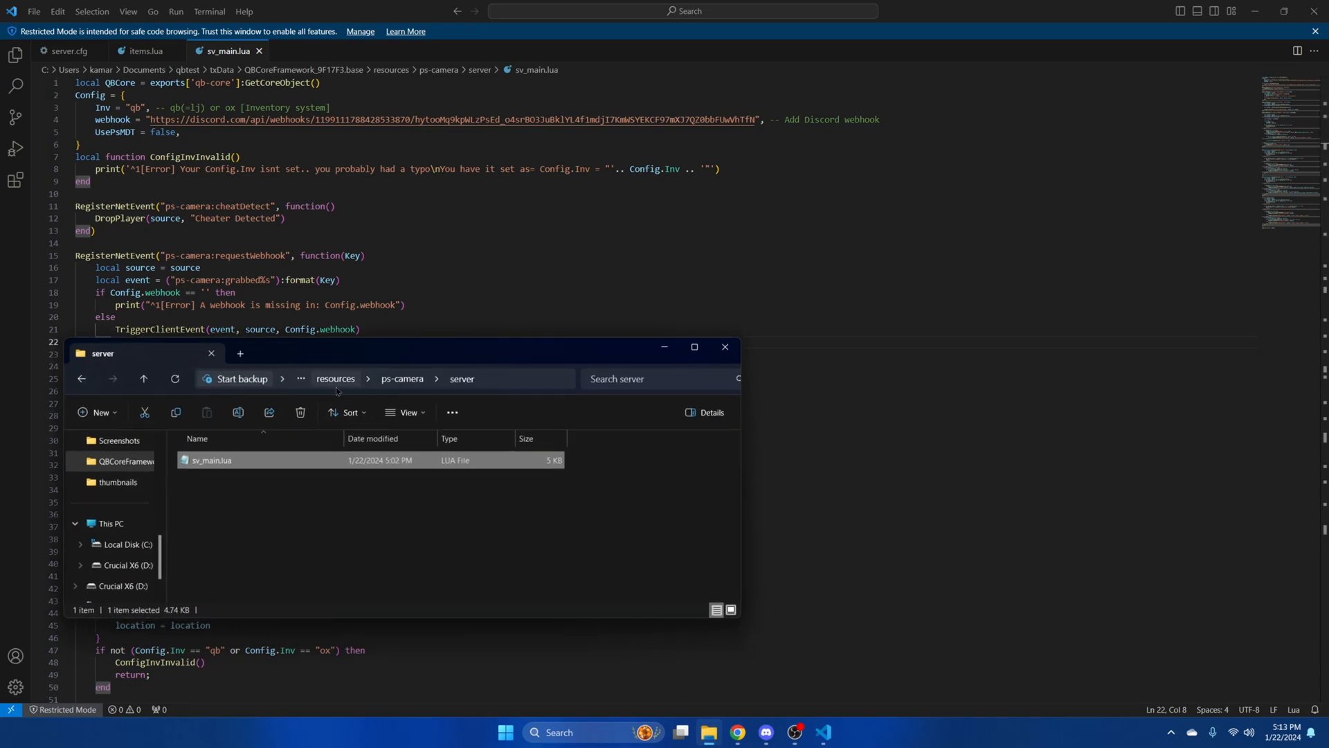
- Open [qb] > qb-shops > config.lua in Visual Studio Code
{"action": "left_click", "coordinate": [335, 379]}
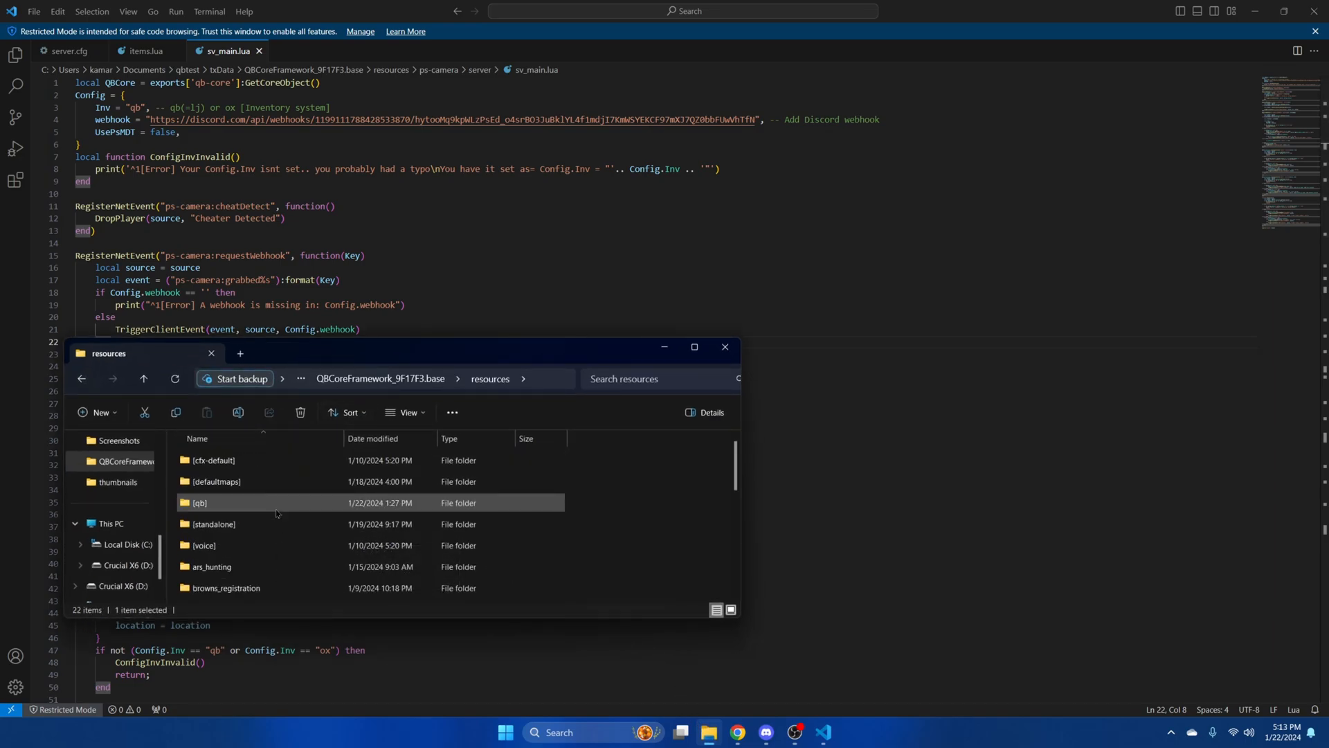
{"action": "double_click", "coordinate": [200, 503]}
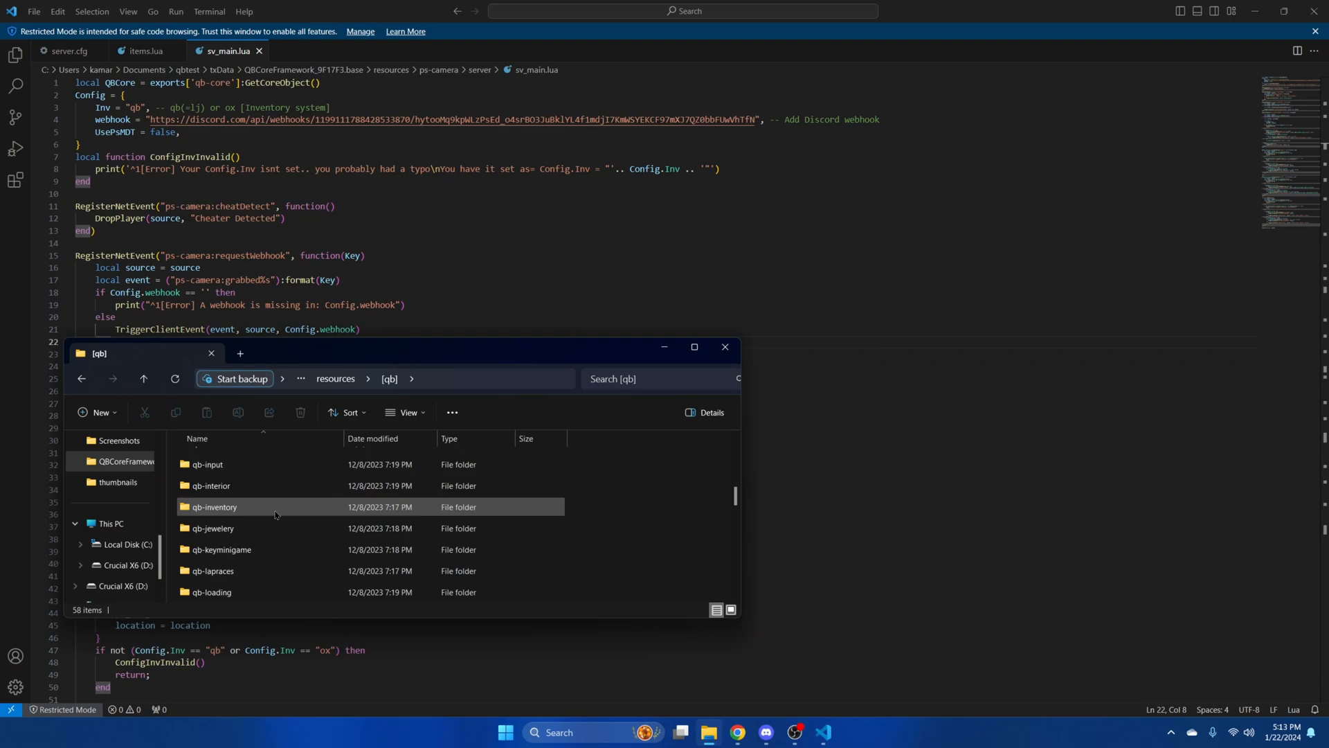
{"action": "scroll", "scroll_direction": "down", "scroll_amount": 3}
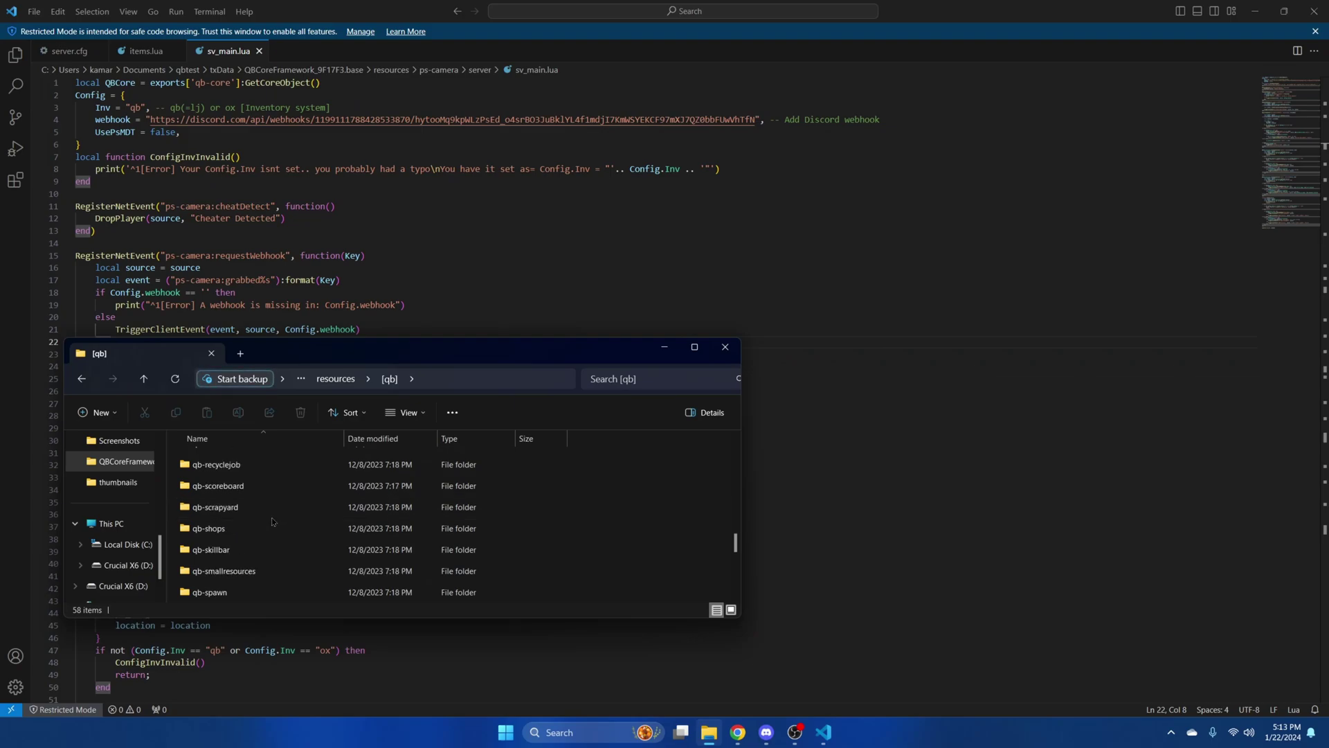
{"action": "double_click", "coordinate": [214, 528]}
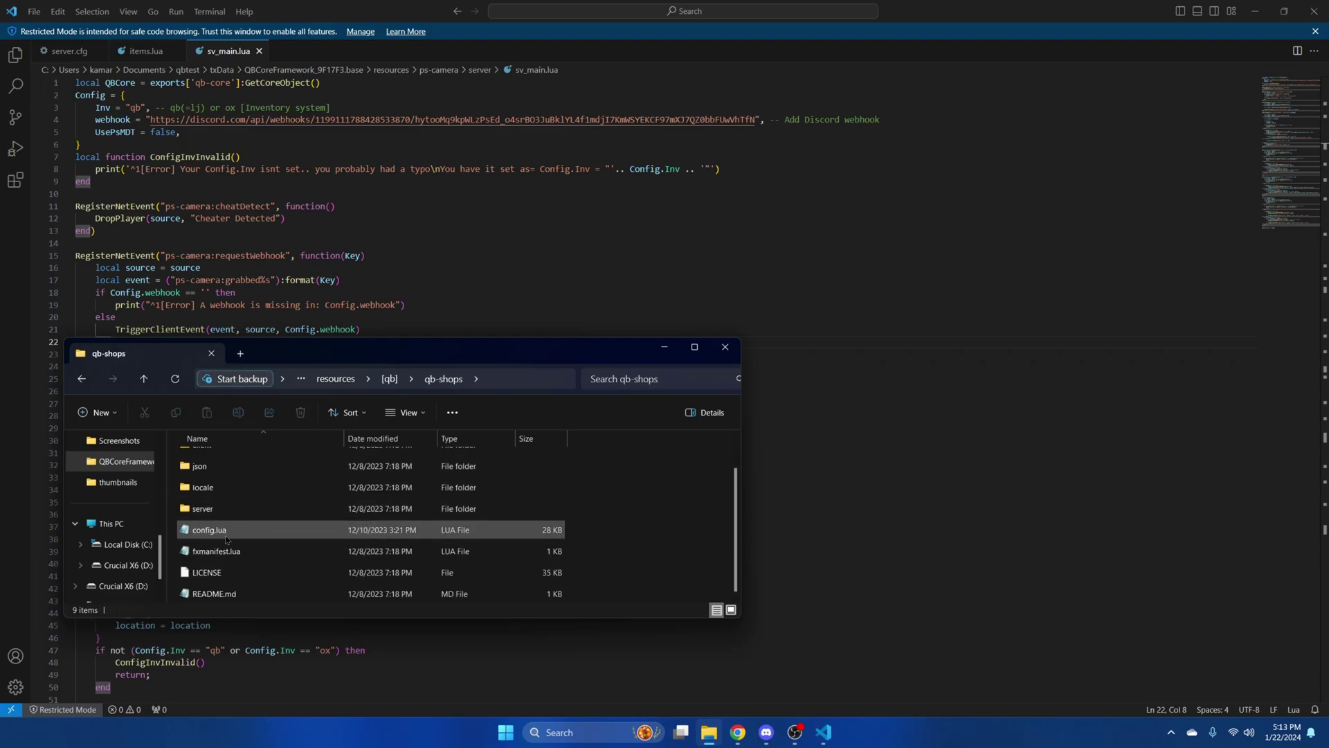
{"action": "right_click", "coordinate": [207, 529]}
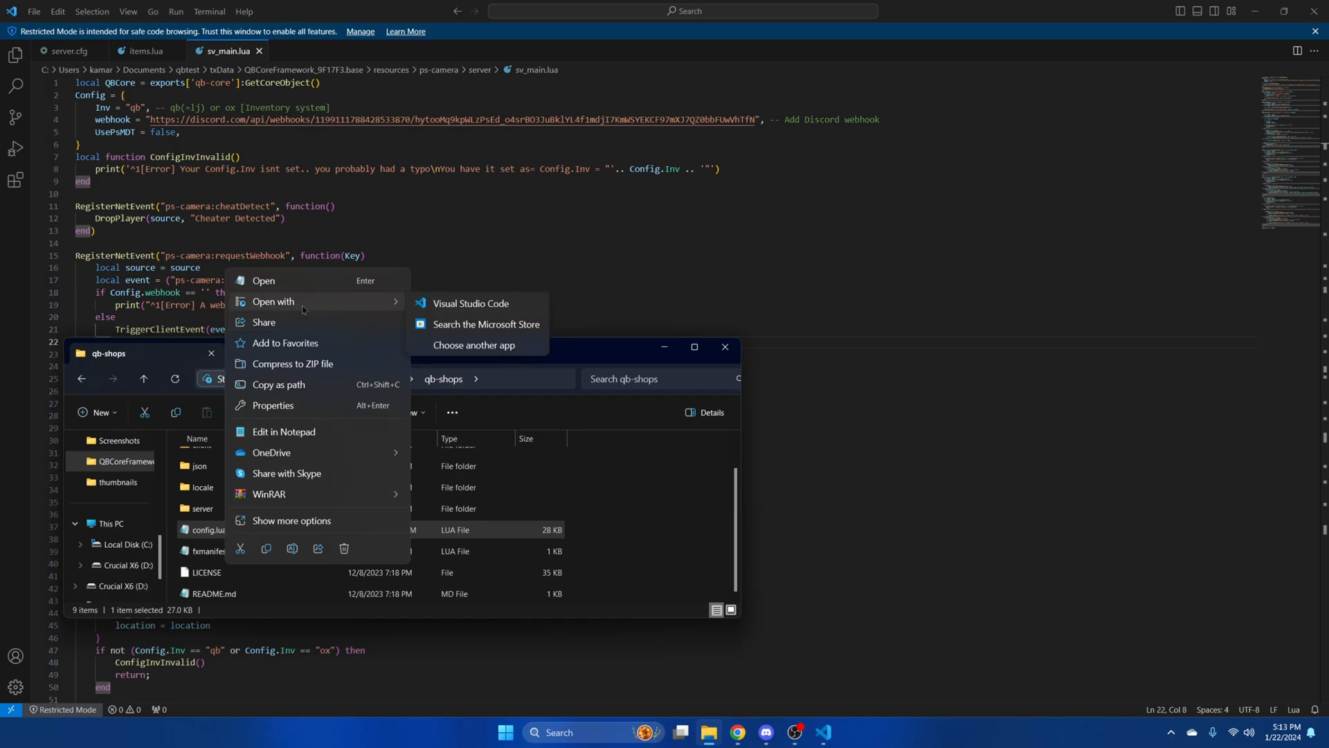
{"action": "left_click", "coordinate": [471, 303]}
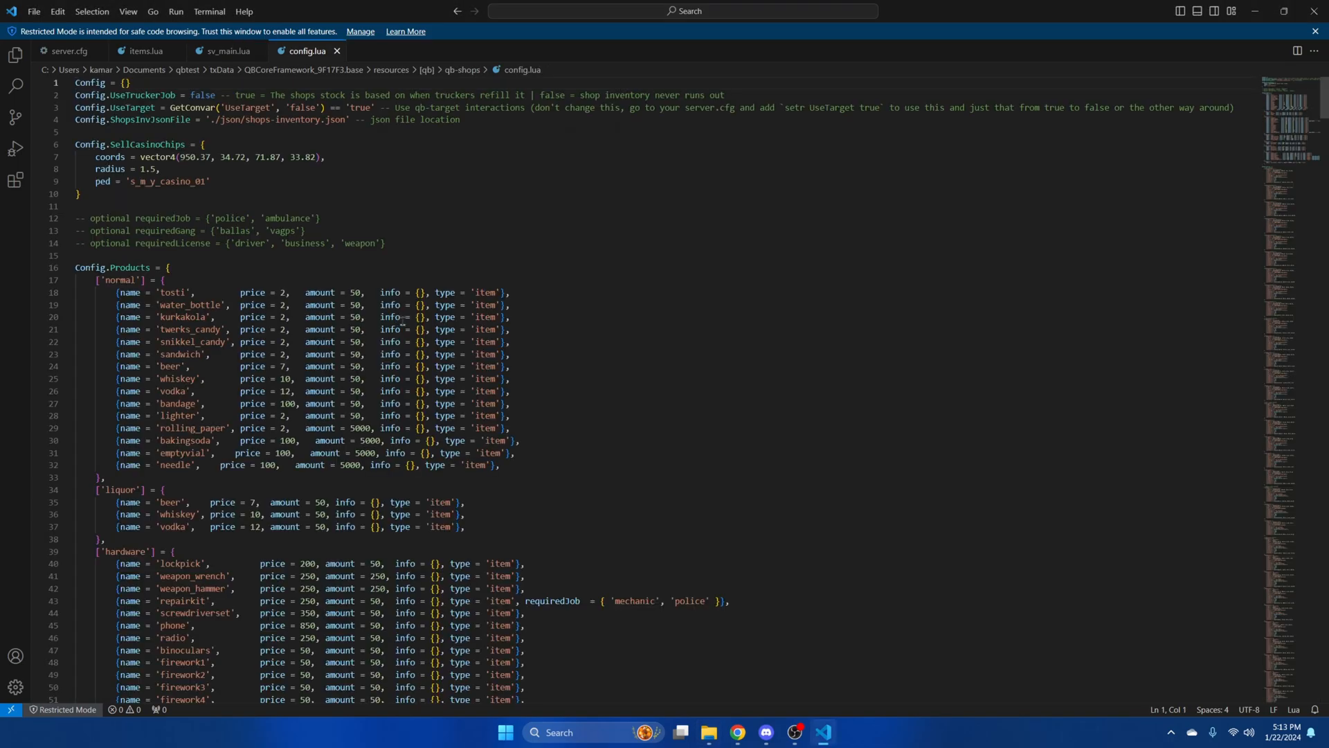
- Add a camera entry priced at 1000 to the leisureshop items in qb-shops config.lua and save
{"action": "scroll", "scroll_direction": "down", "scroll_amount": 3}
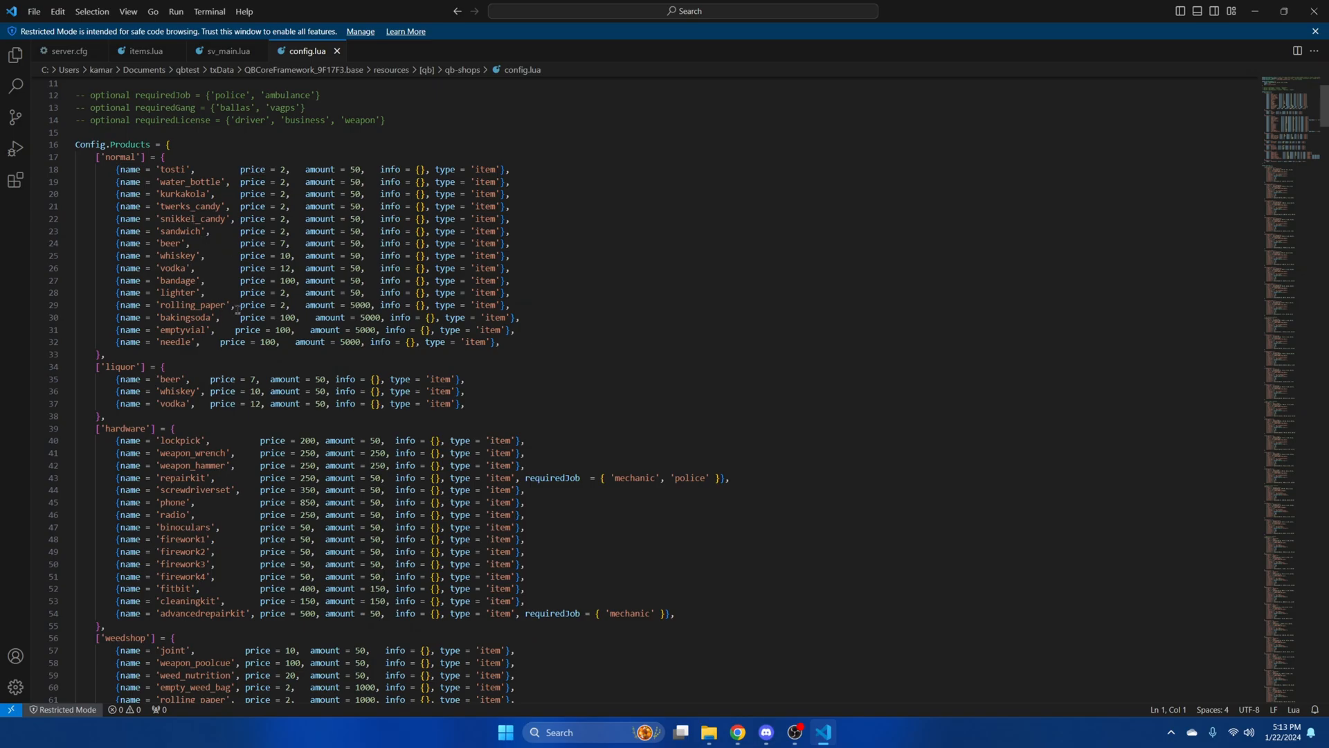
{"action": "scroll", "scroll_direction": "down", "scroll_amount": 3}
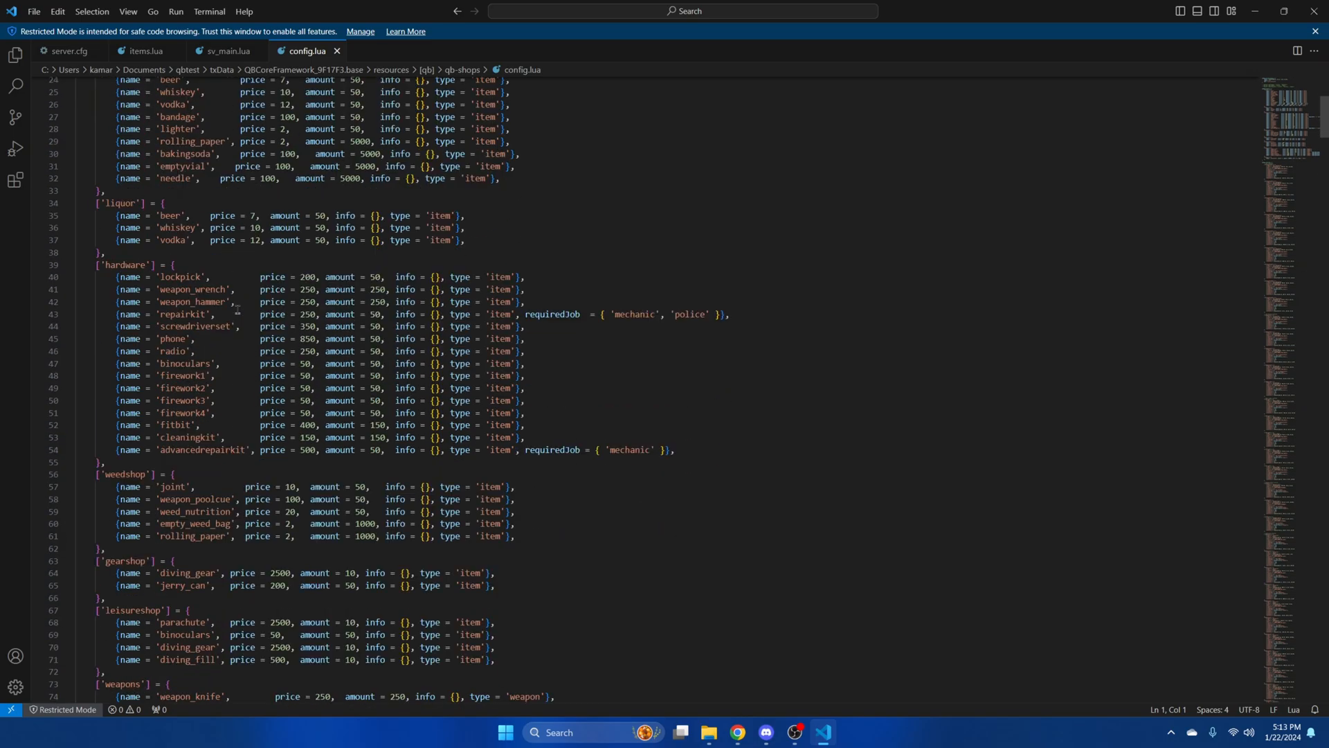
{"action": "scroll", "scroll_direction": "down", "scroll_amount": 3}
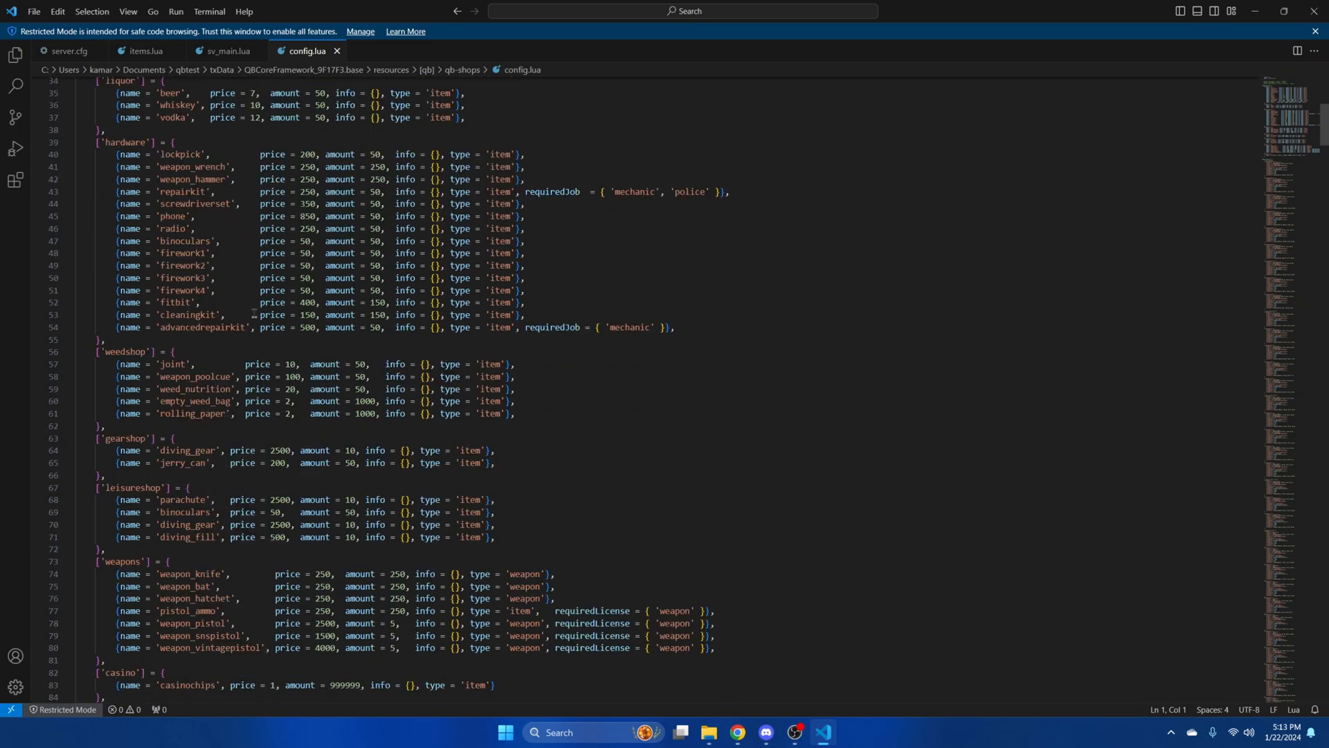
{"action": "scroll", "scroll_direction": "down", "scroll_amount": 3}
{"action": "type", "text": "{name = 'camera', price = 500,  amount = 10, info = {}, type = 'item'},"}
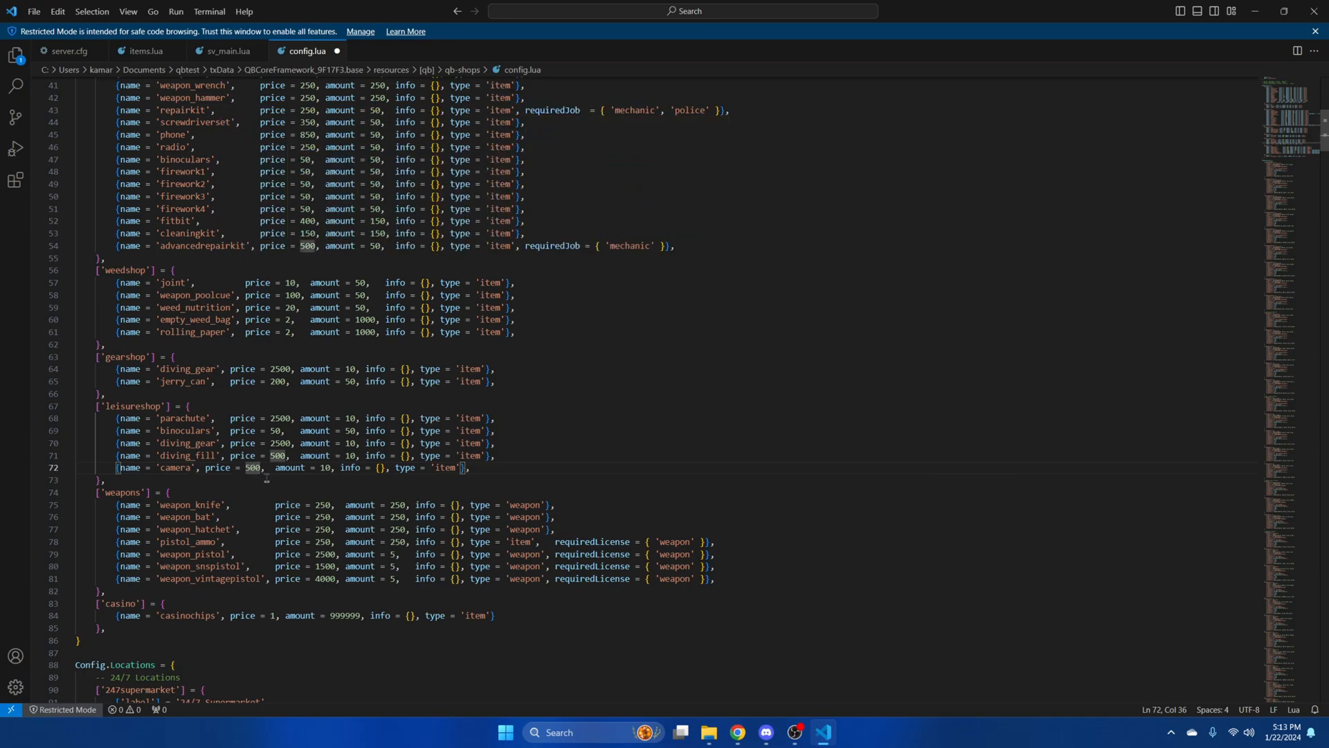
{"action": "type", "text": "1000"}
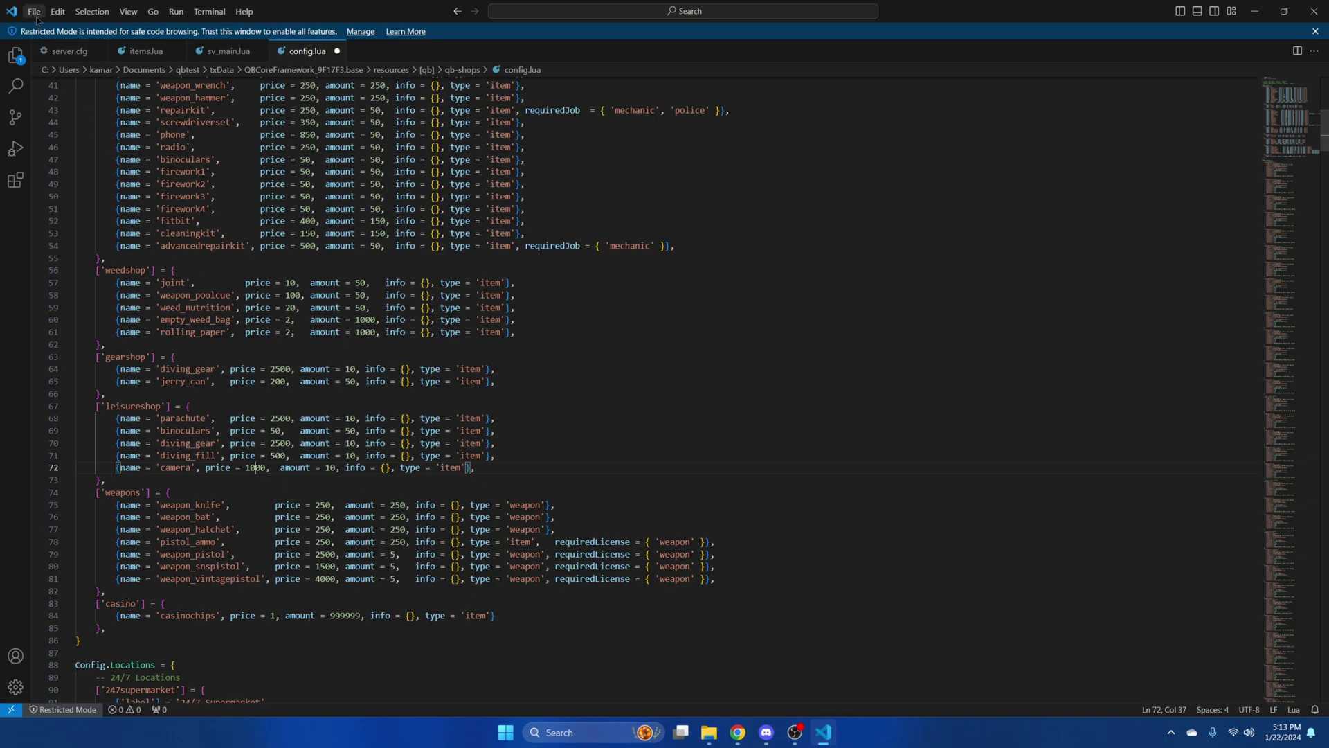
{"action": "left_click", "coordinate": [39, 12]}
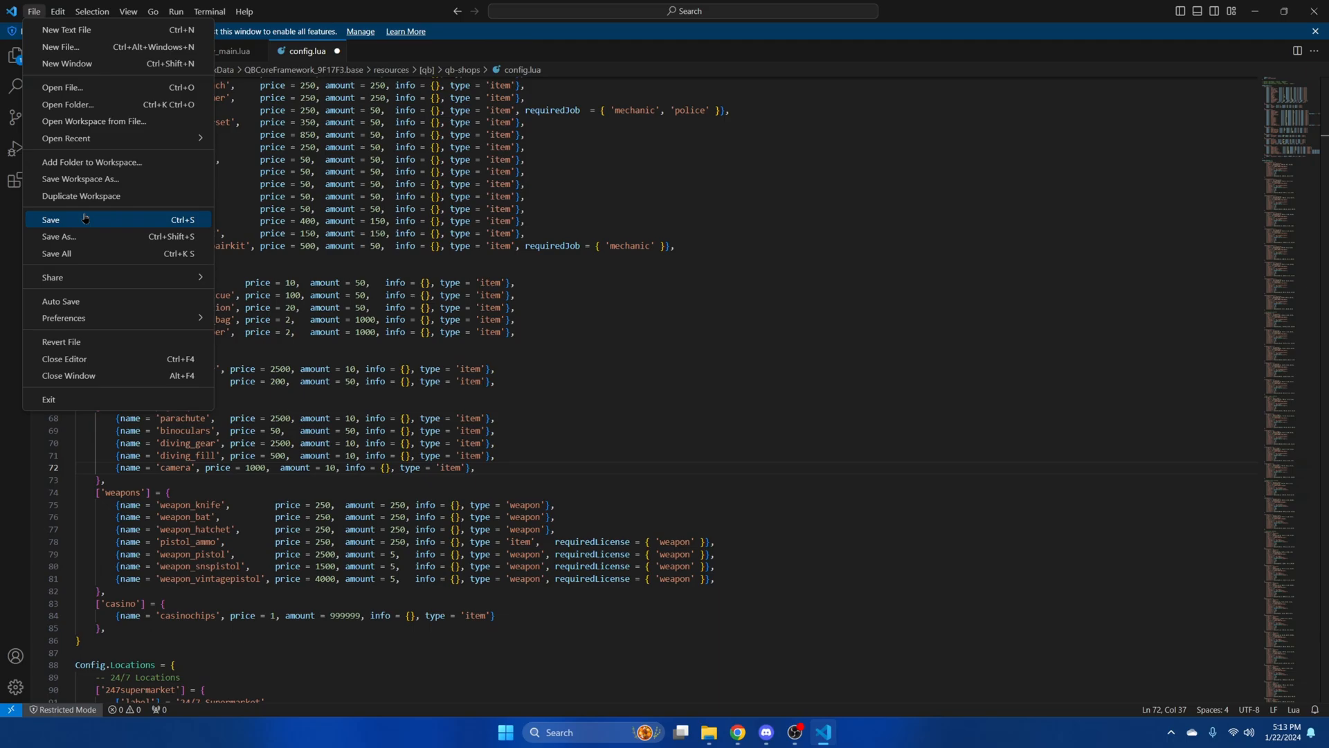
{"action": "left_click", "coordinate": [43, 219]}
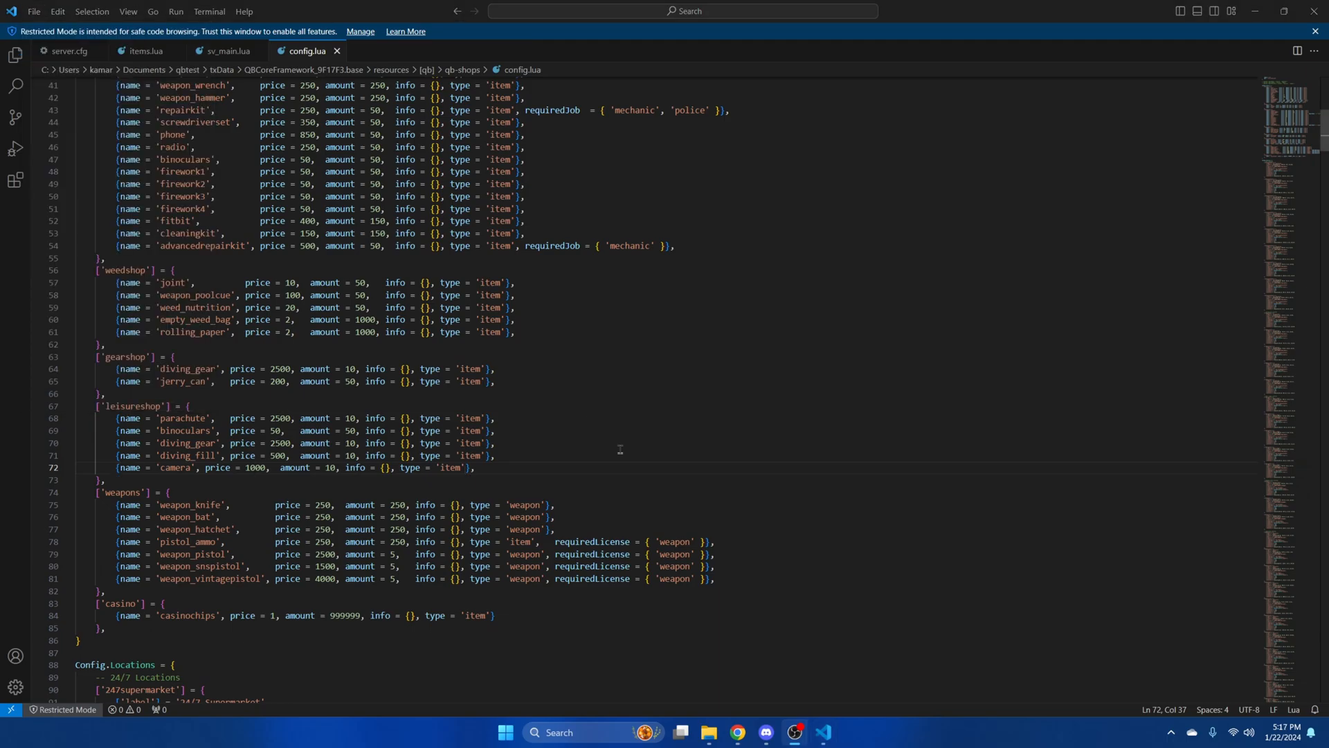
- From the [qb] folder, open qb-policejob's config.lua with Visual Studio Code
{"action": "left_click", "coordinate": [712, 733]}
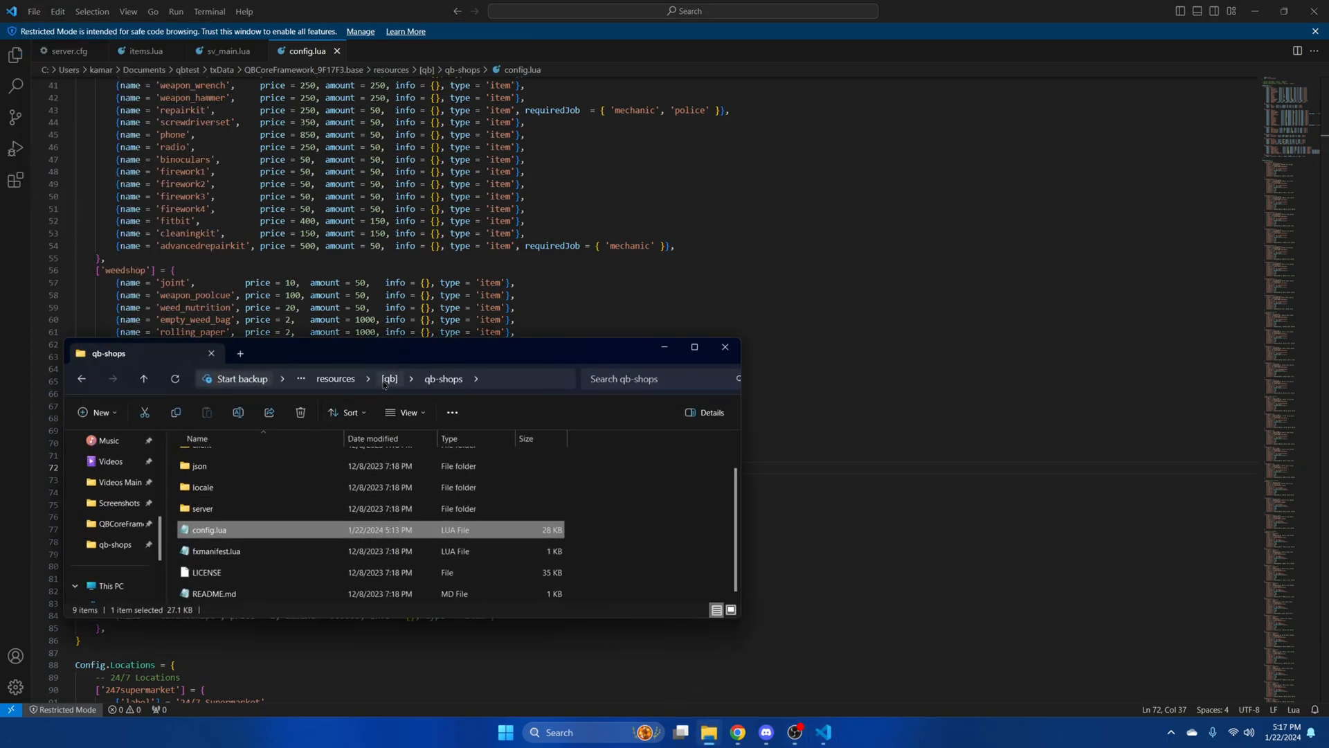
{"action": "left_click", "coordinate": [389, 378]}
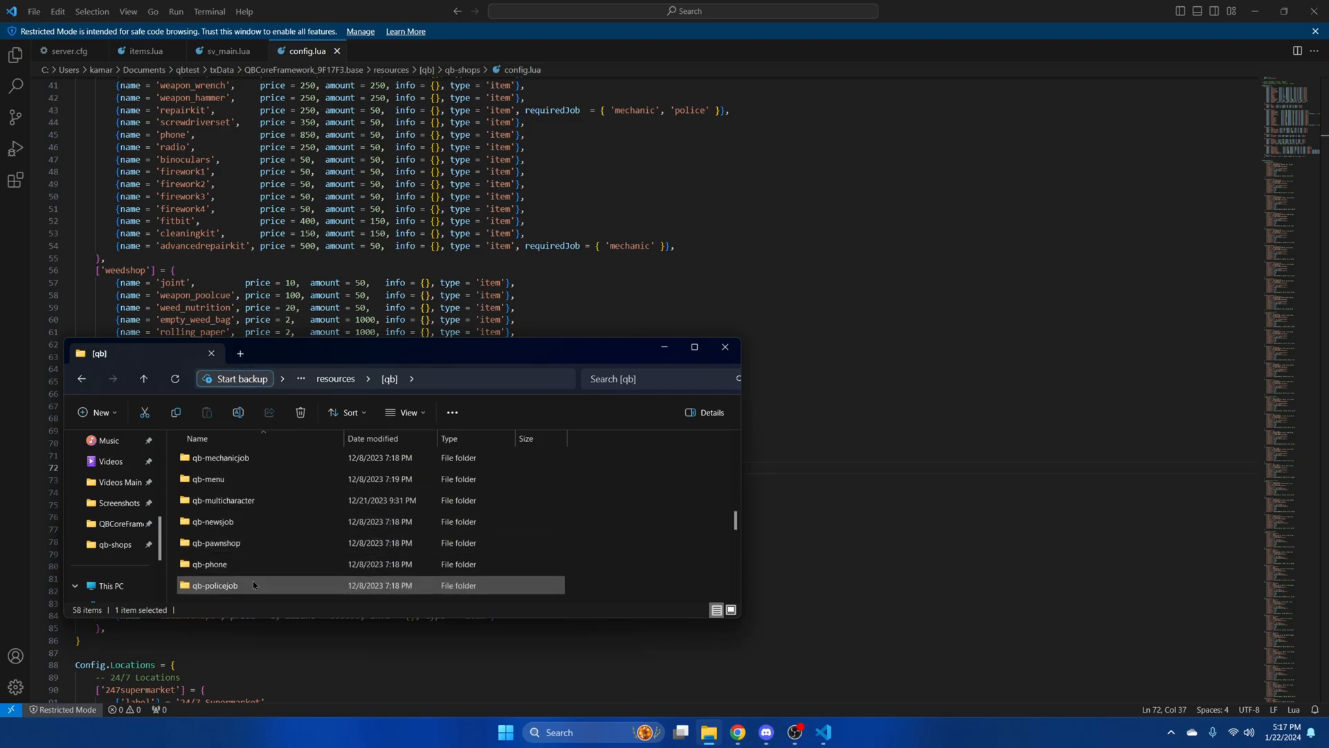
{"action": "double_click", "coordinate": [215, 585]}
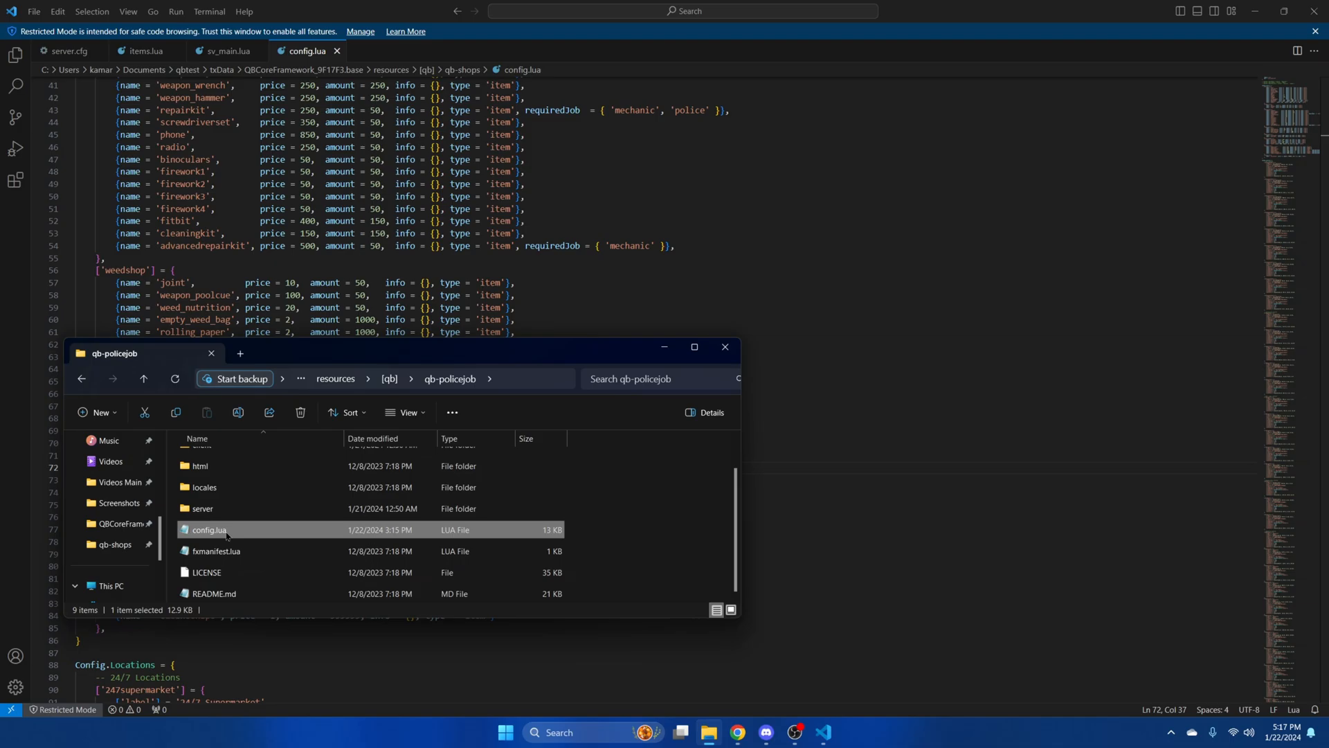
{"action": "right_click", "coordinate": [207, 529]}
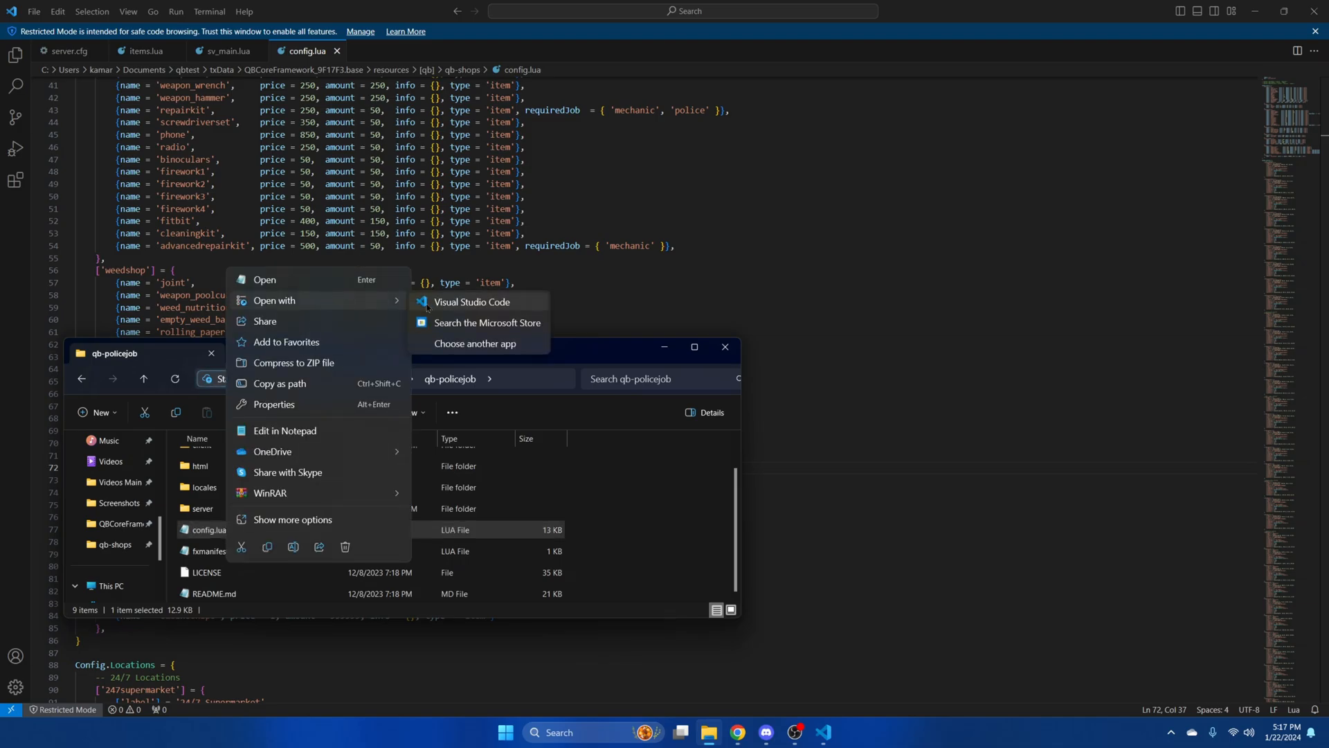
{"action": "left_click", "coordinate": [472, 302]}
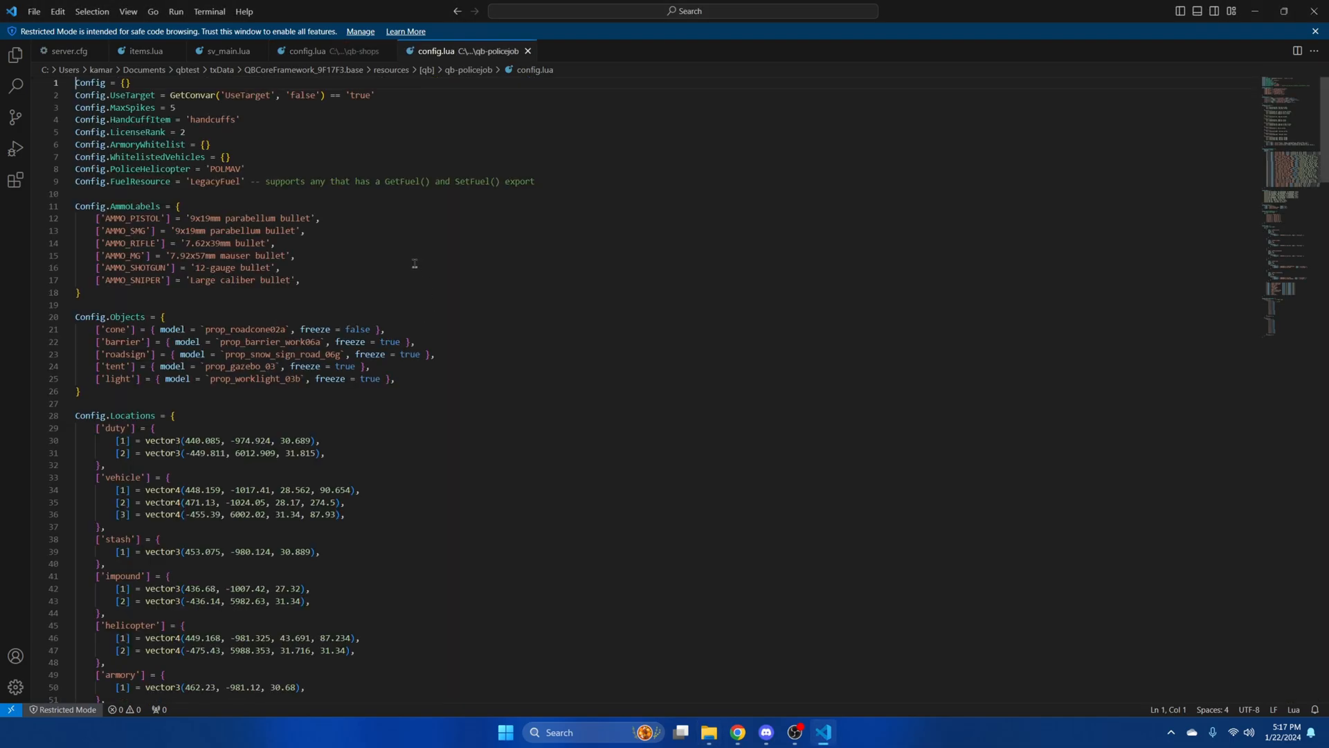
- Rename the duplicated heavyarmor armory entry to 'camera', keeping price 0 and amount 50
{"action": "scroll", "scroll_direction": "down", "scroll_amount": 3}
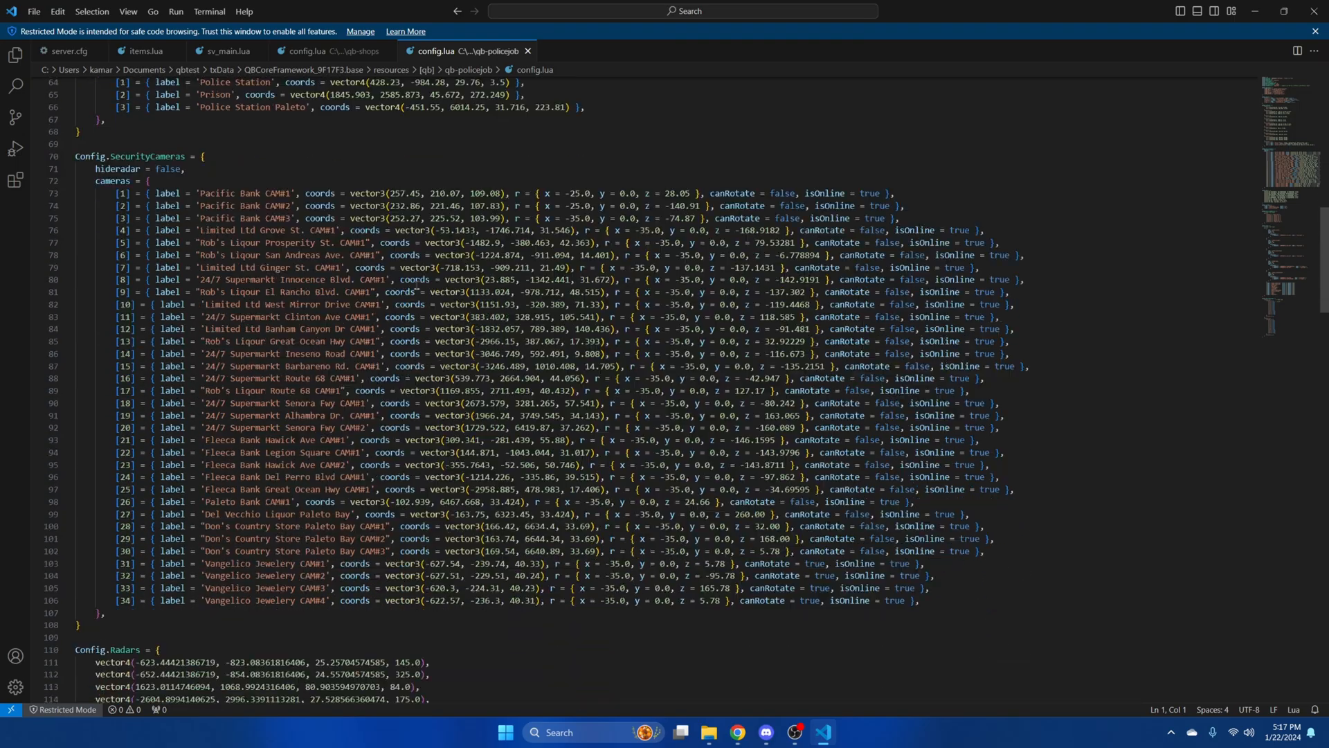
{"action": "scroll", "scroll_direction": "down", "scroll_amount": 3}
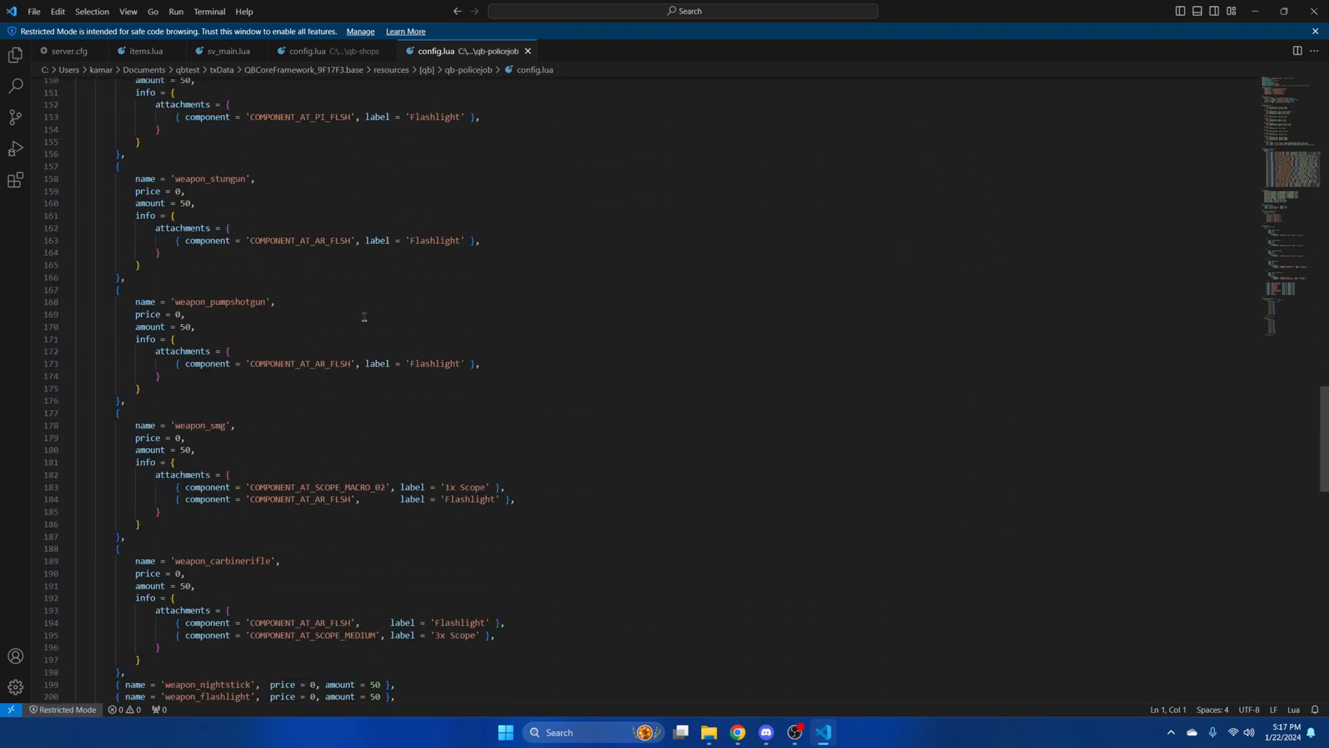
{"action": "scroll", "scroll_direction": "down", "scroll_amount": 3}
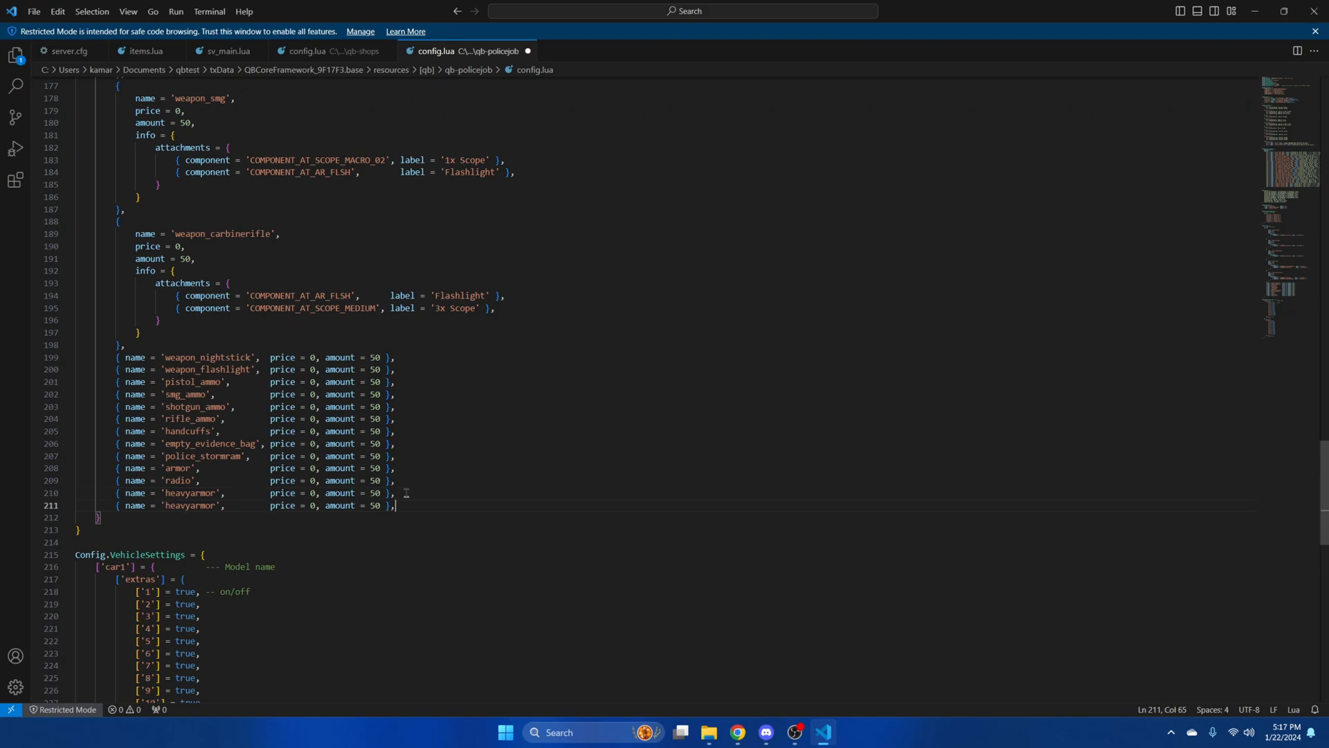
{"action": "double_click", "coordinate": [190, 505]}
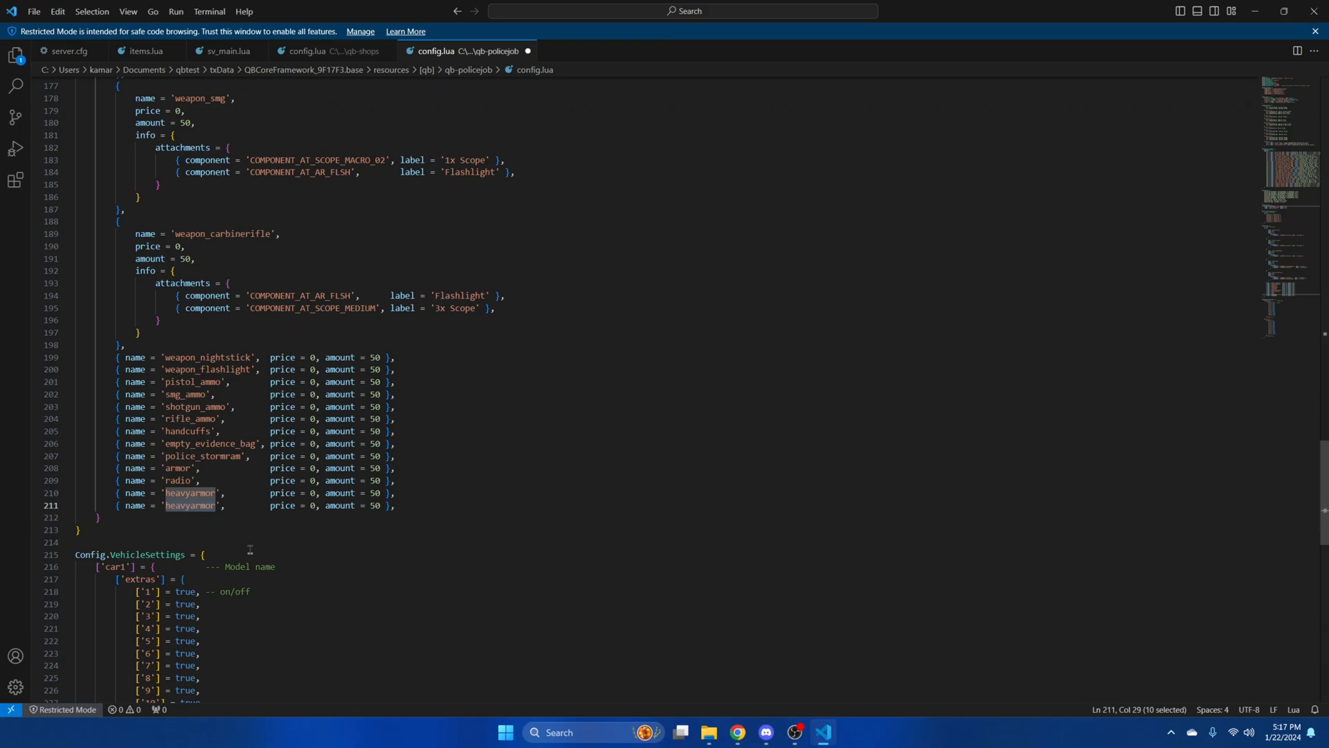
{"action": "type", "text": "camera"}
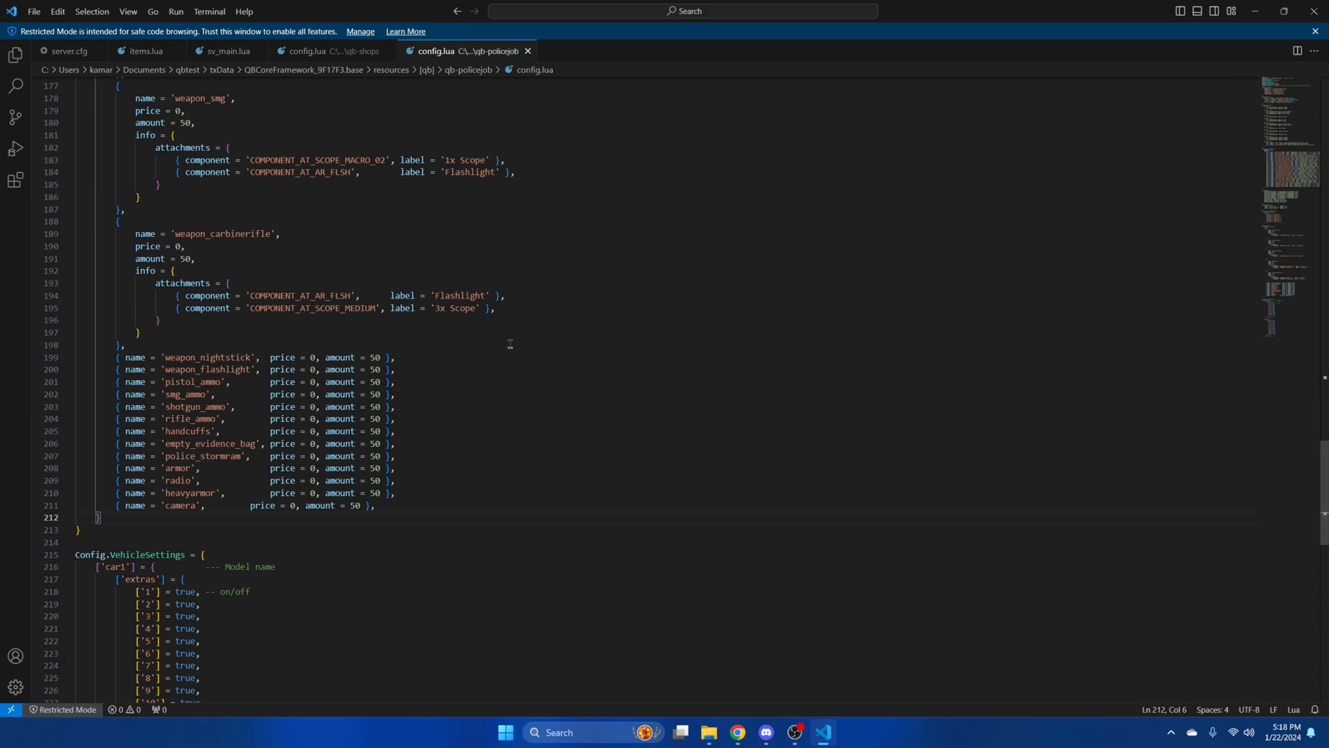
{"action": "mouse_move", "coordinate": [572, 376]}
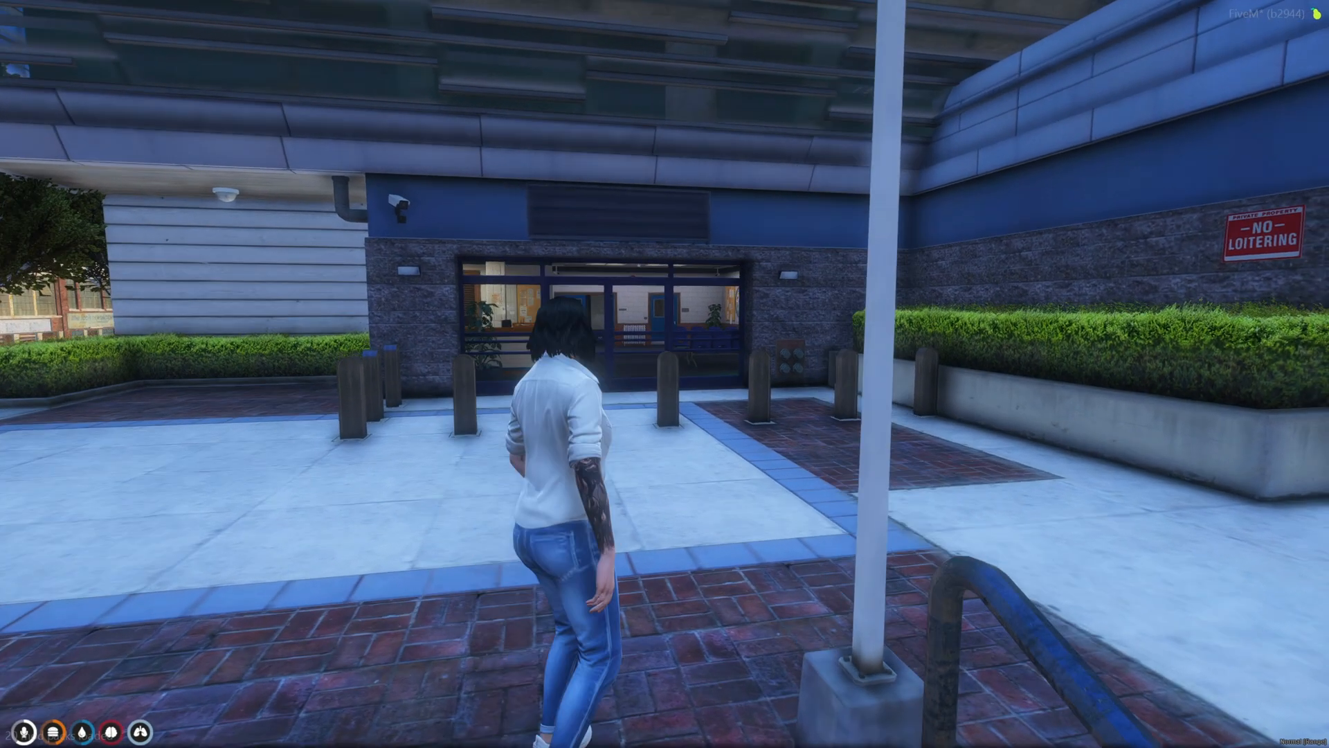
- Walk into the police station to the armory and check it lists the Camera
{"action": "key", "text": "w"}
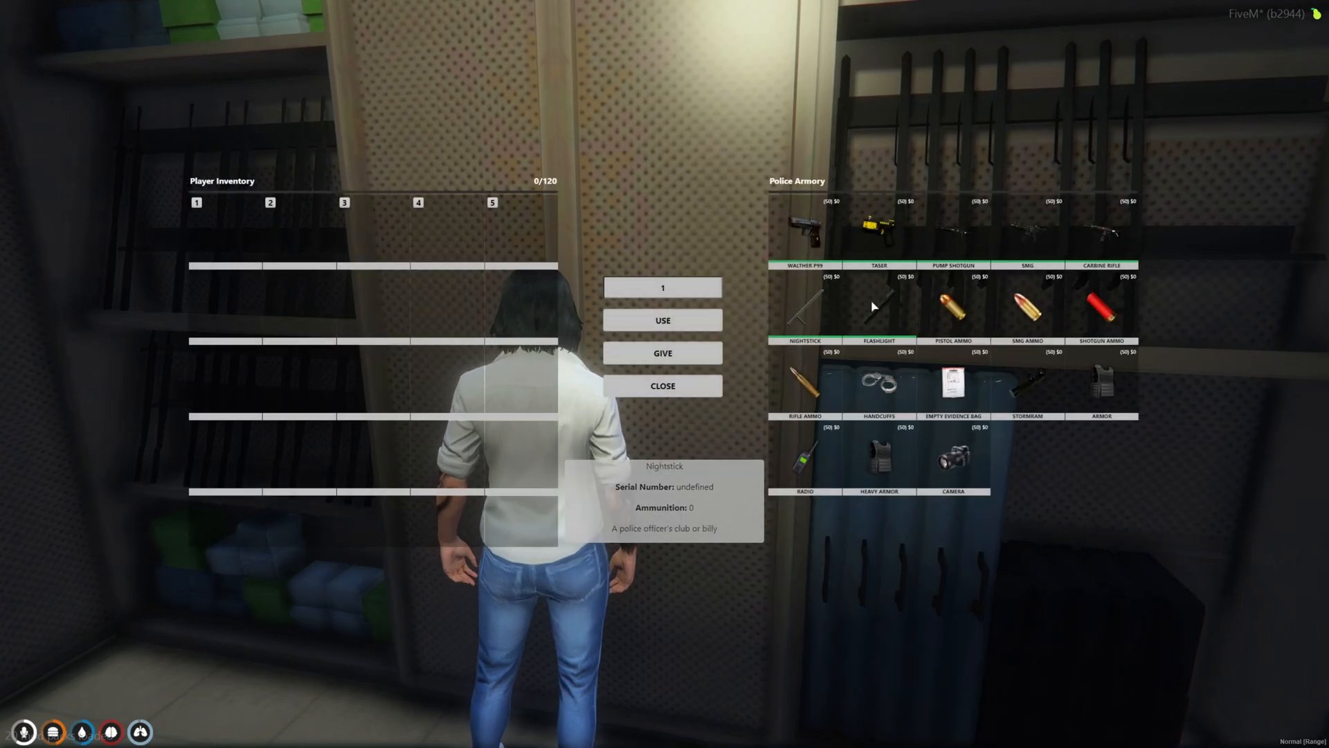
{"action": "mouse_move", "coordinate": [958, 464]}
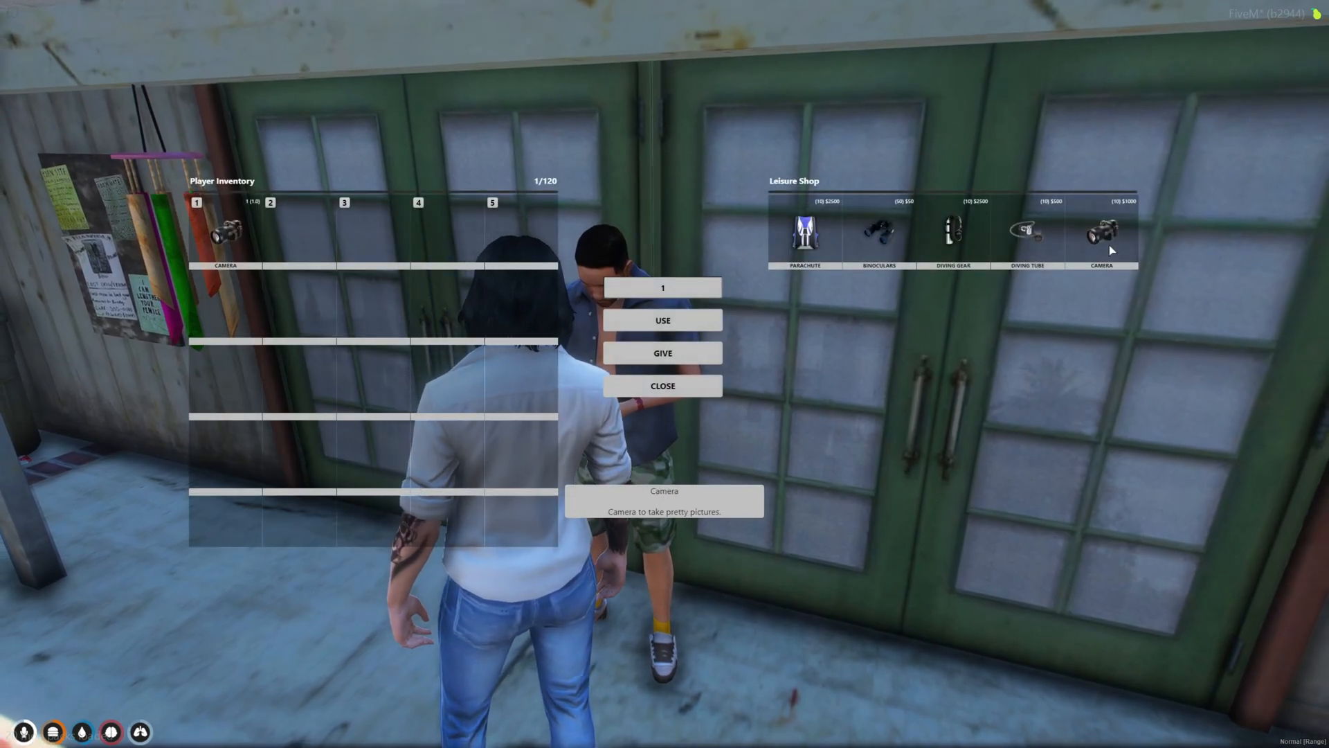
- Buy the Camera at the Leisure Shop, use it, and photograph the jet ski scene
{"action": "left_click", "coordinate": [662, 386]}
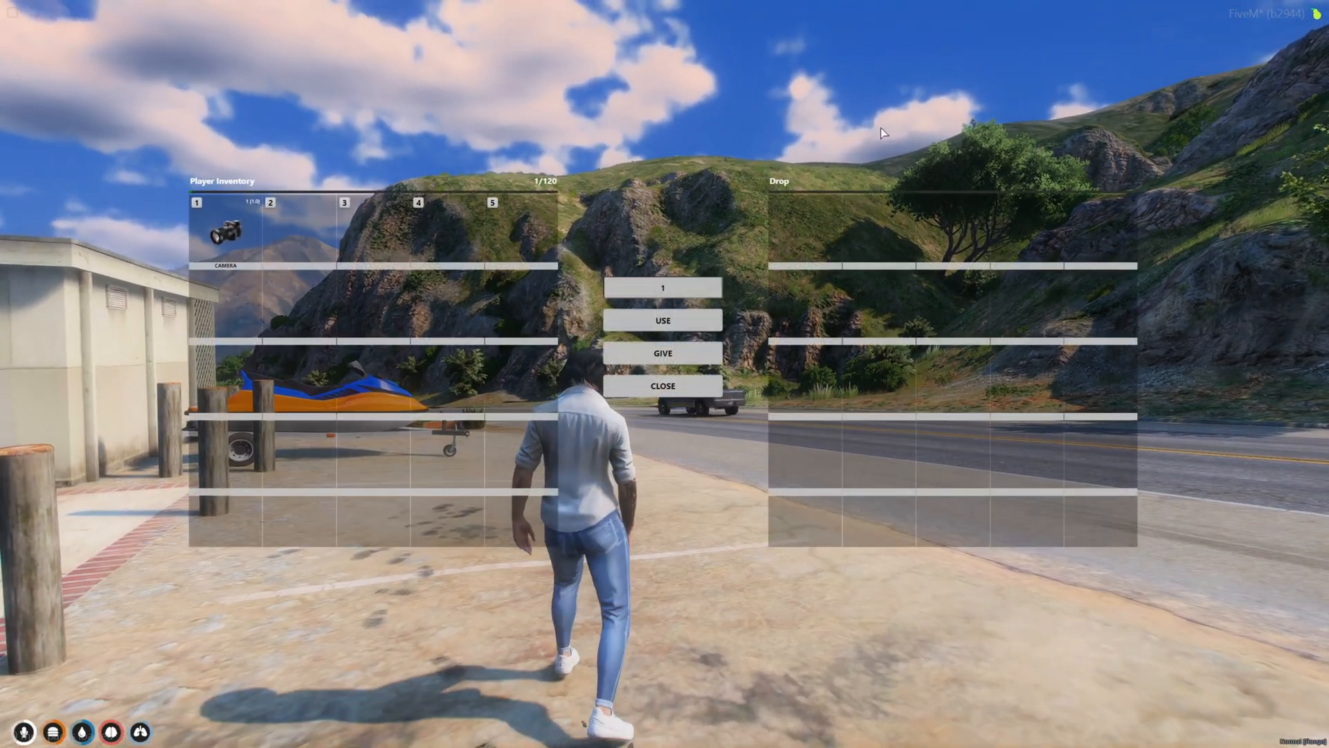
{"action": "left_click", "coordinate": [663, 319]}
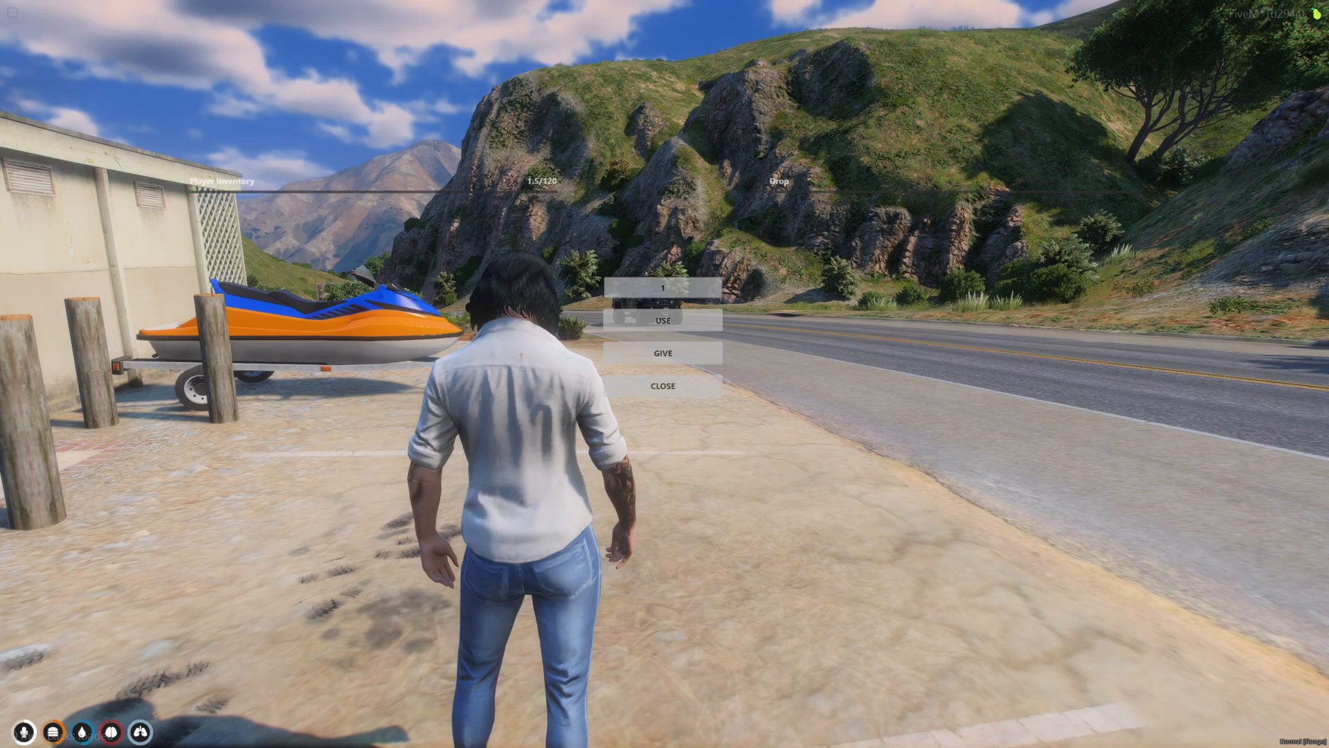
{"action": "left_click", "coordinate": [662, 321]}
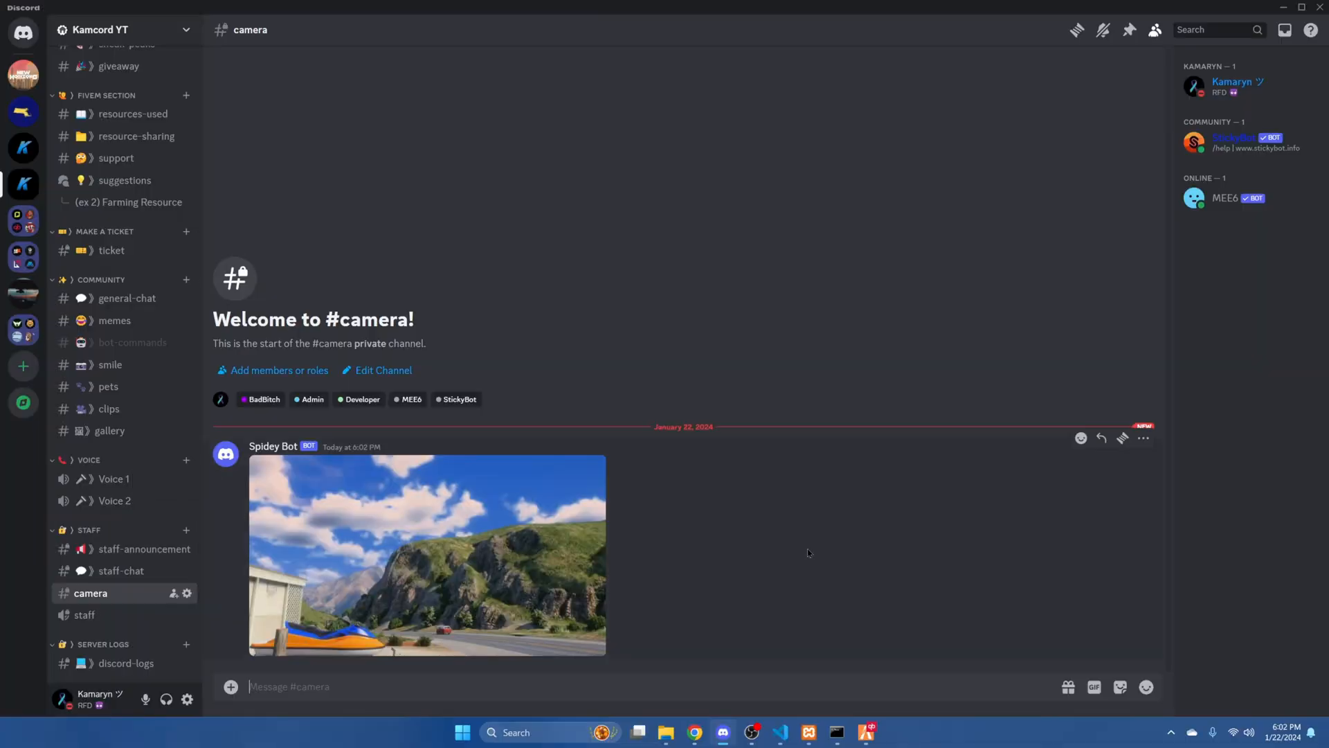
{"action": "mouse_move", "coordinate": [421, 511]}
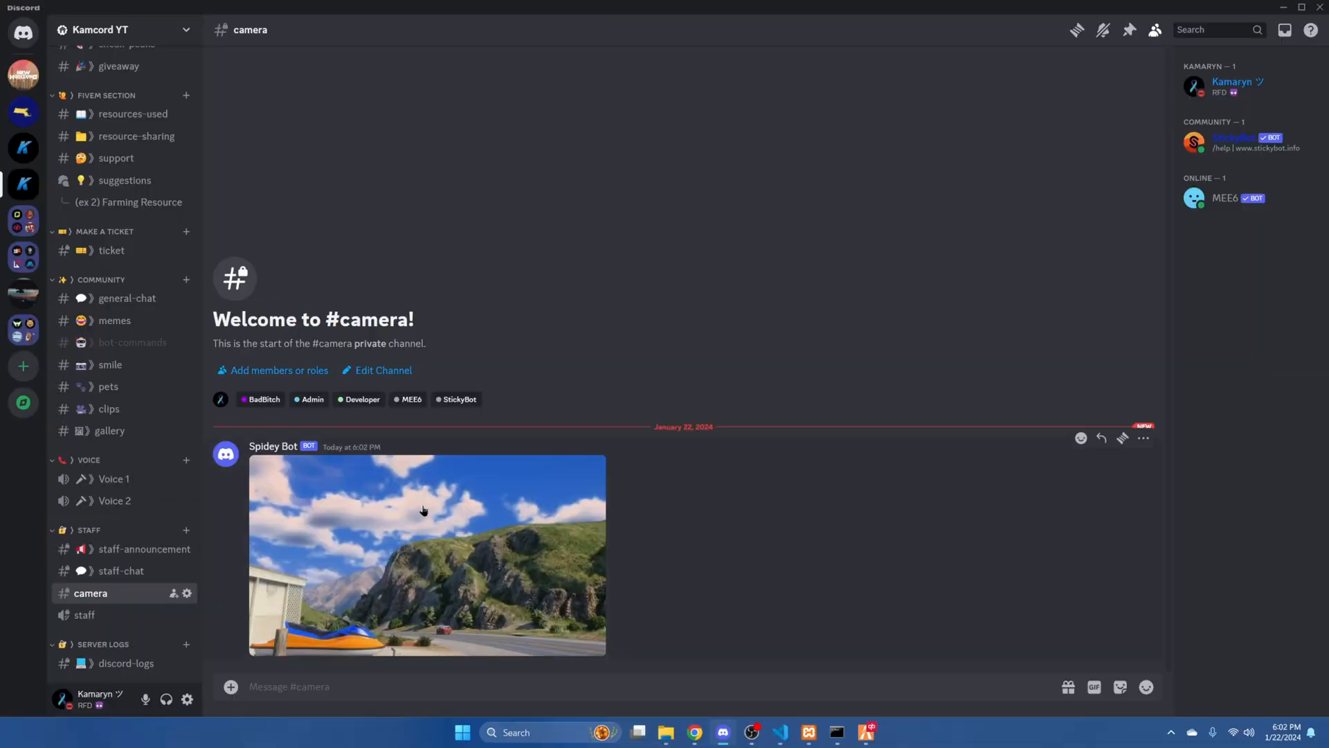
- View Spidey Bot's photo in the #camera channel, then switch back to FiveM
{"action": "left_click", "coordinate": [424, 511]}
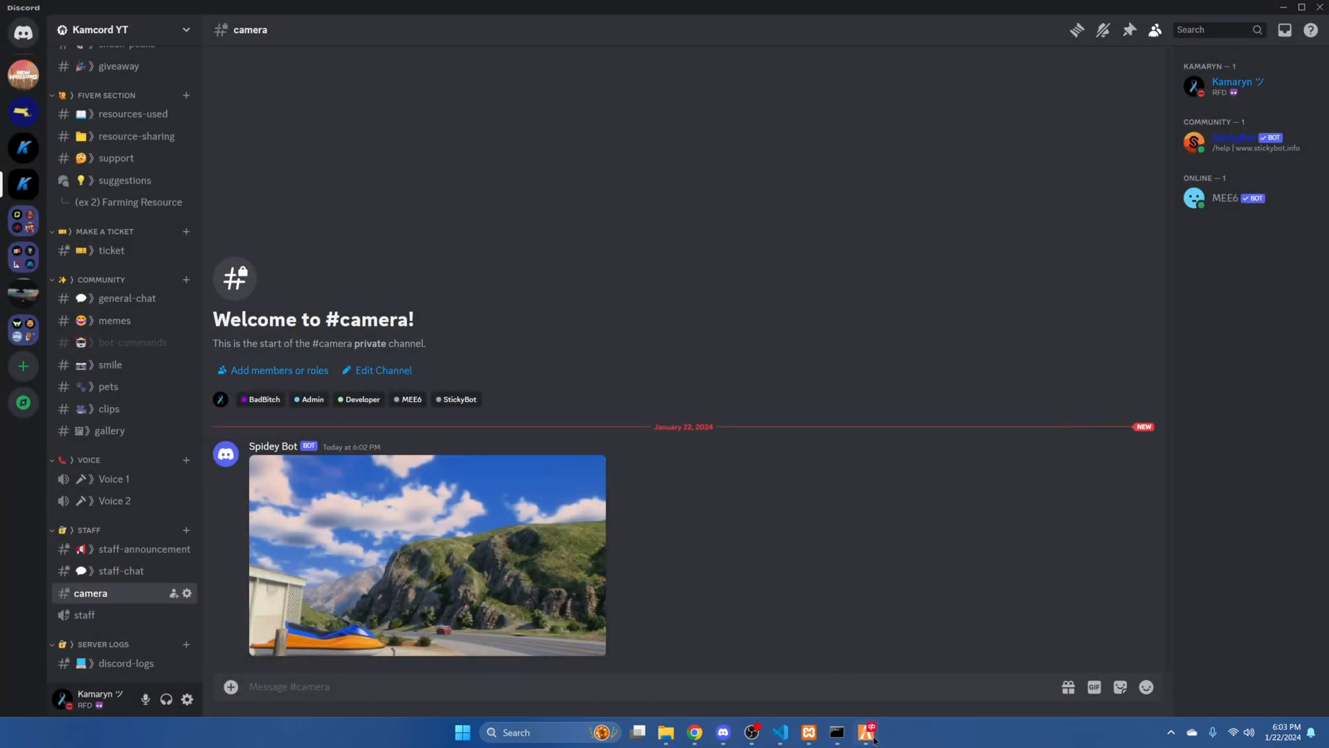
{"action": "left_click", "coordinate": [870, 731]}
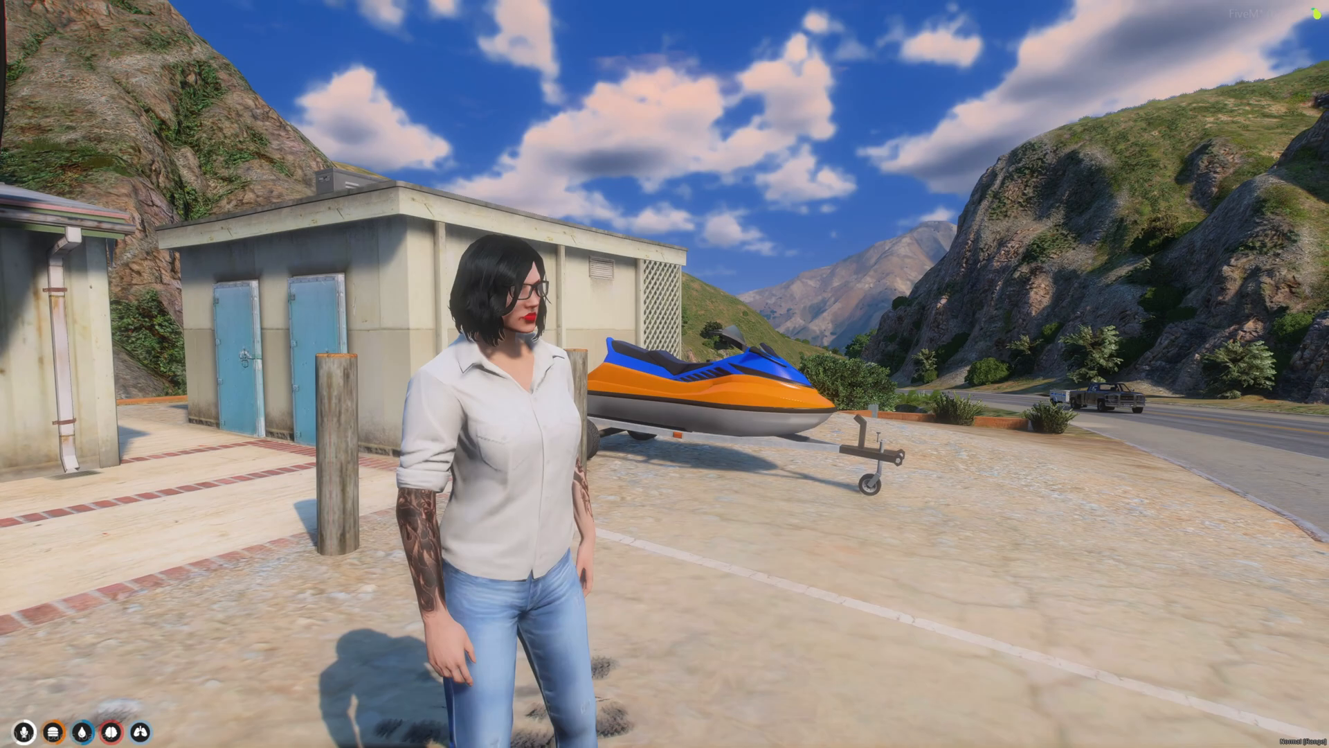